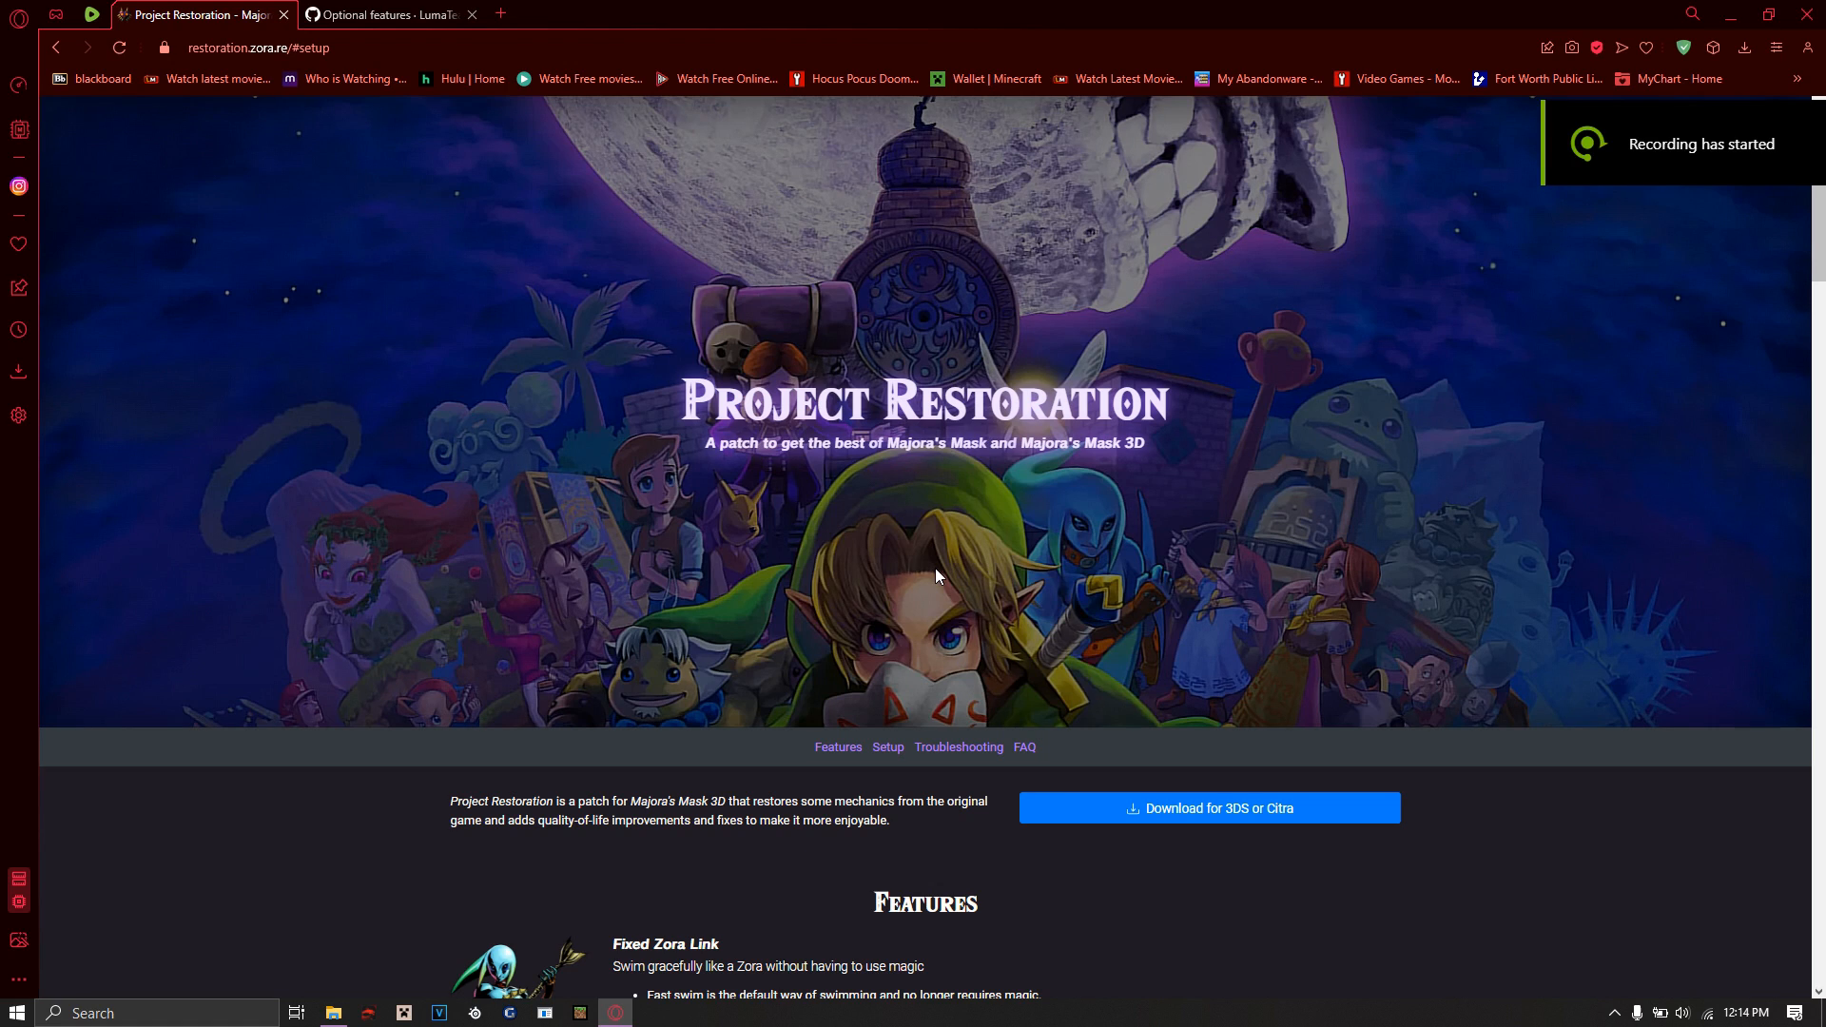
mouse_move(1040, 534)
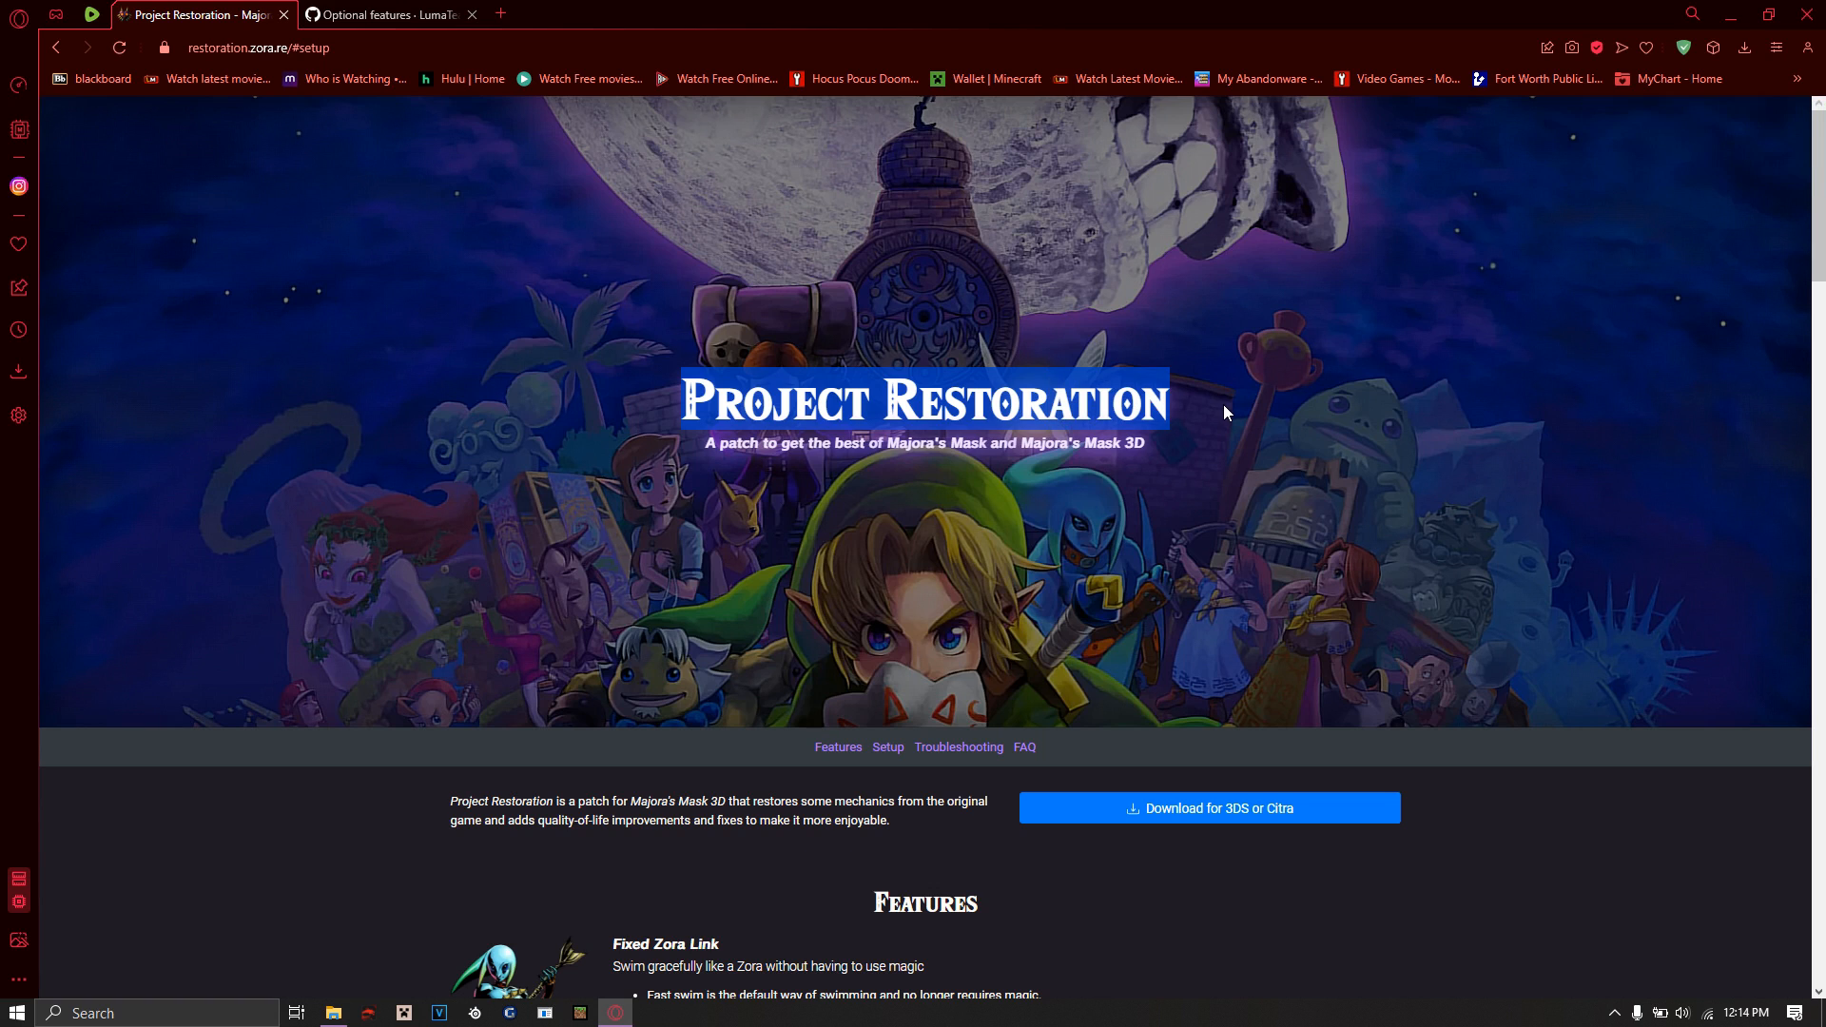
mouse_move(396, 824)
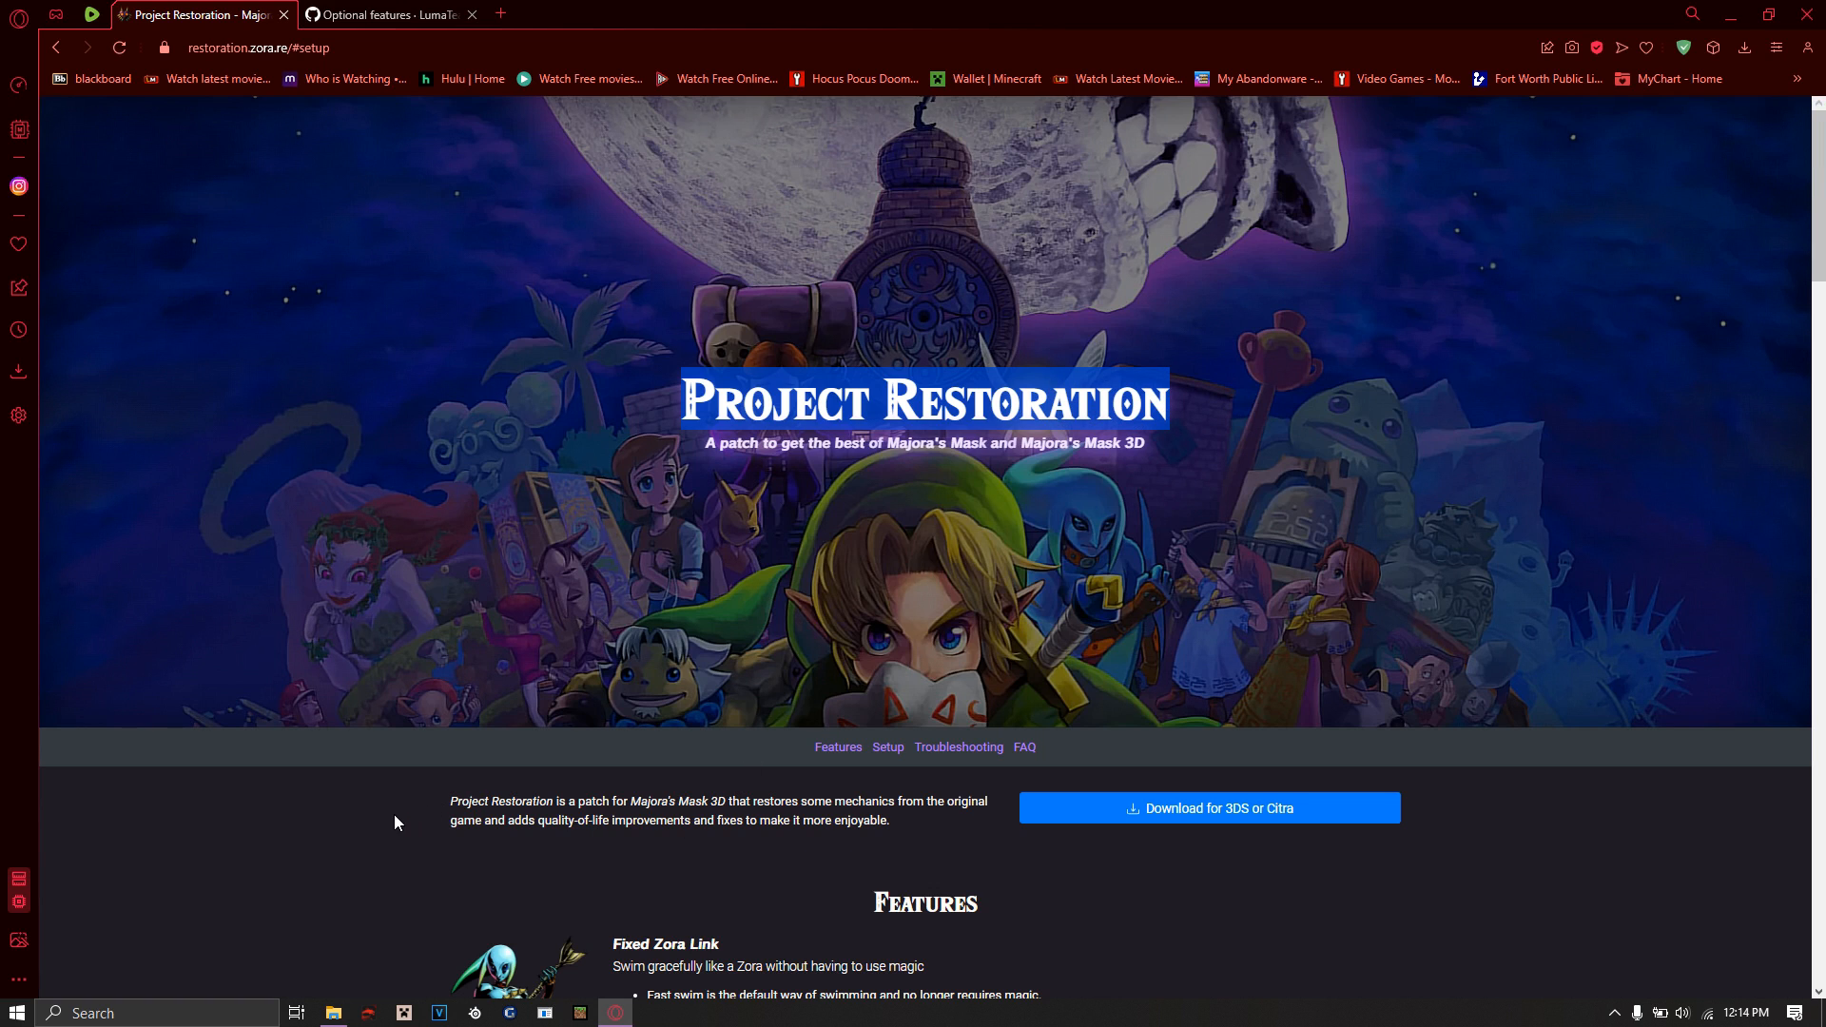
Step: Scroll the setup page to the For 3DS users section
scroll("down", 3)
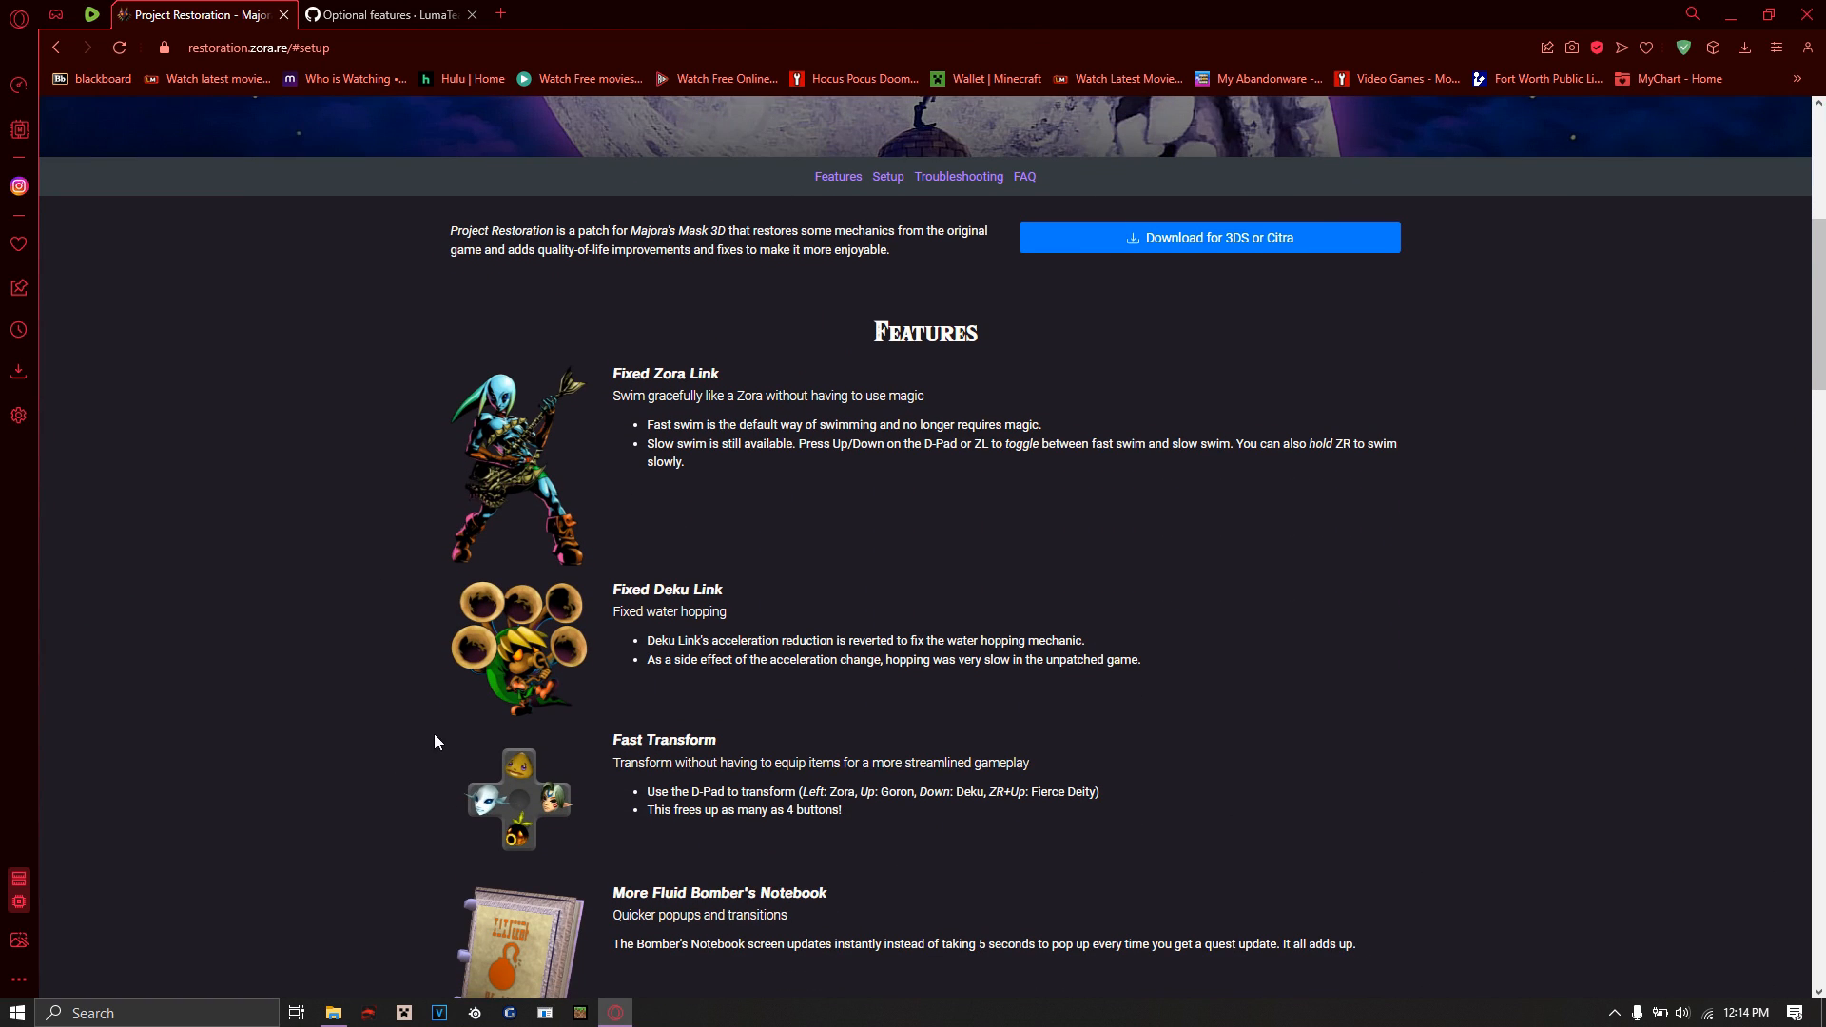
scroll("down", 3)
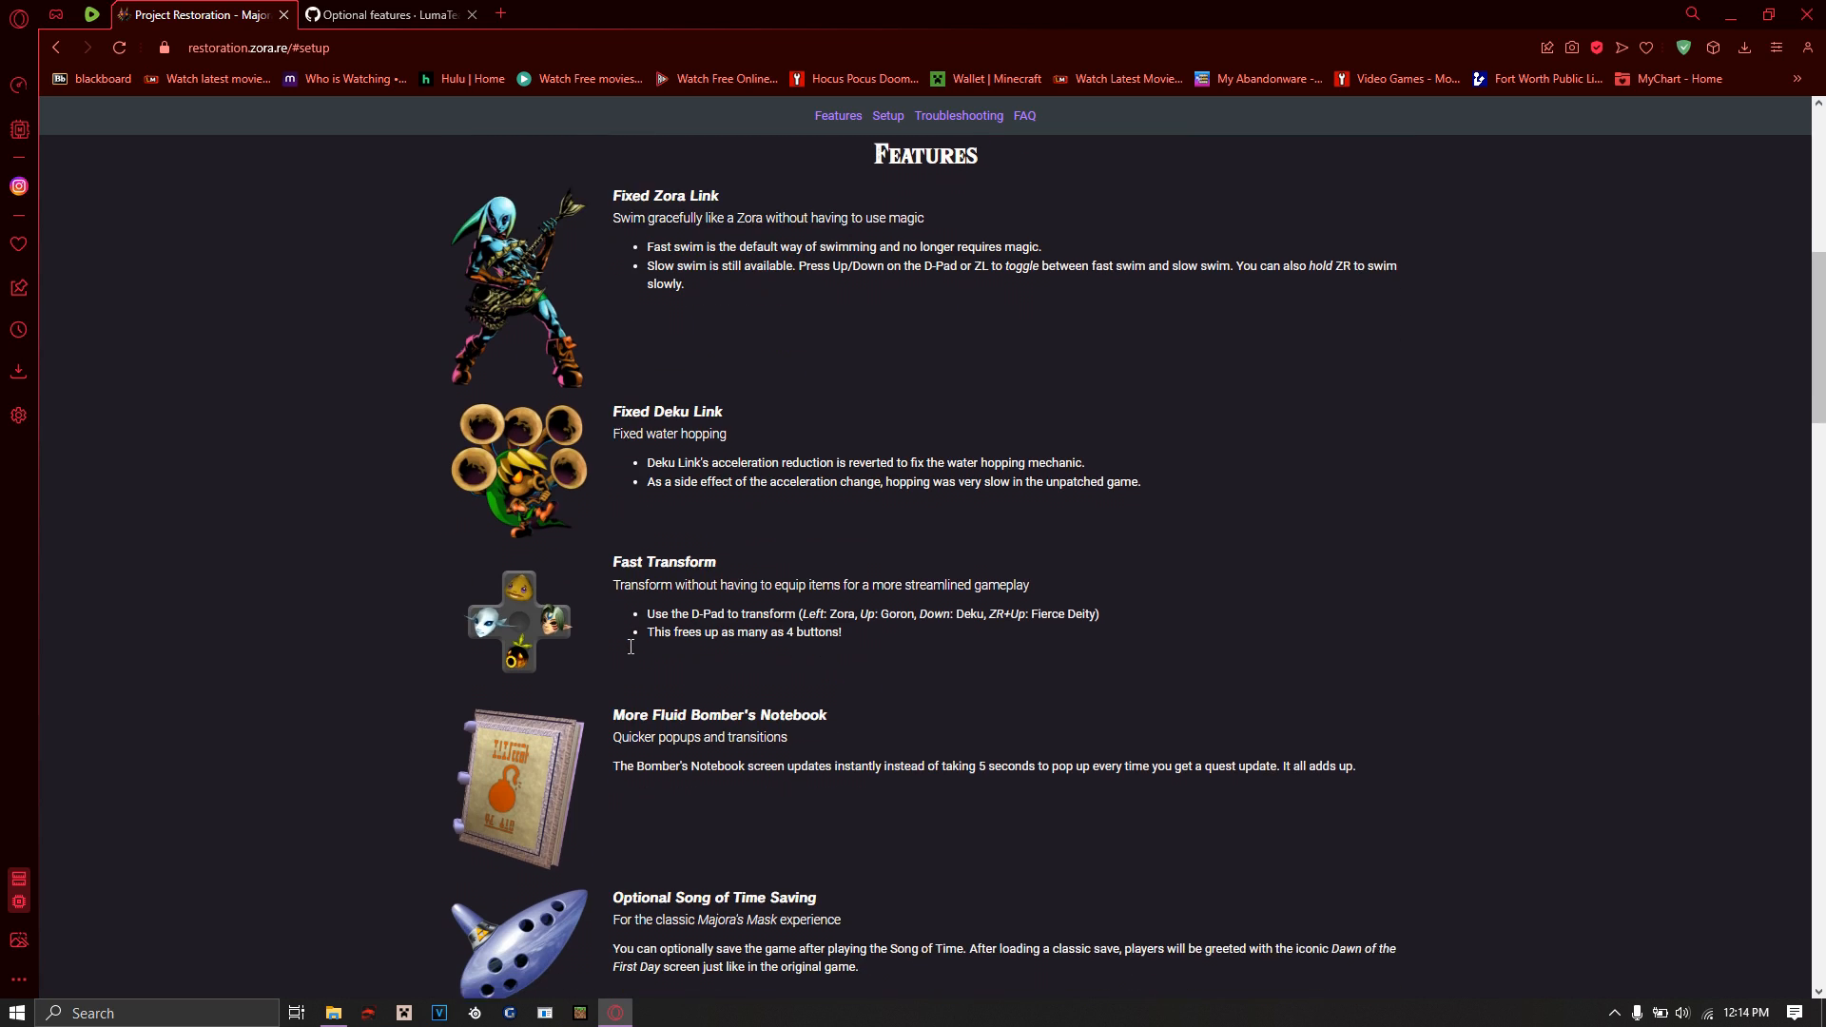
scroll("down", 3)
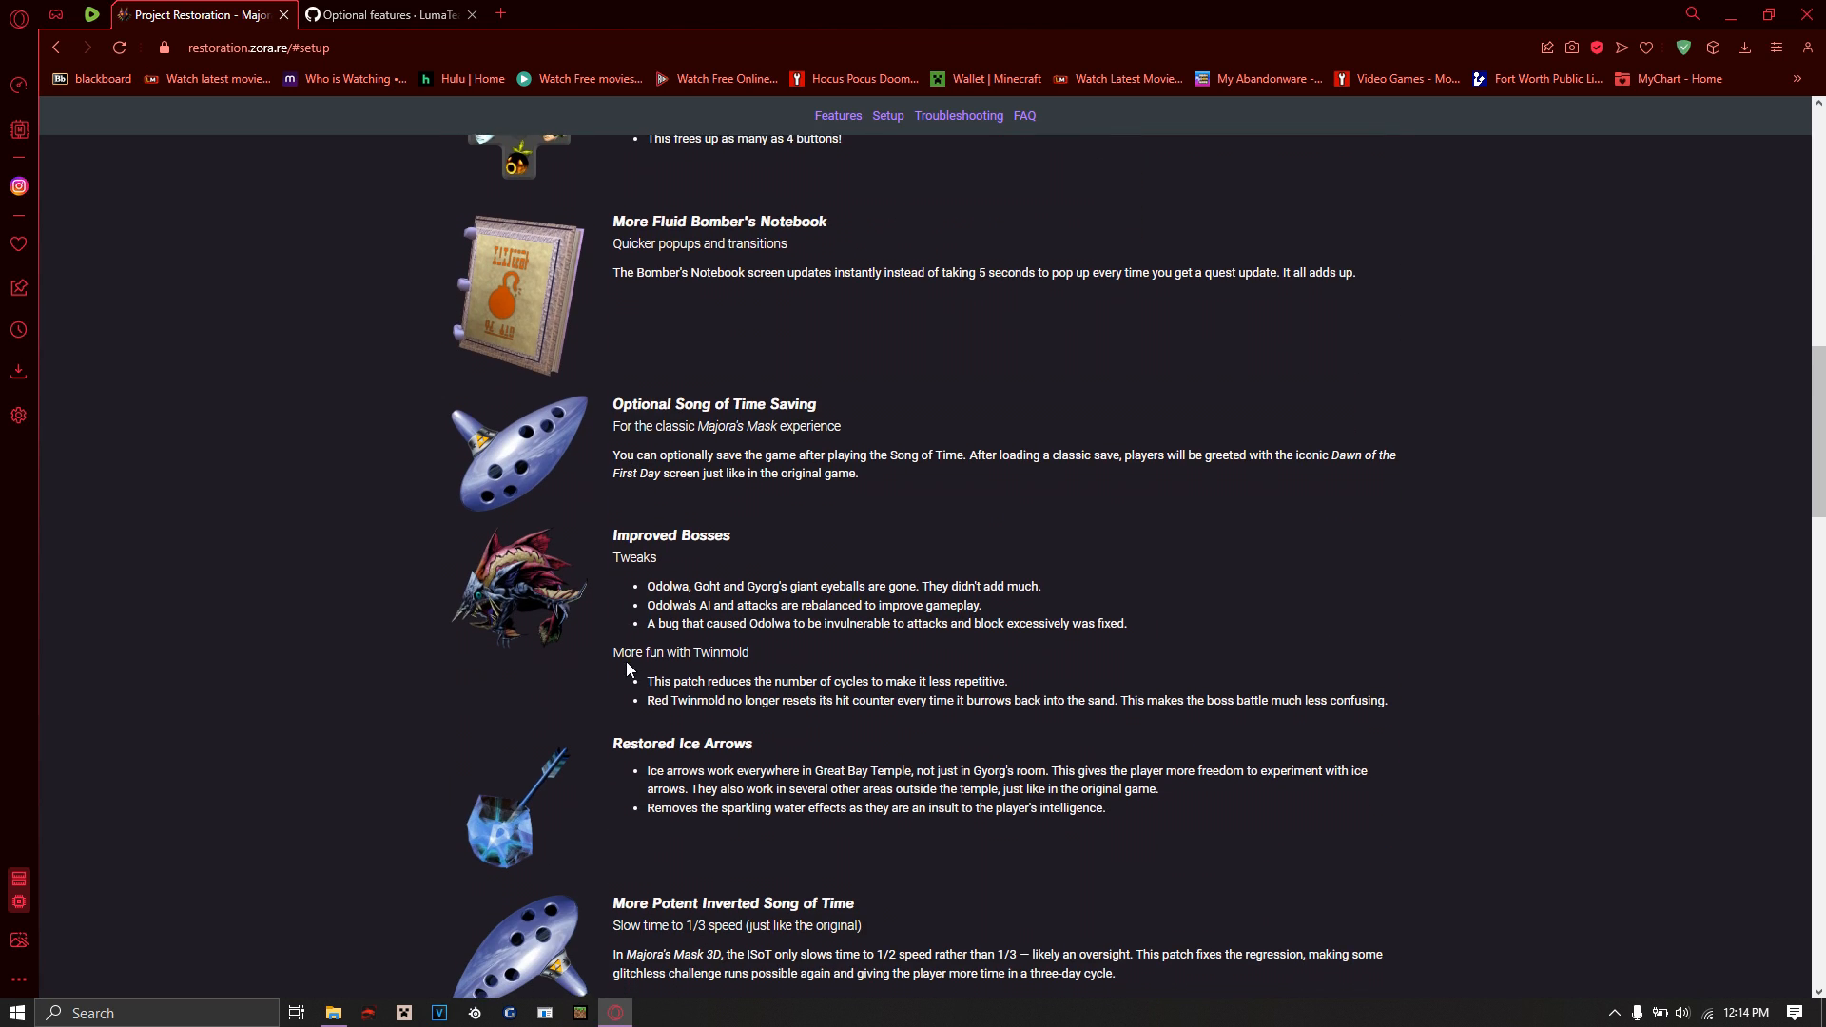
scroll("down", 3)
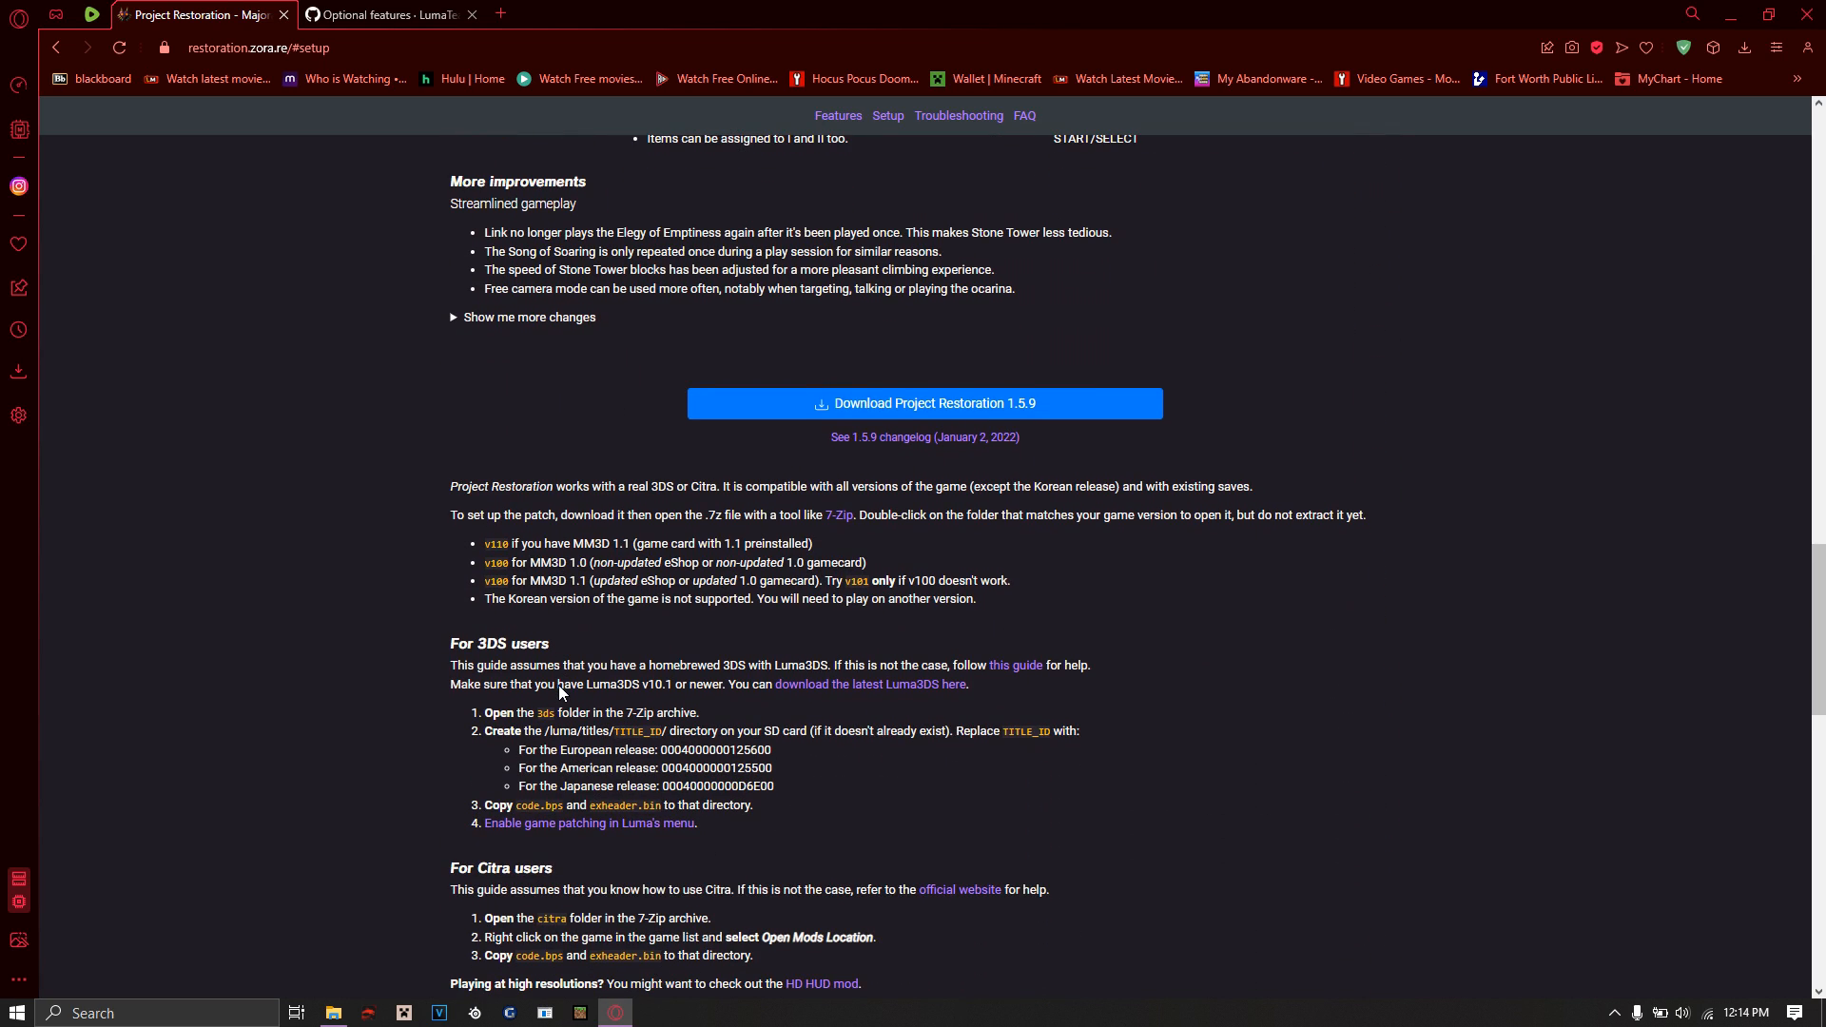
scroll("up", 3)
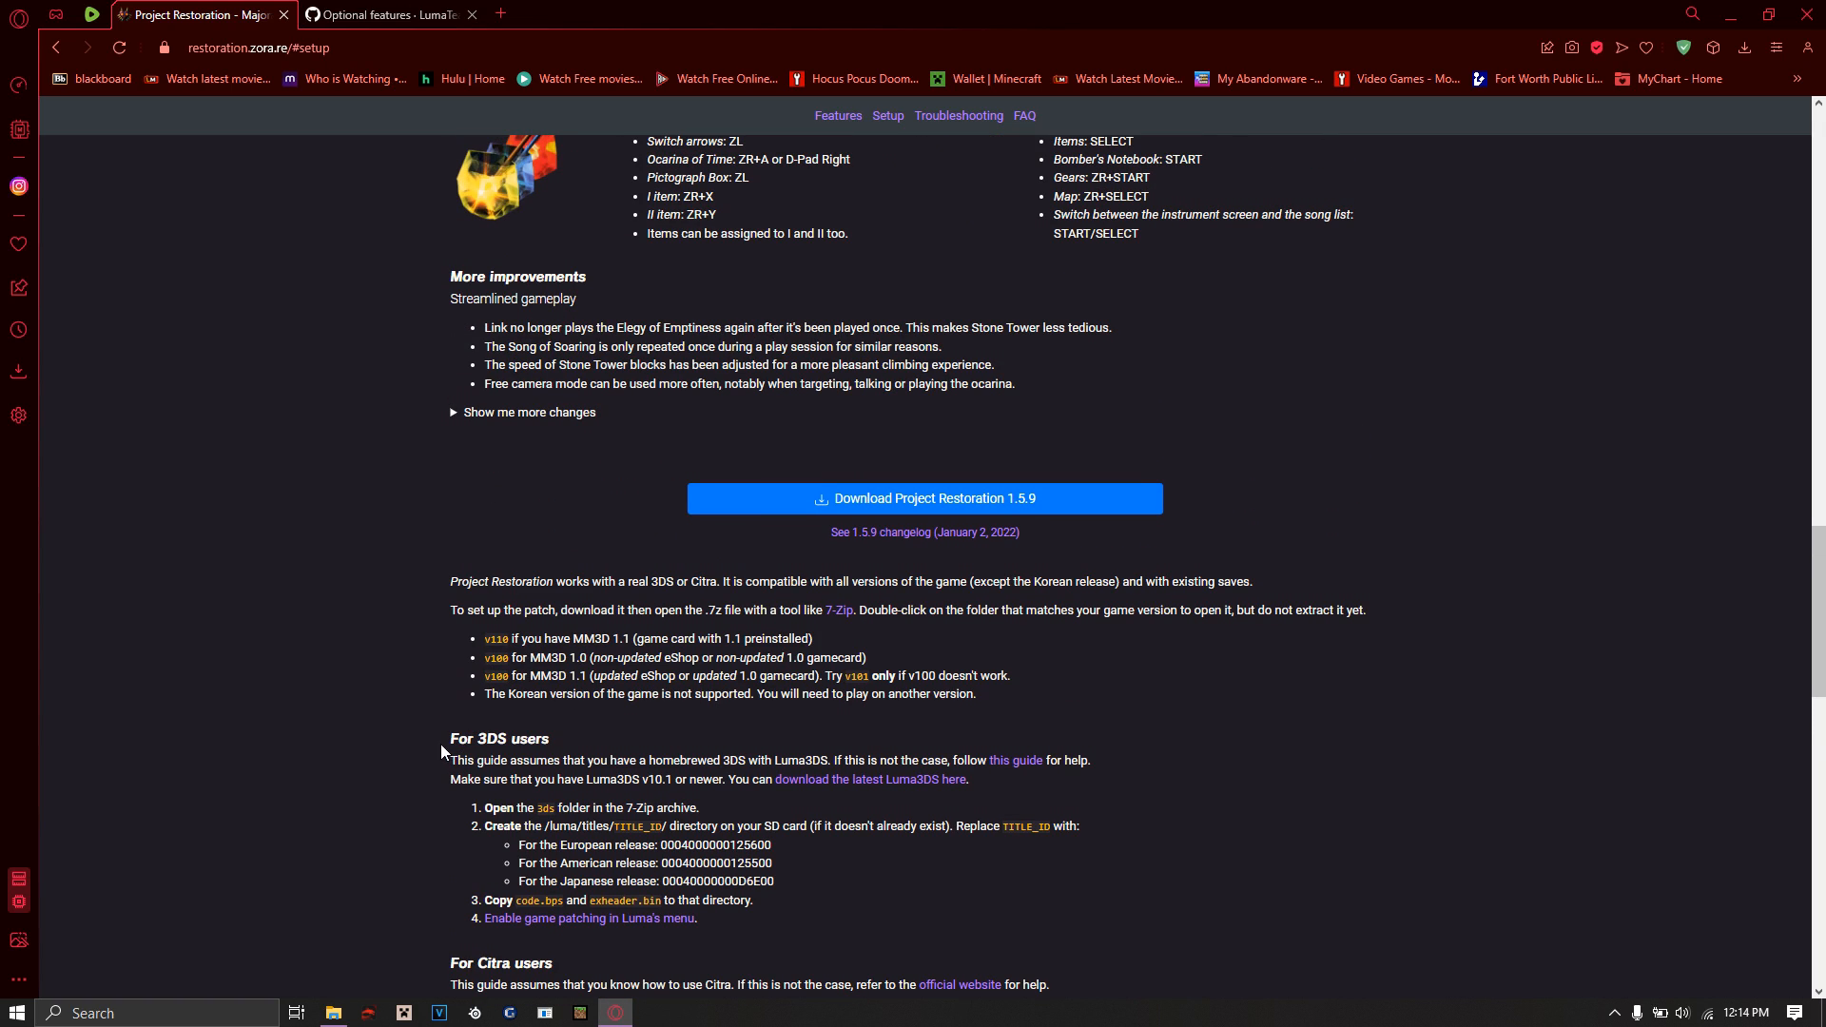
double_click(499, 738)
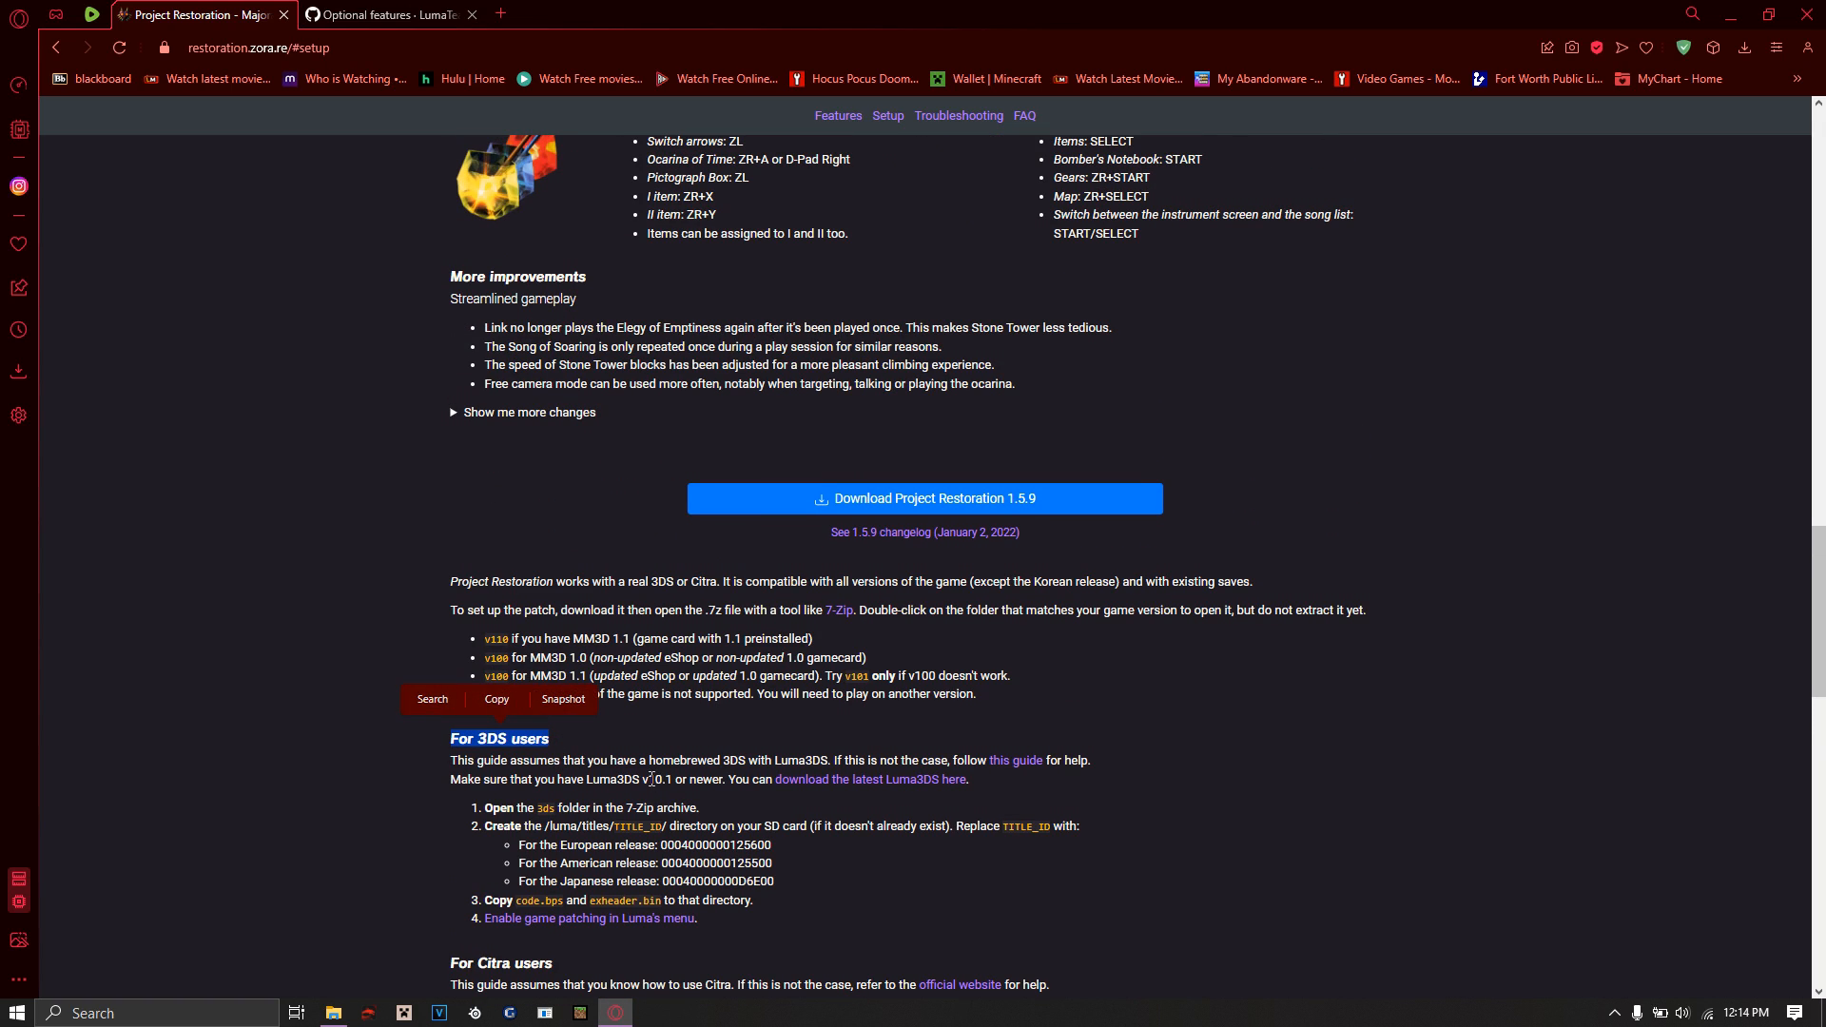
mouse_move(846, 713)
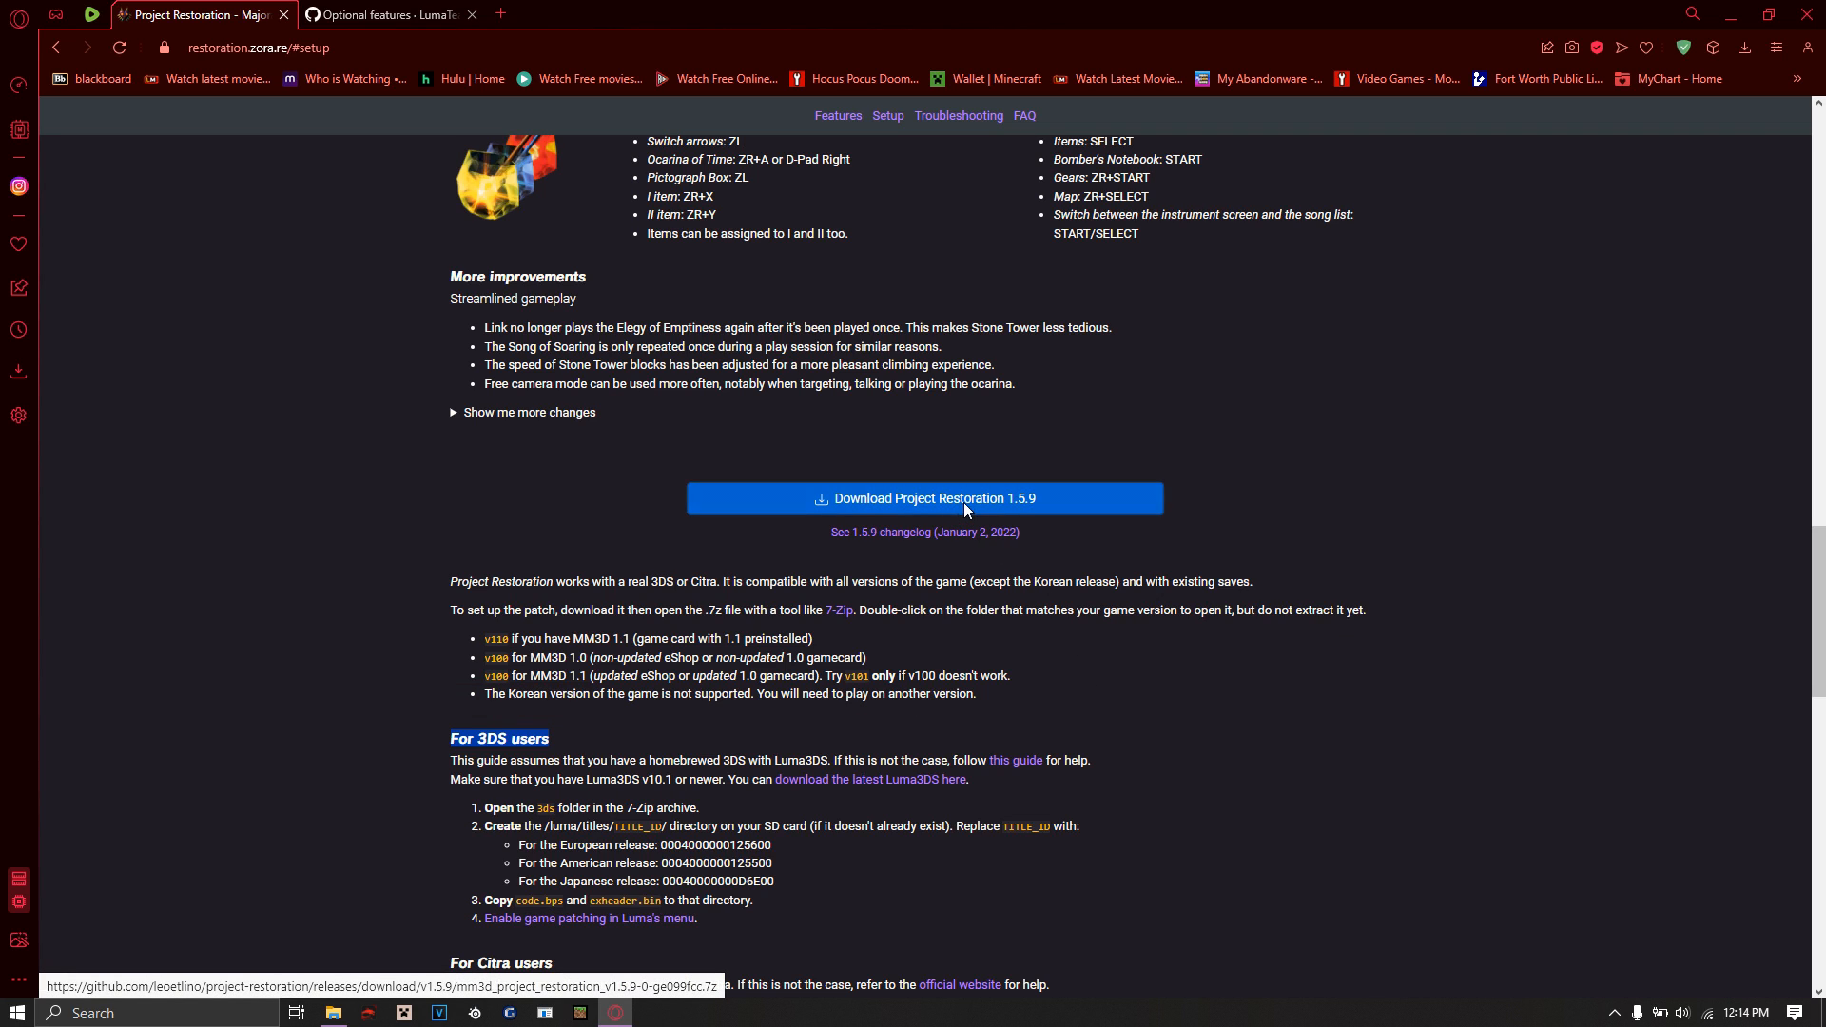
Step: Download Project Restoration 1.5.9 and view its archive in WinRAR, dismissing the license reminder
left_click(925, 498)
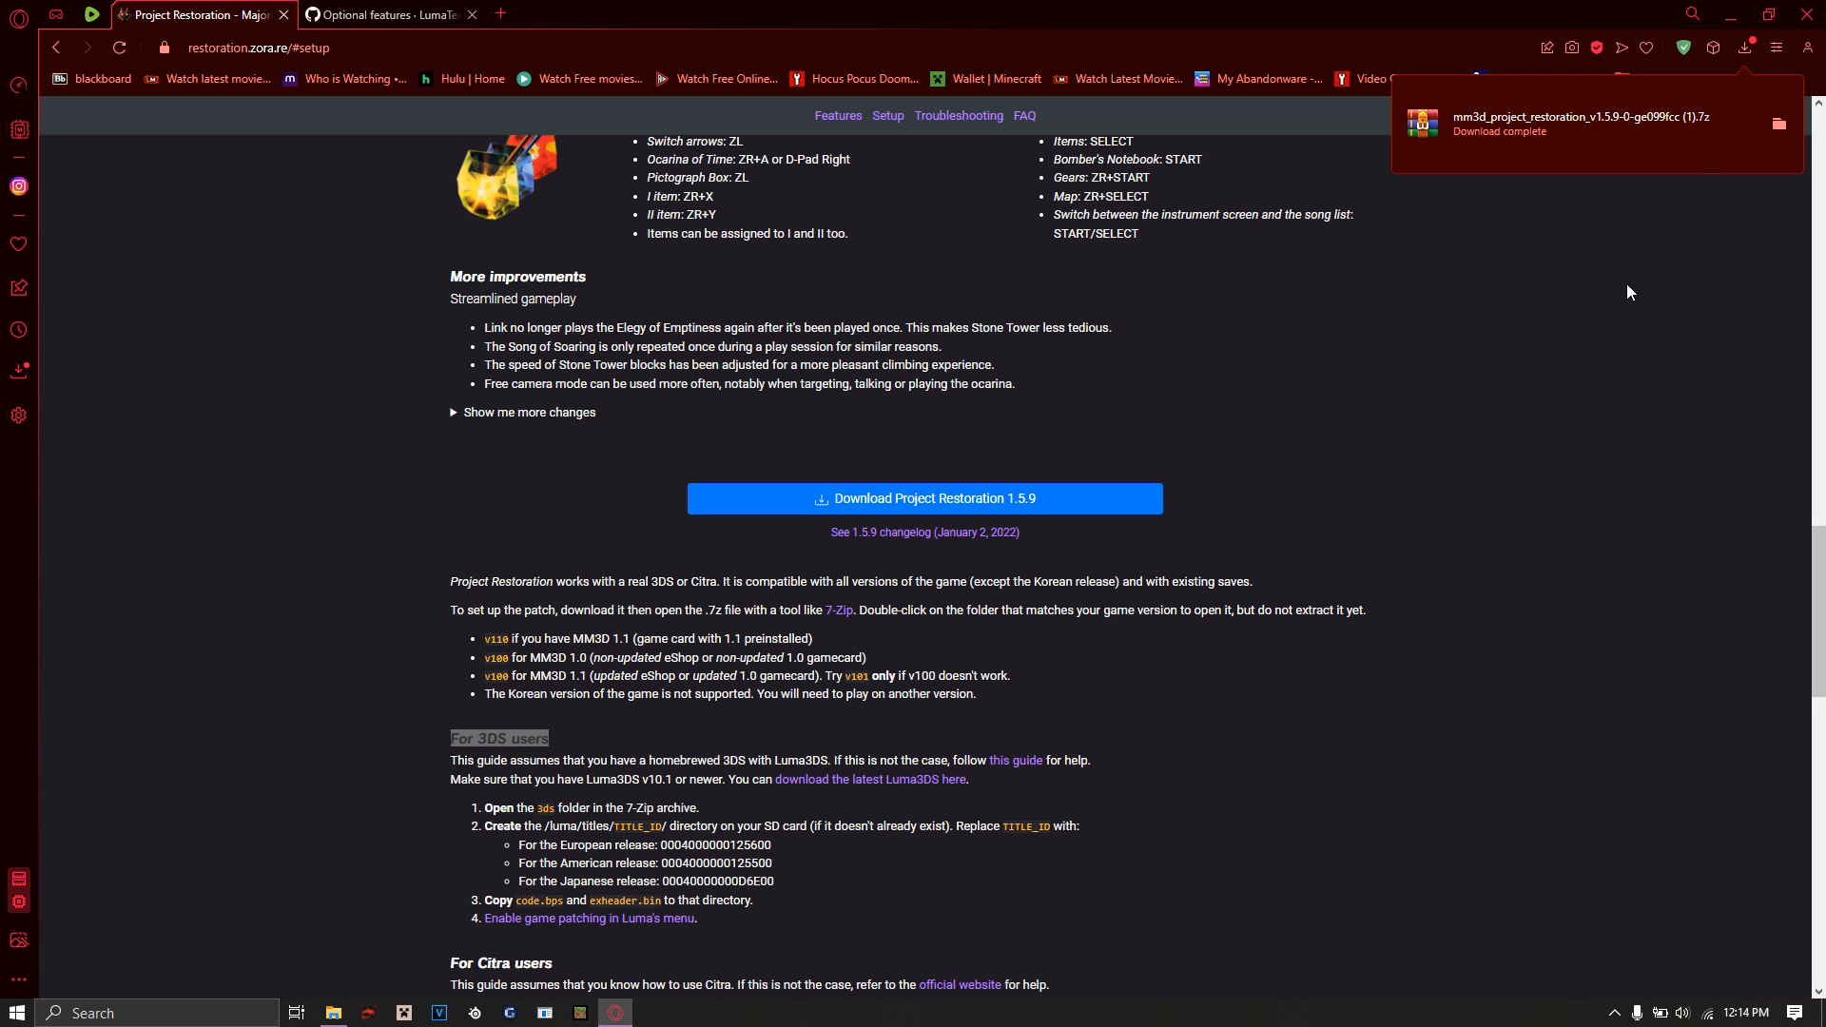
left_click(1584, 122)
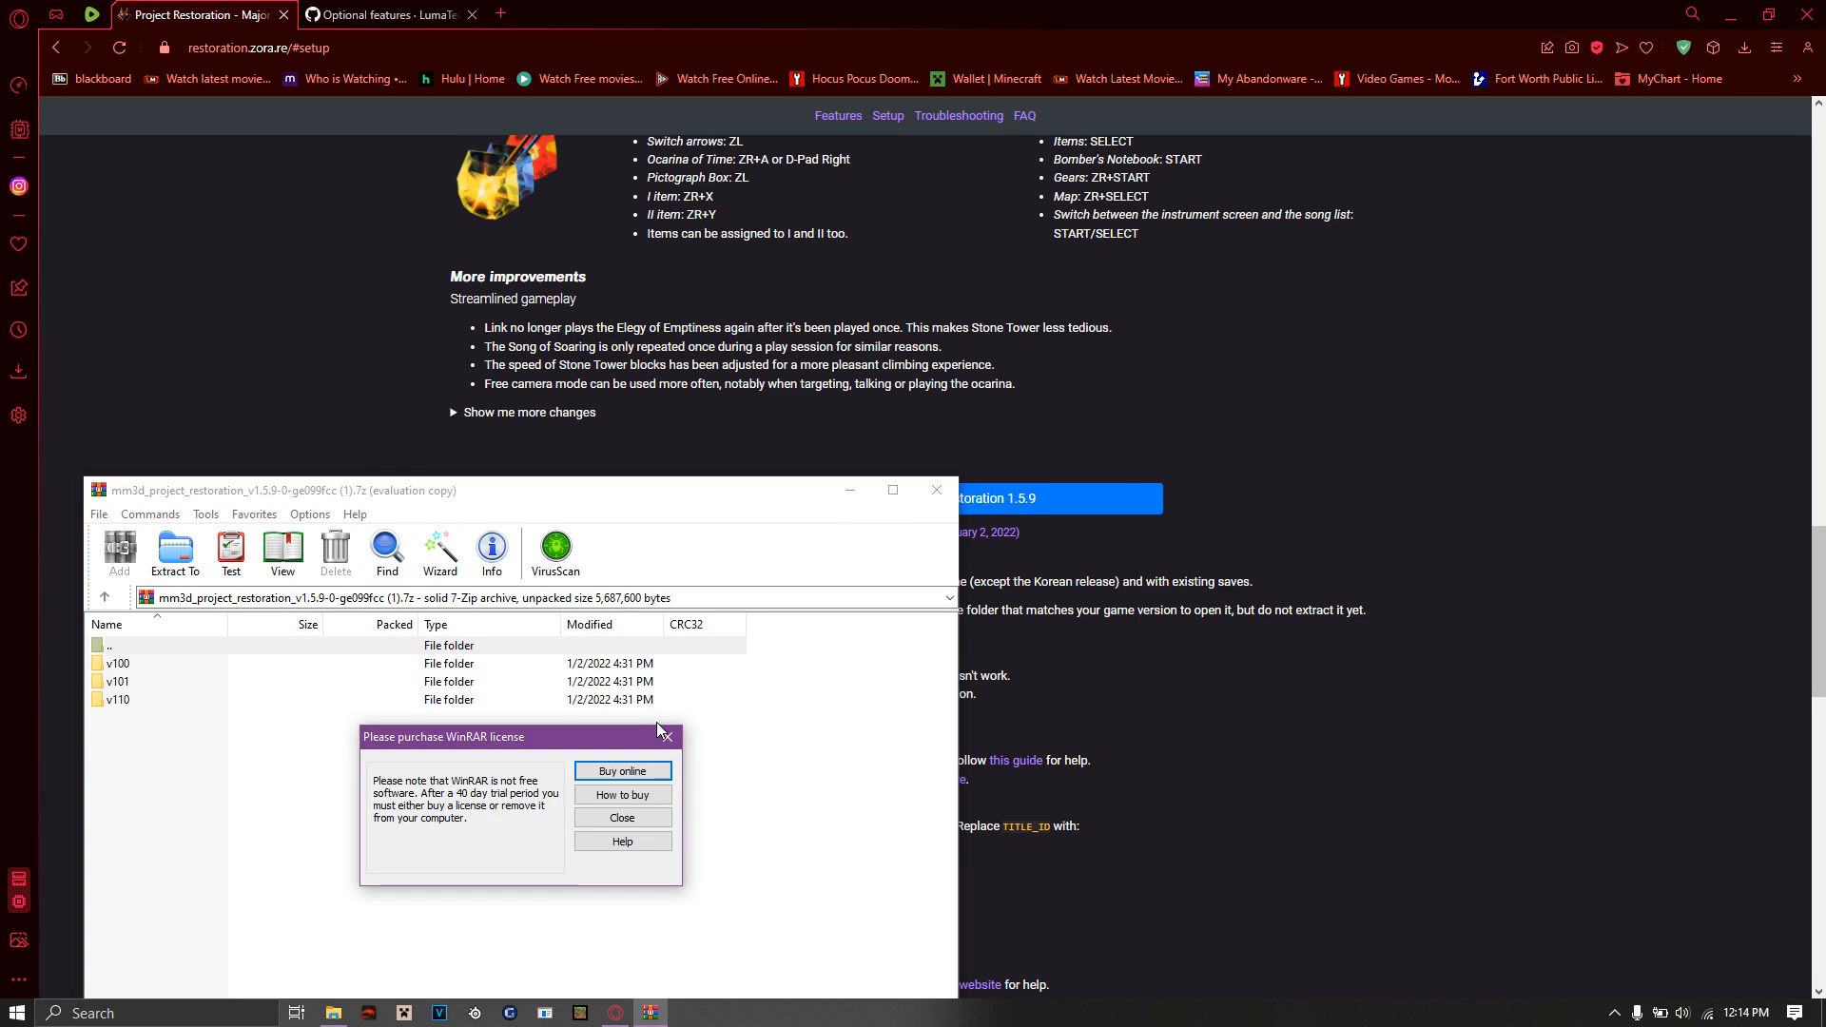
left_click(620, 816)
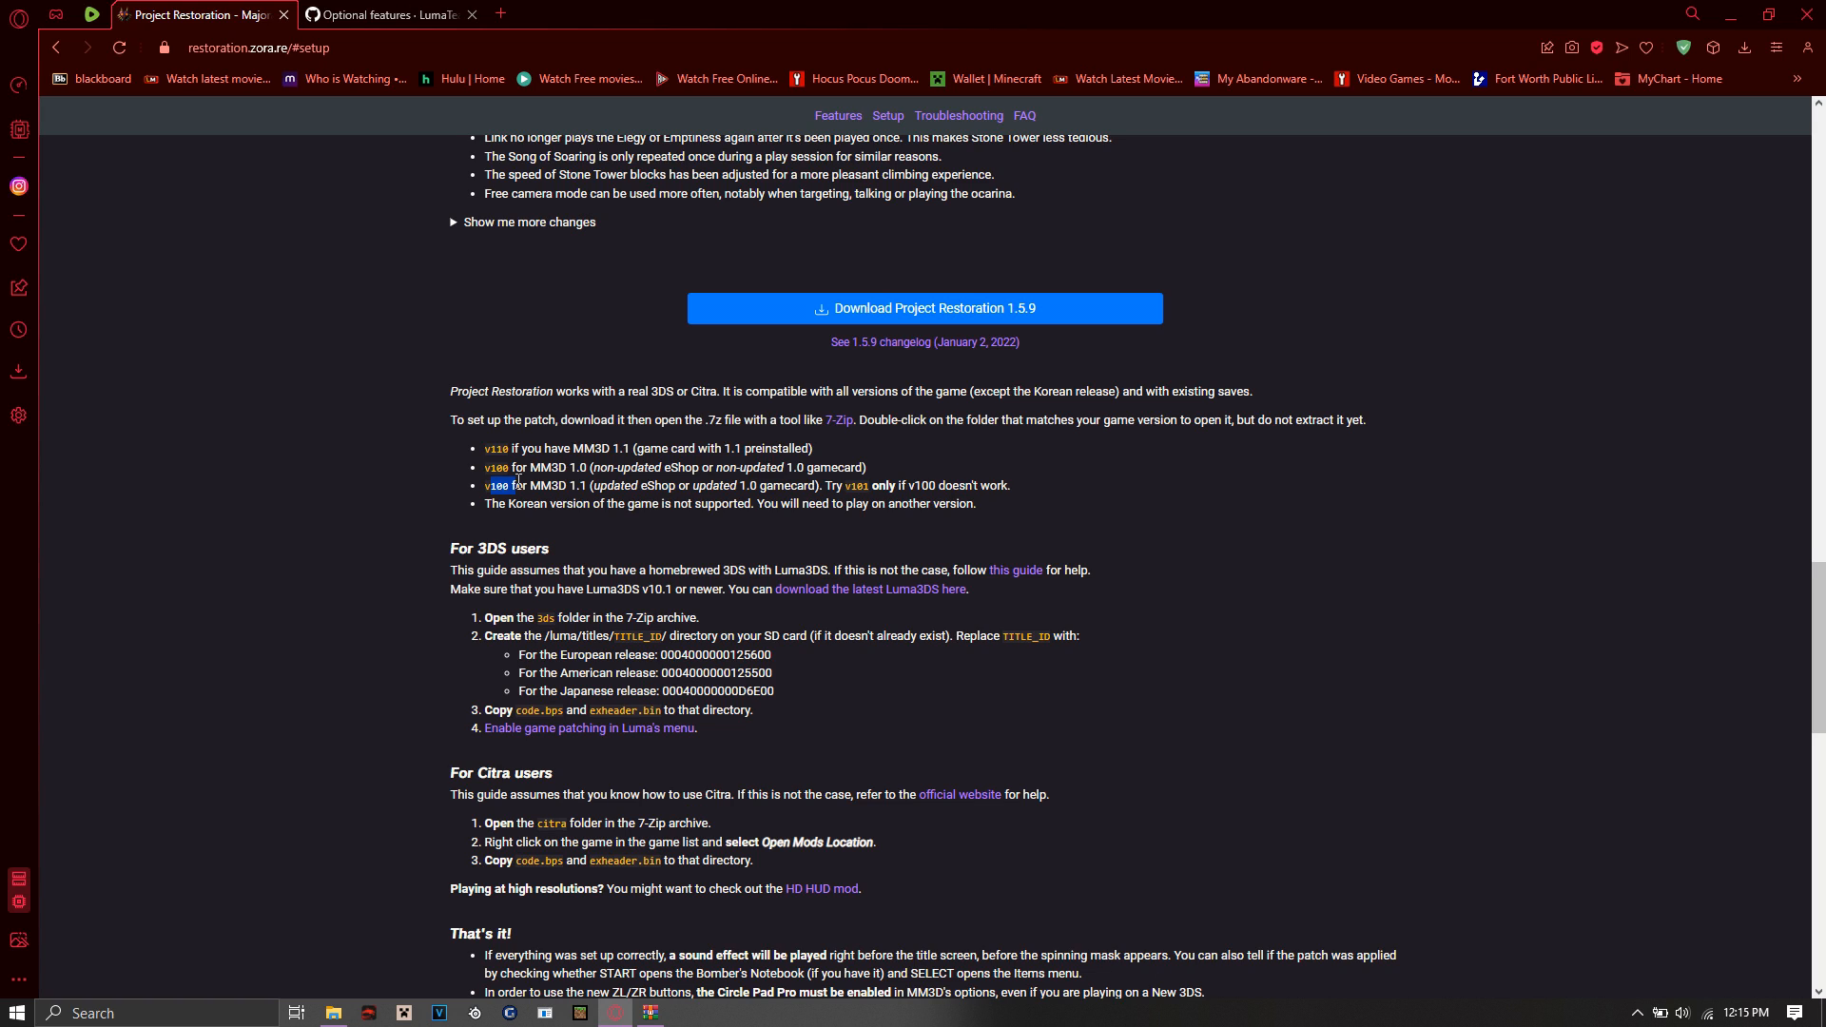
scroll("down", 3)
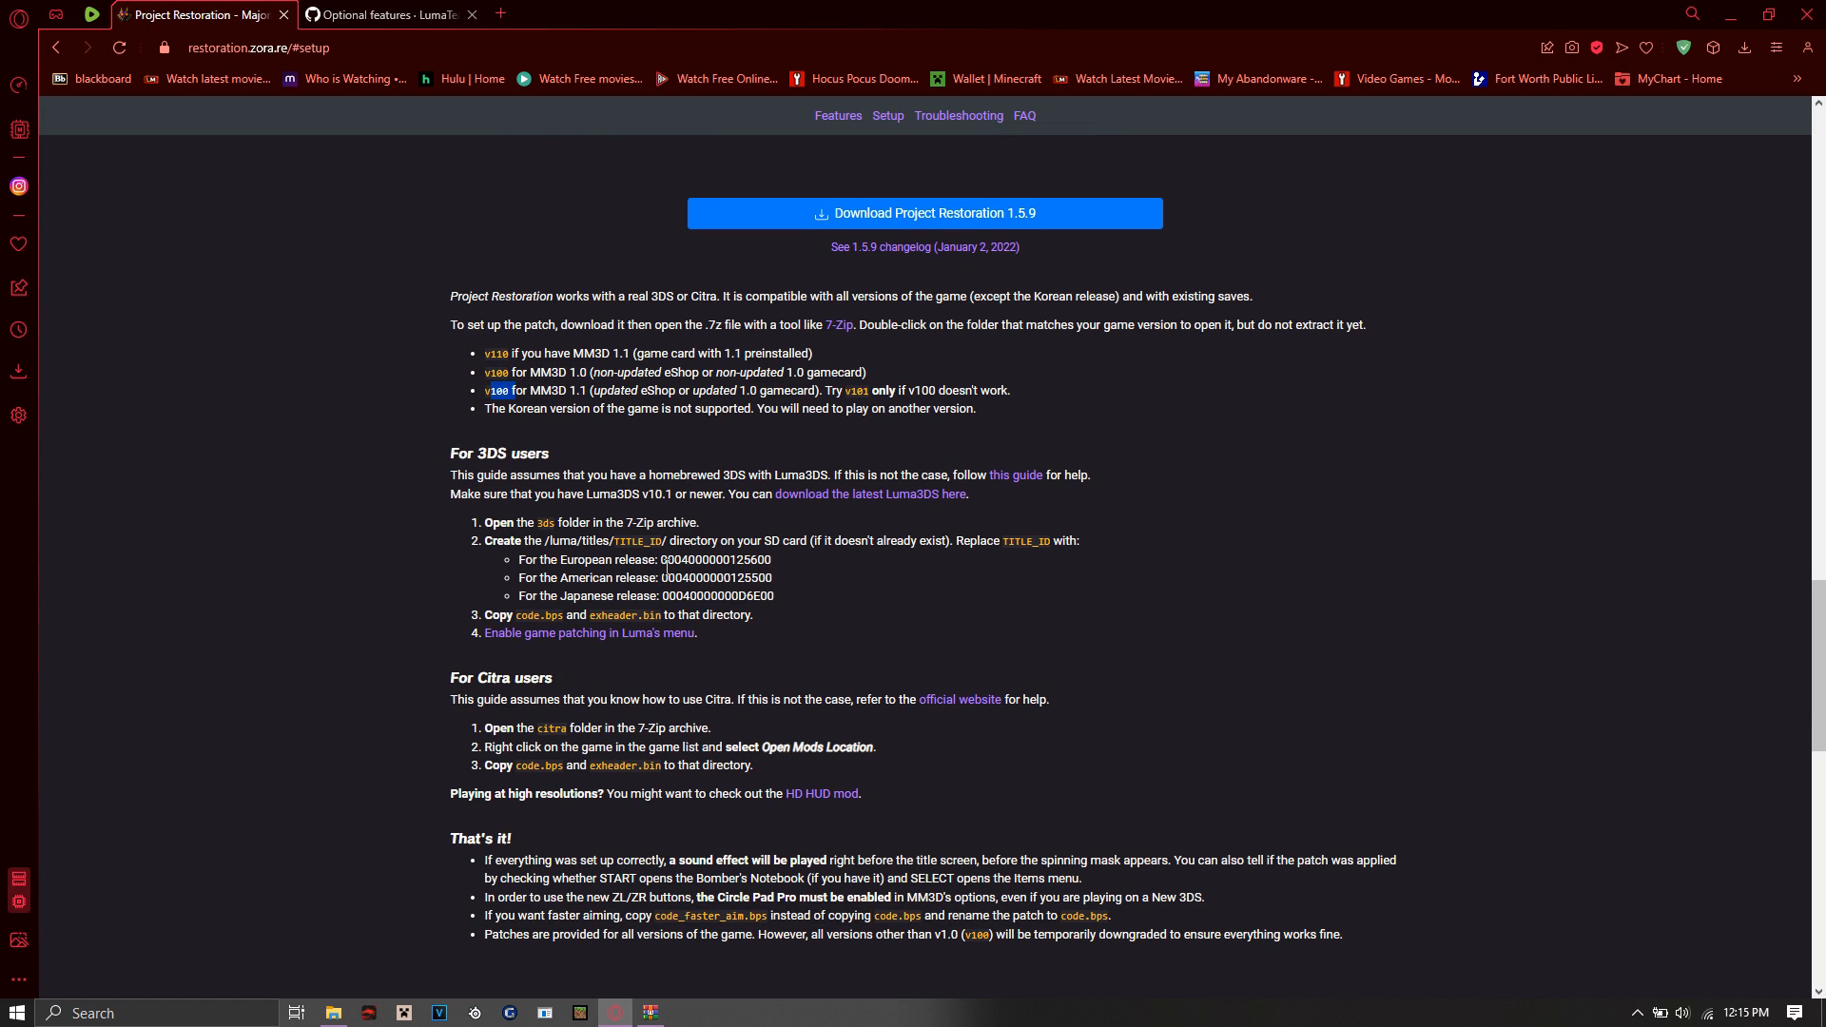
left_click(649, 1012)
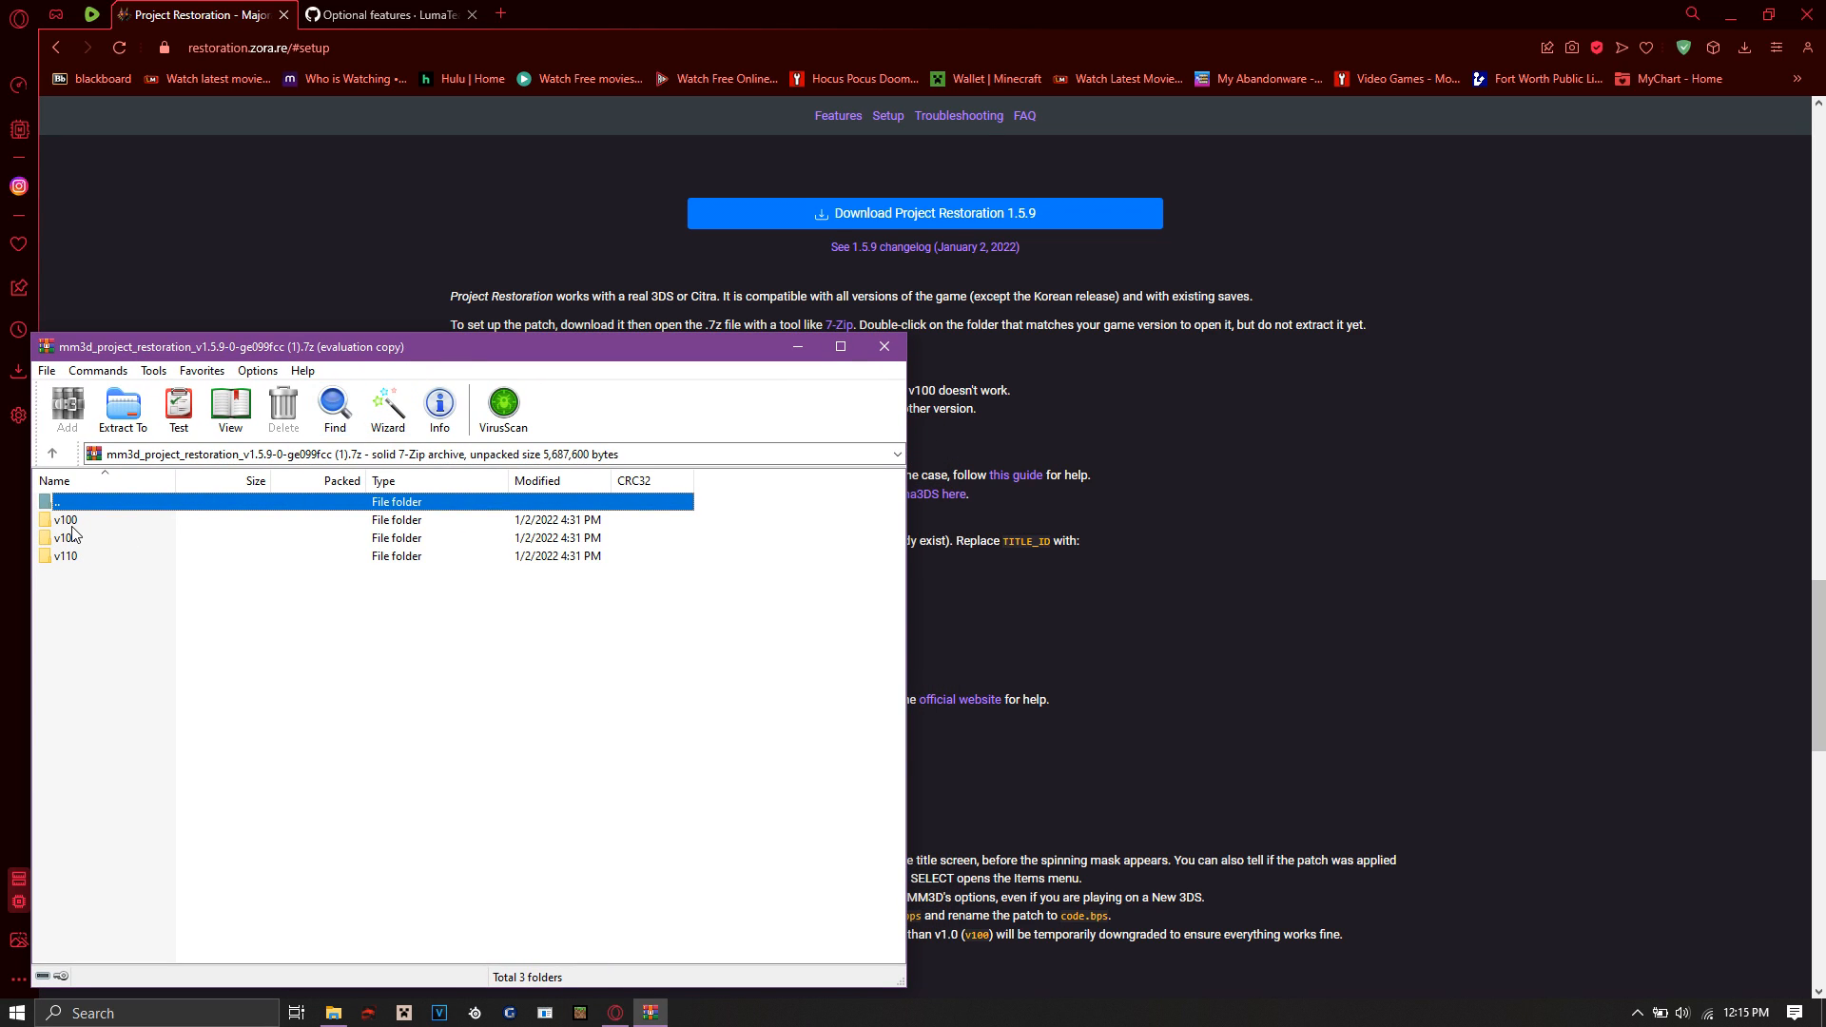
double_click(64, 519)
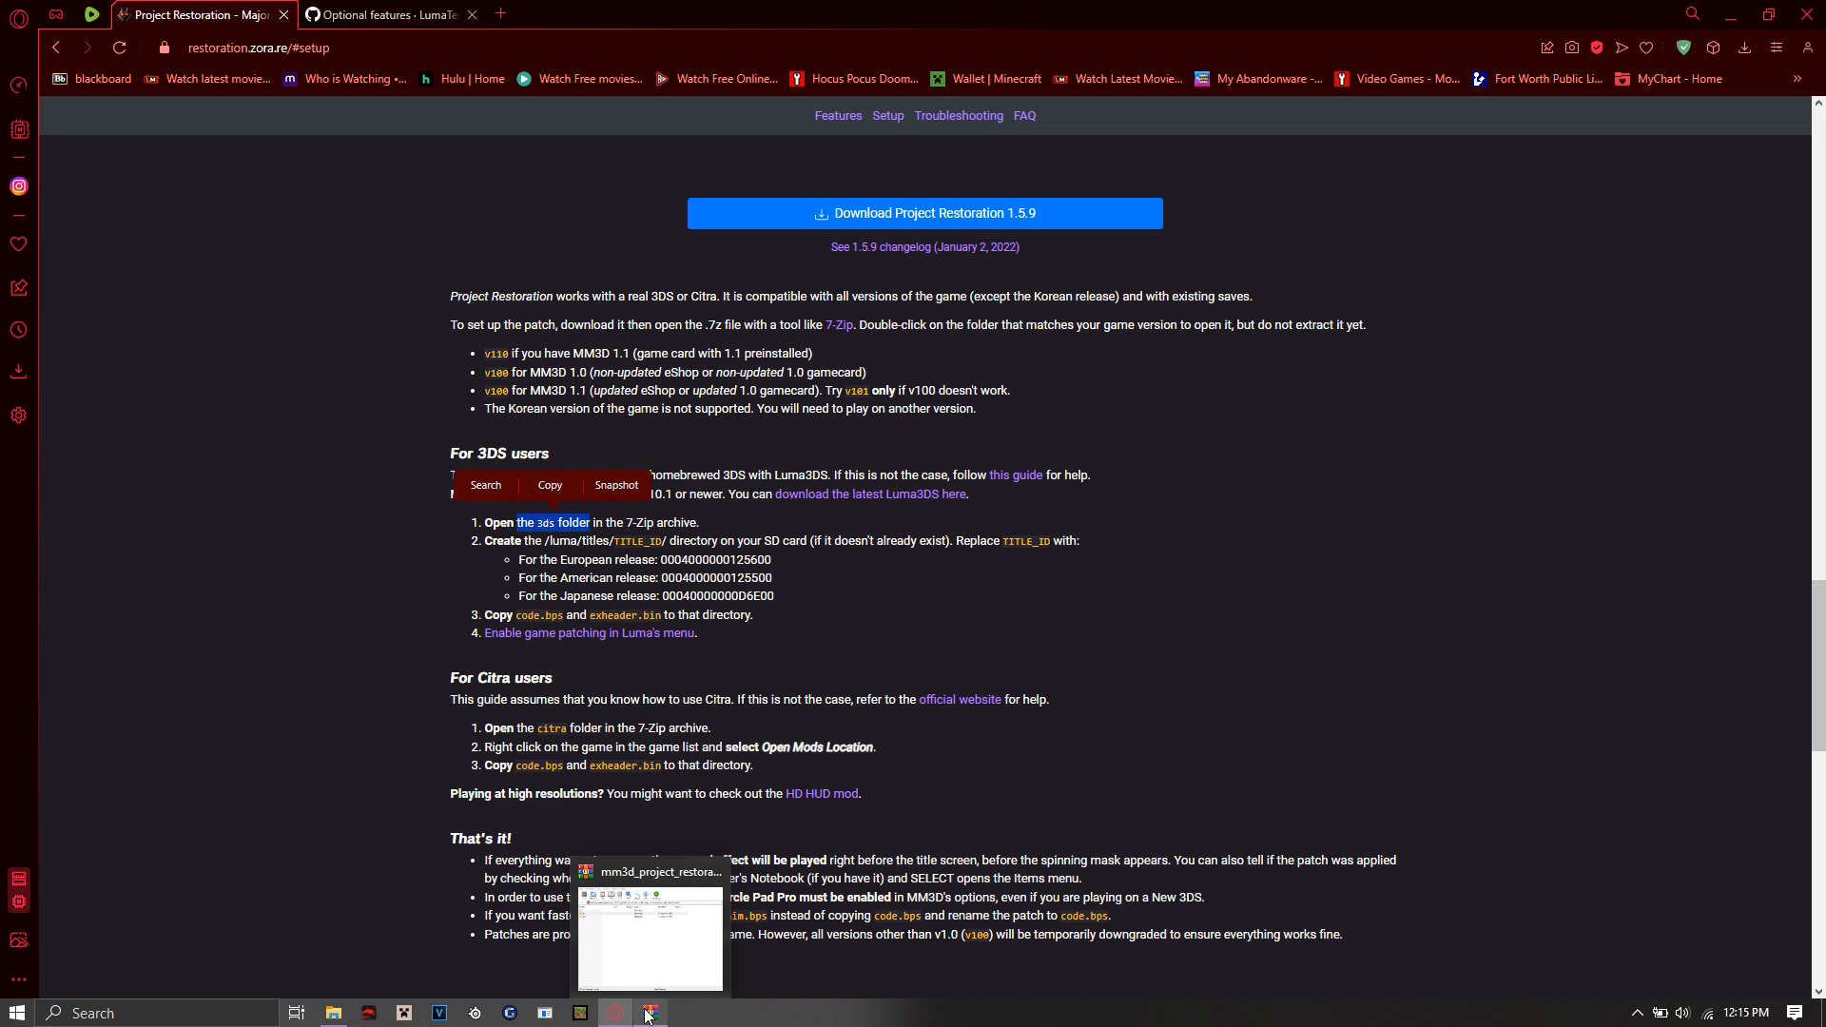
left_click(648, 940)
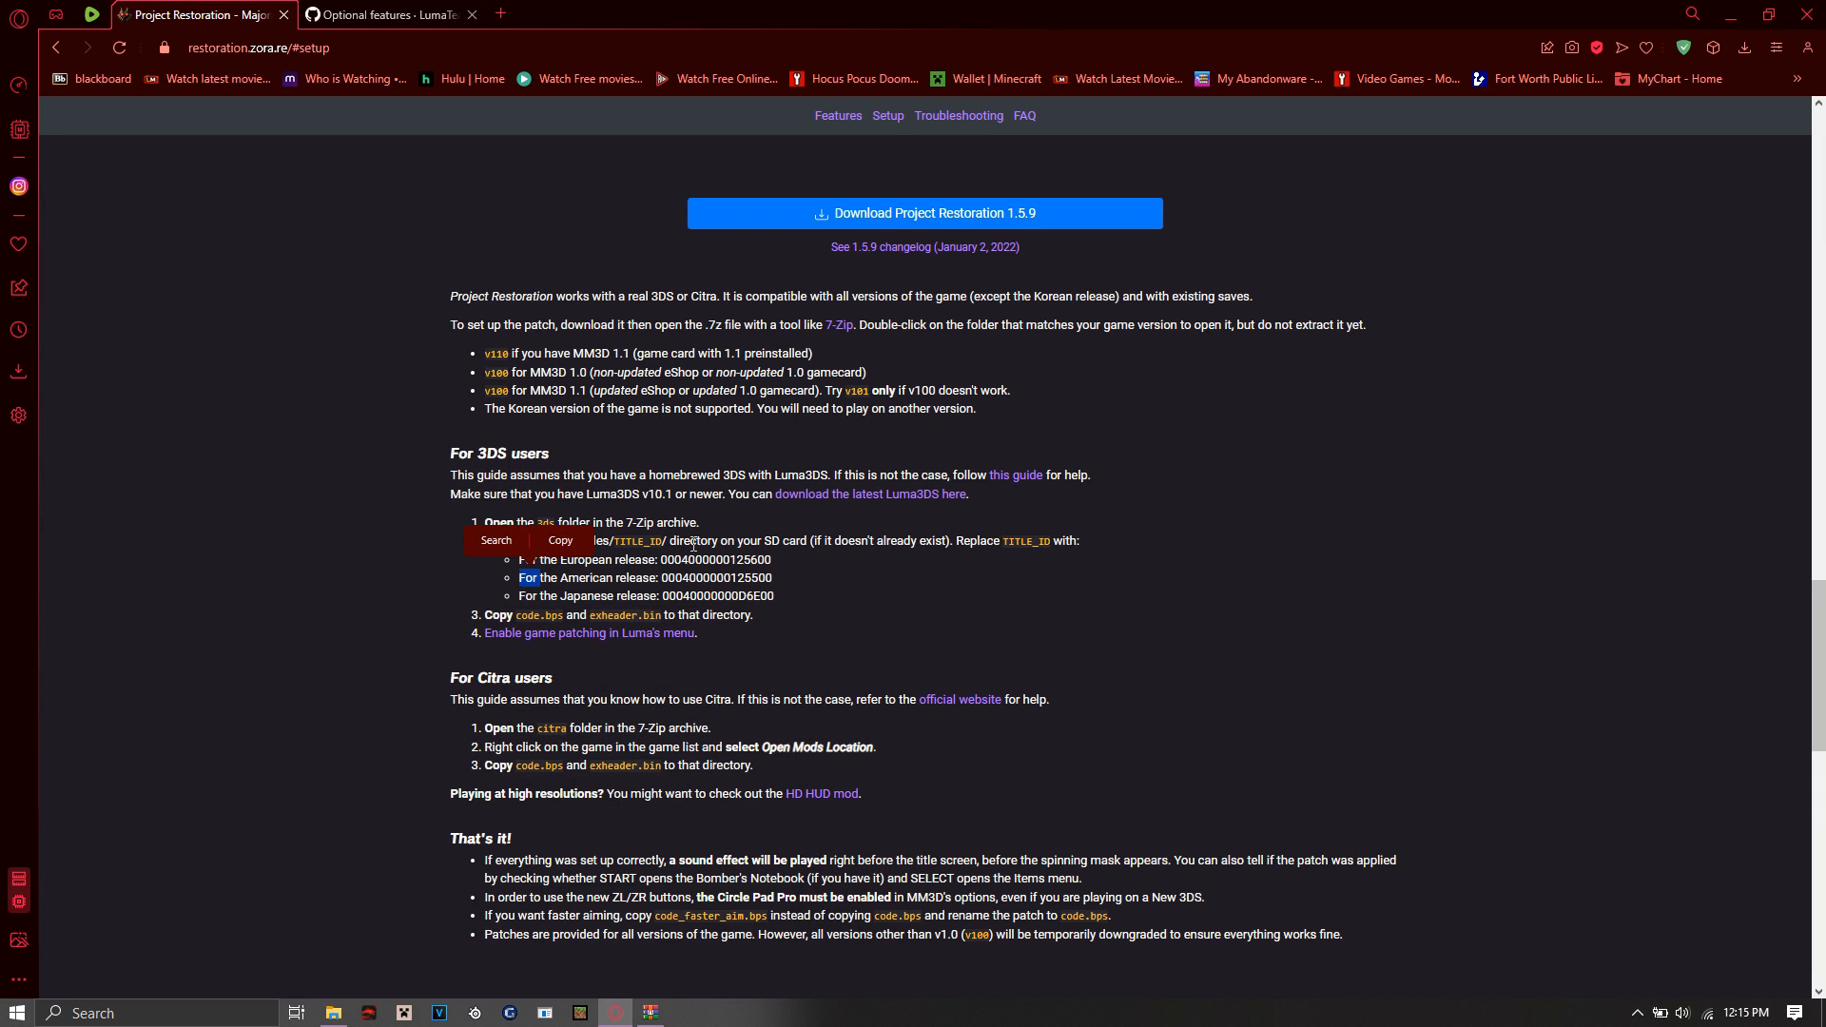
left_click(757, 542)
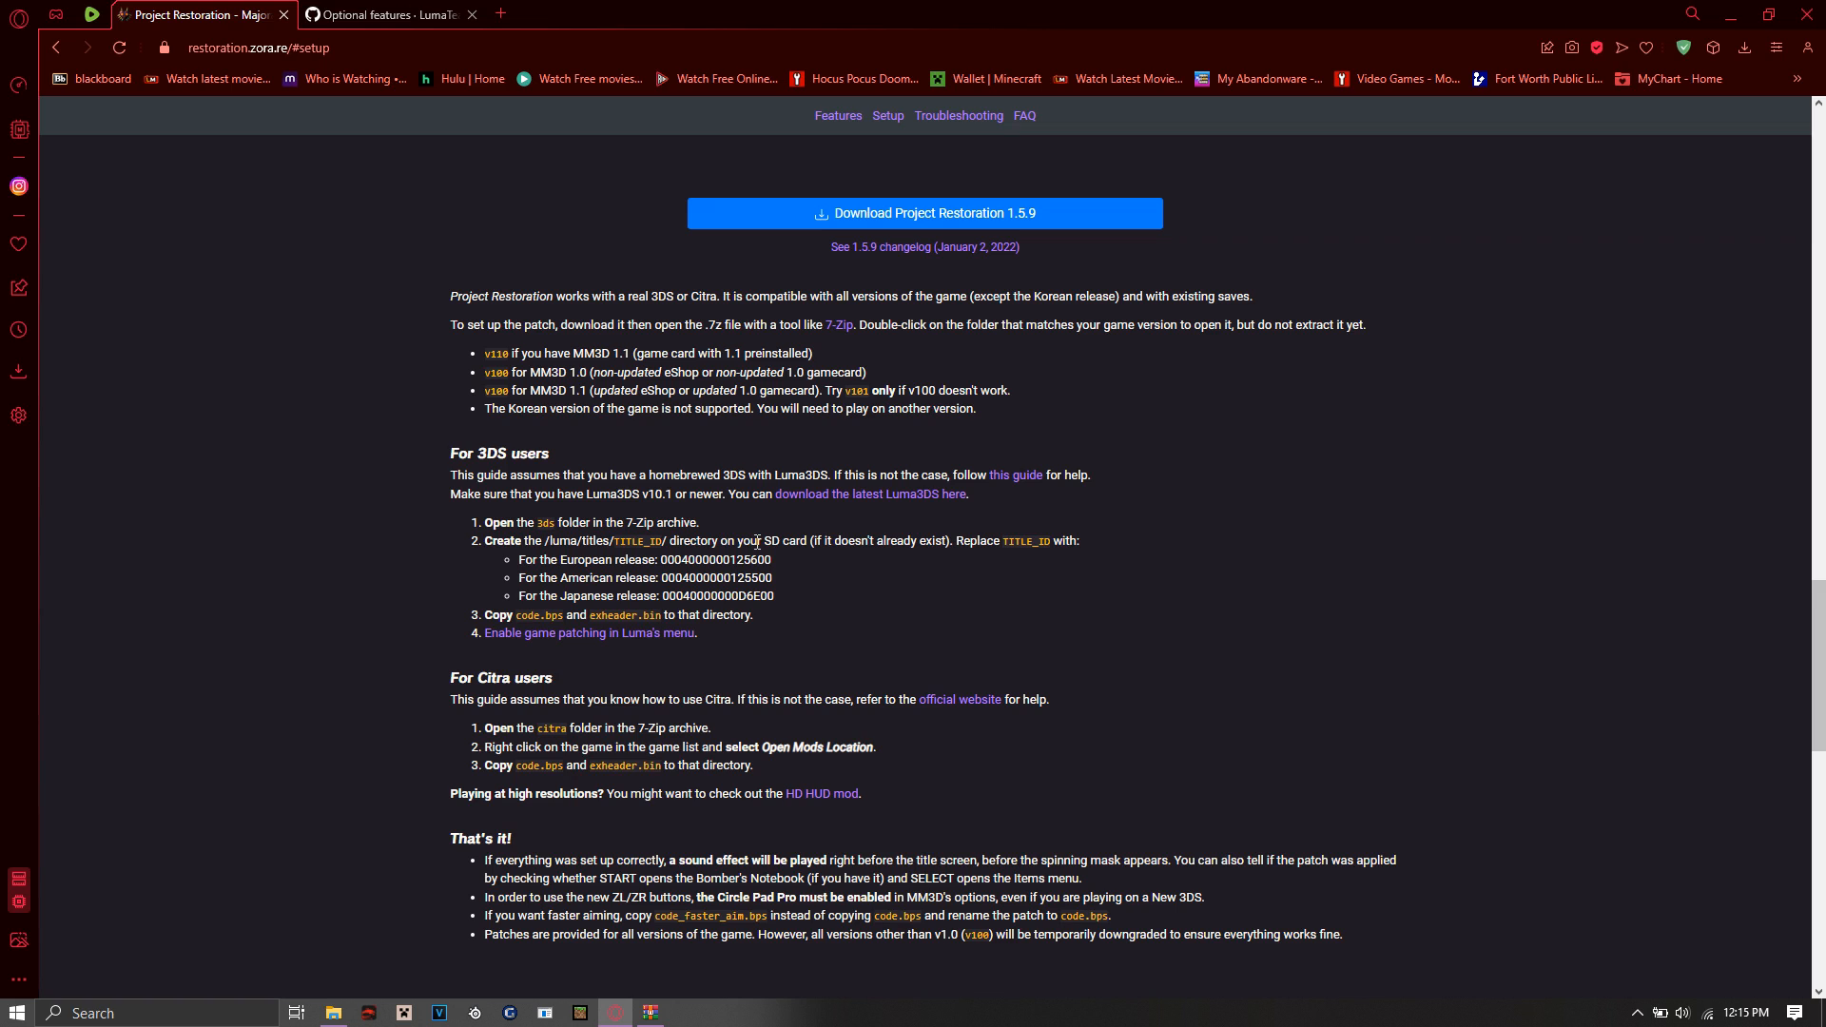
mouse_move(356, 973)
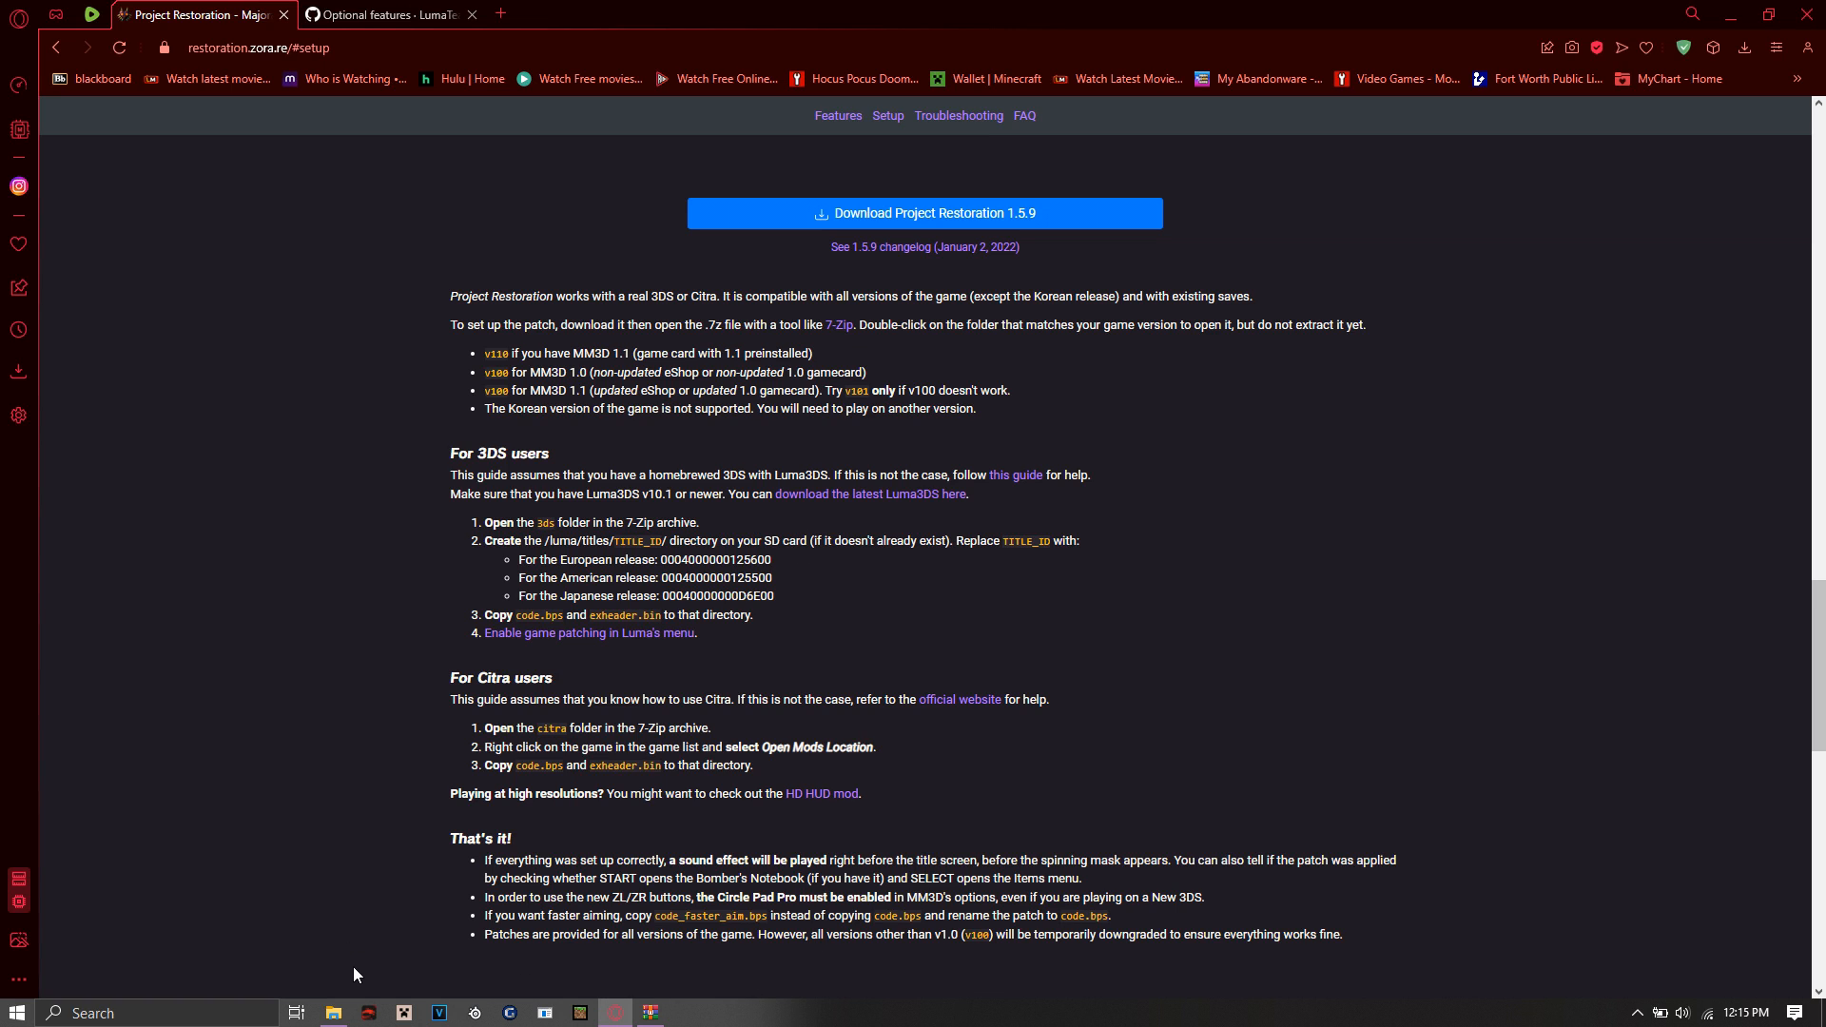
left_click(333, 1012)
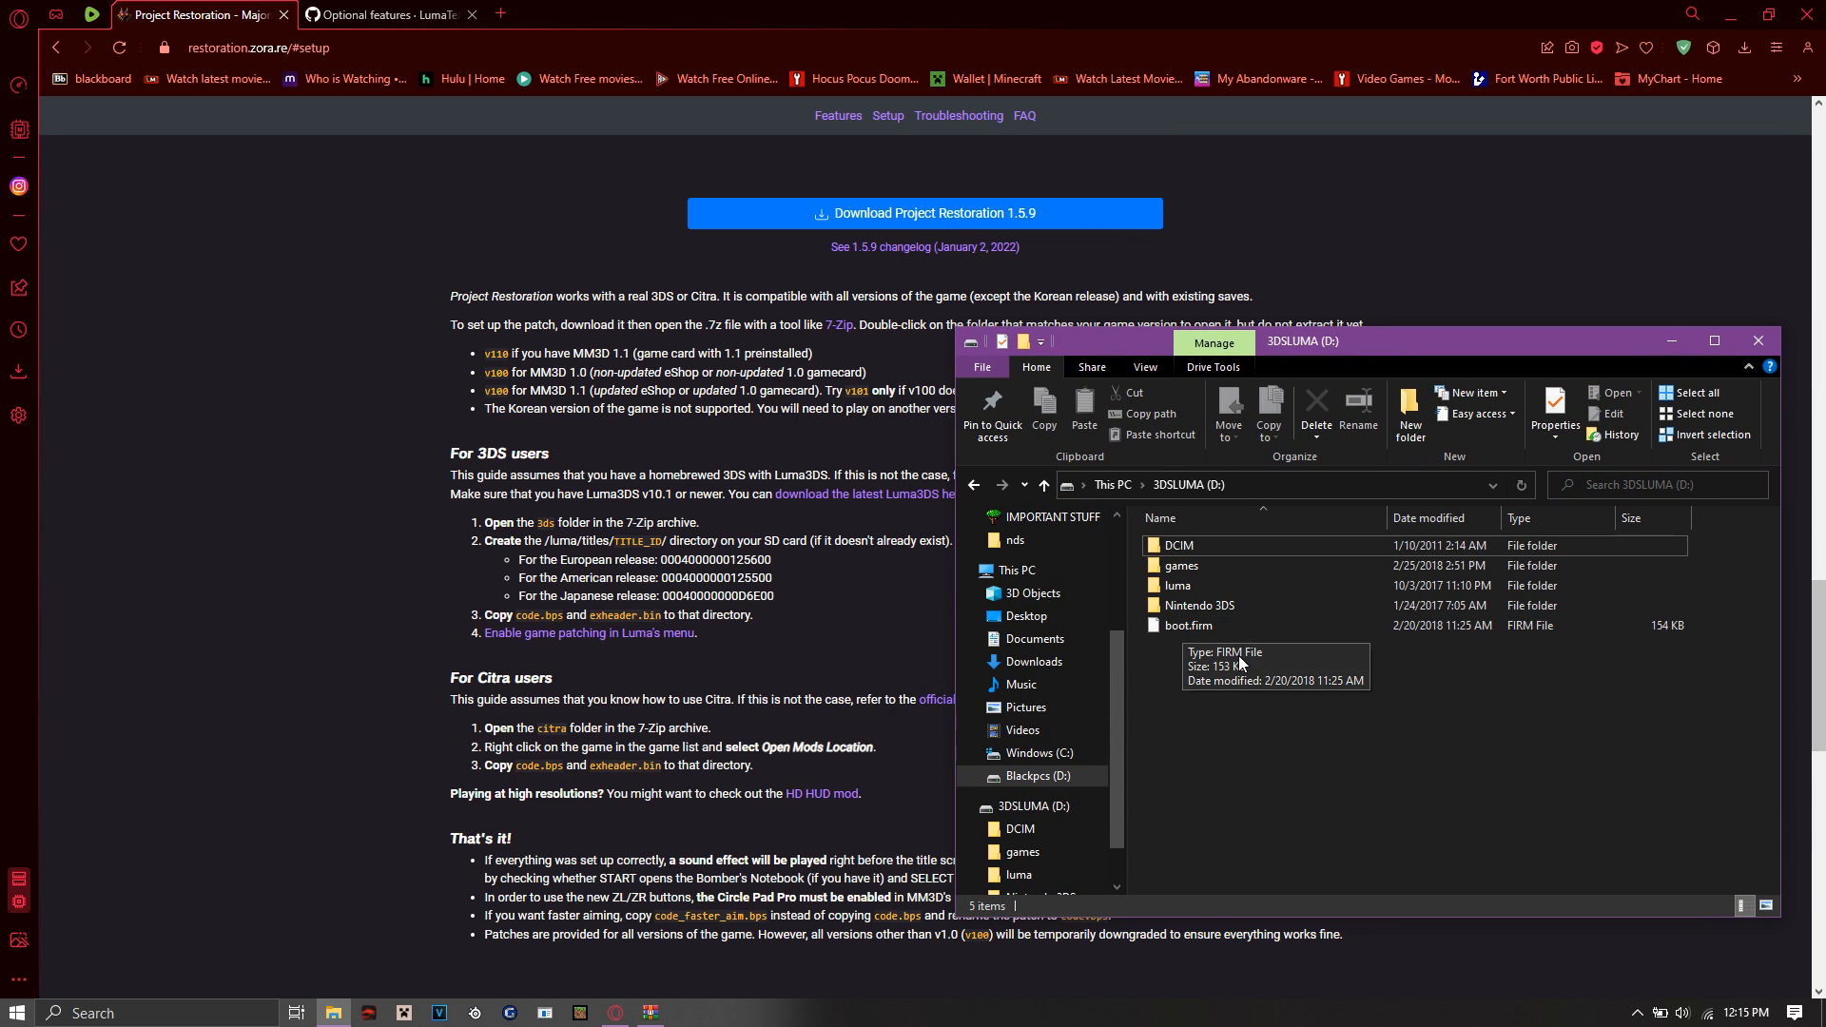
mouse_move(1236, 567)
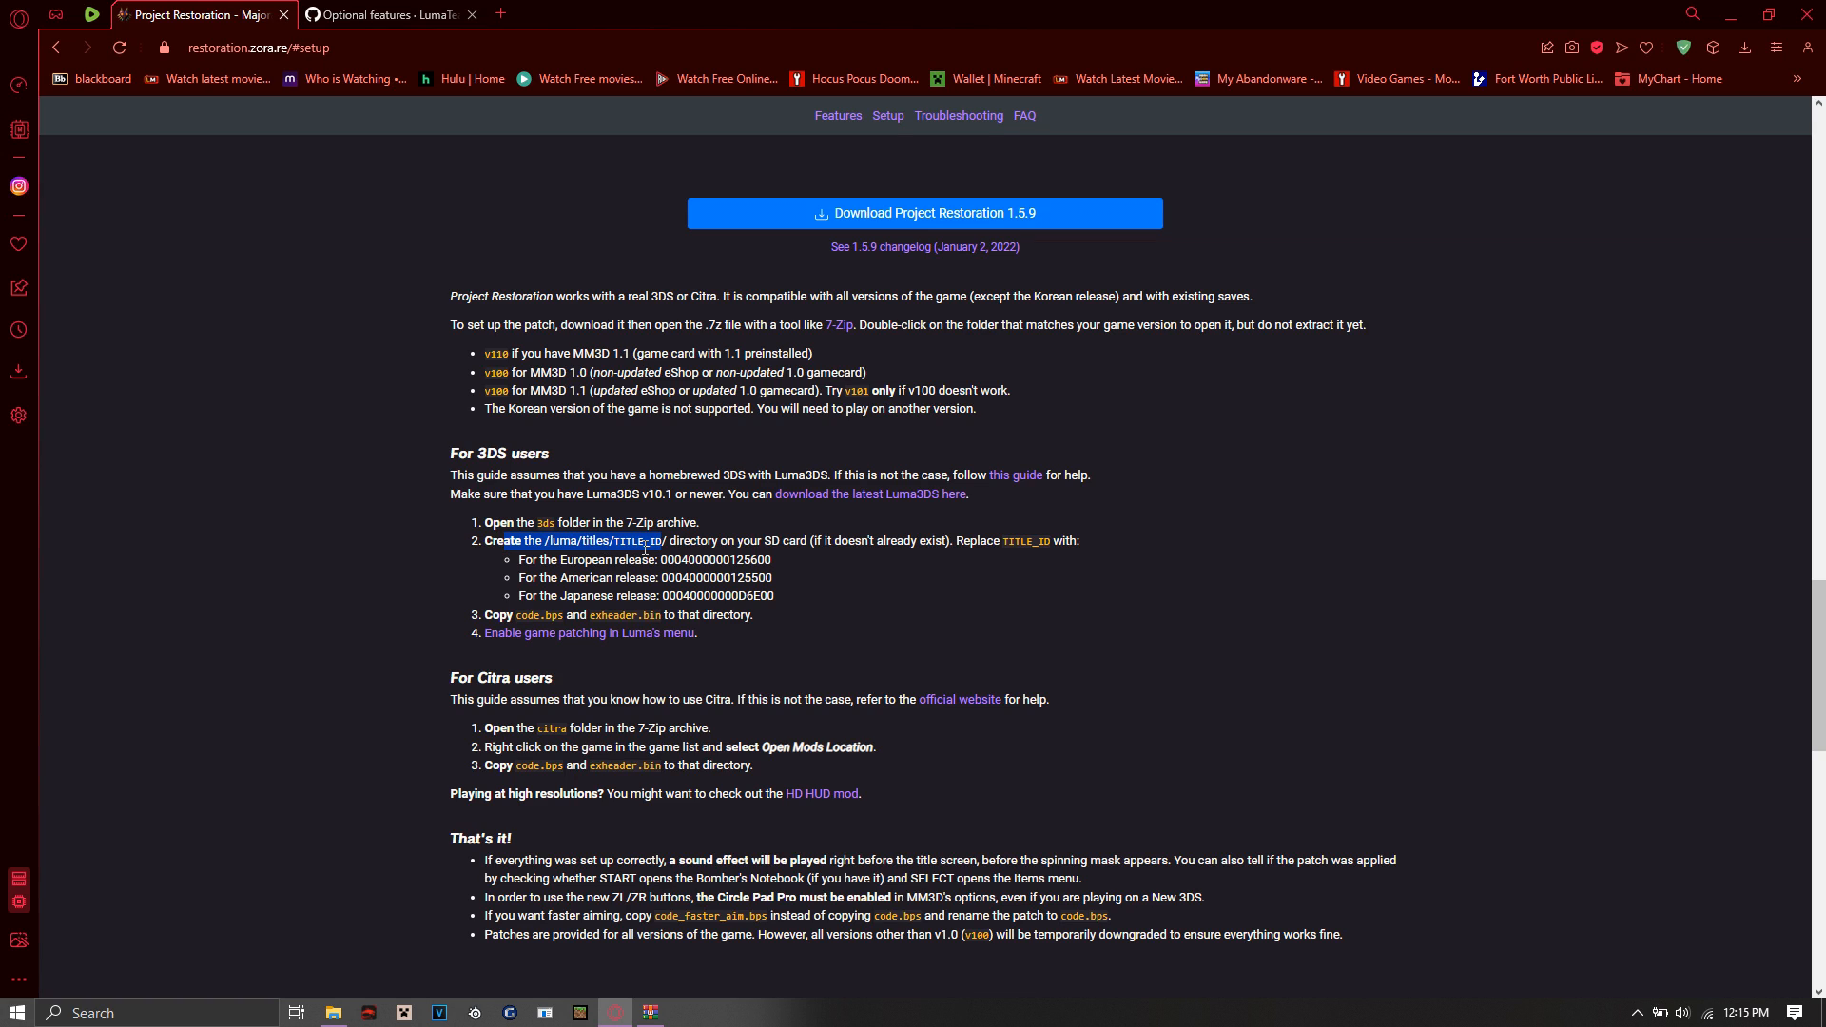
mouse_move(843, 593)
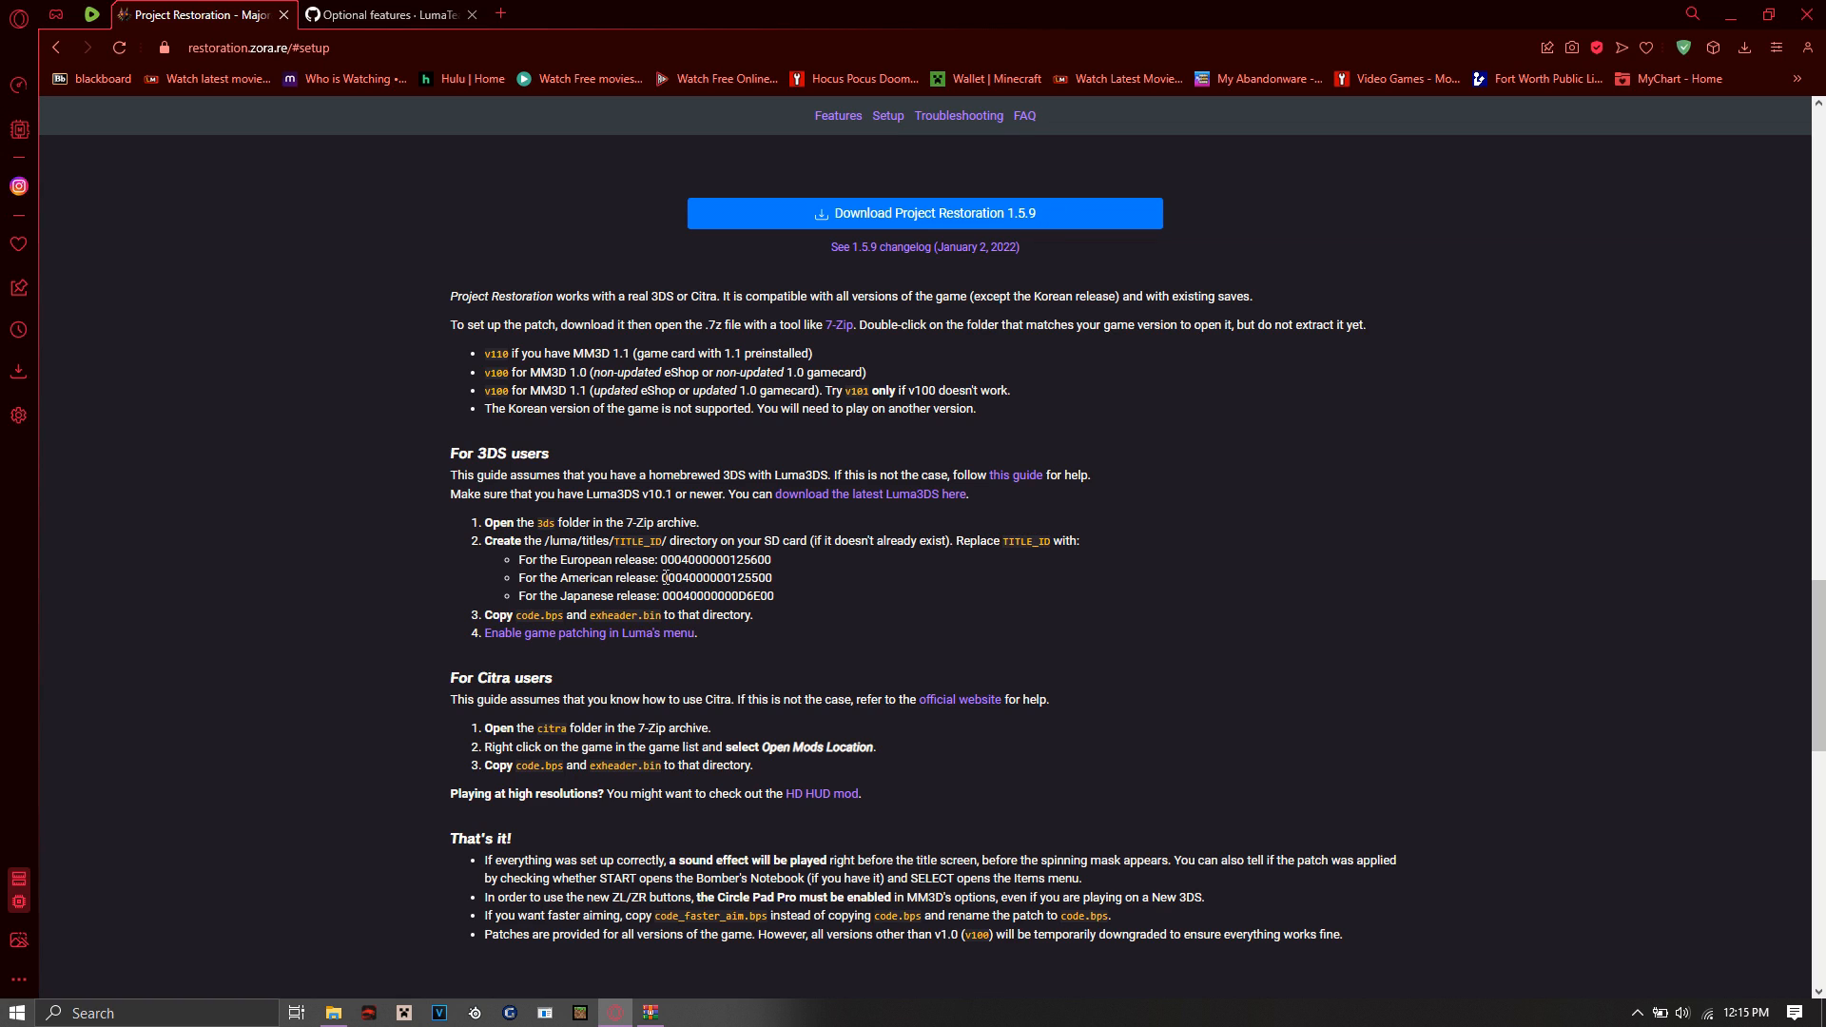
double_click(719, 579)
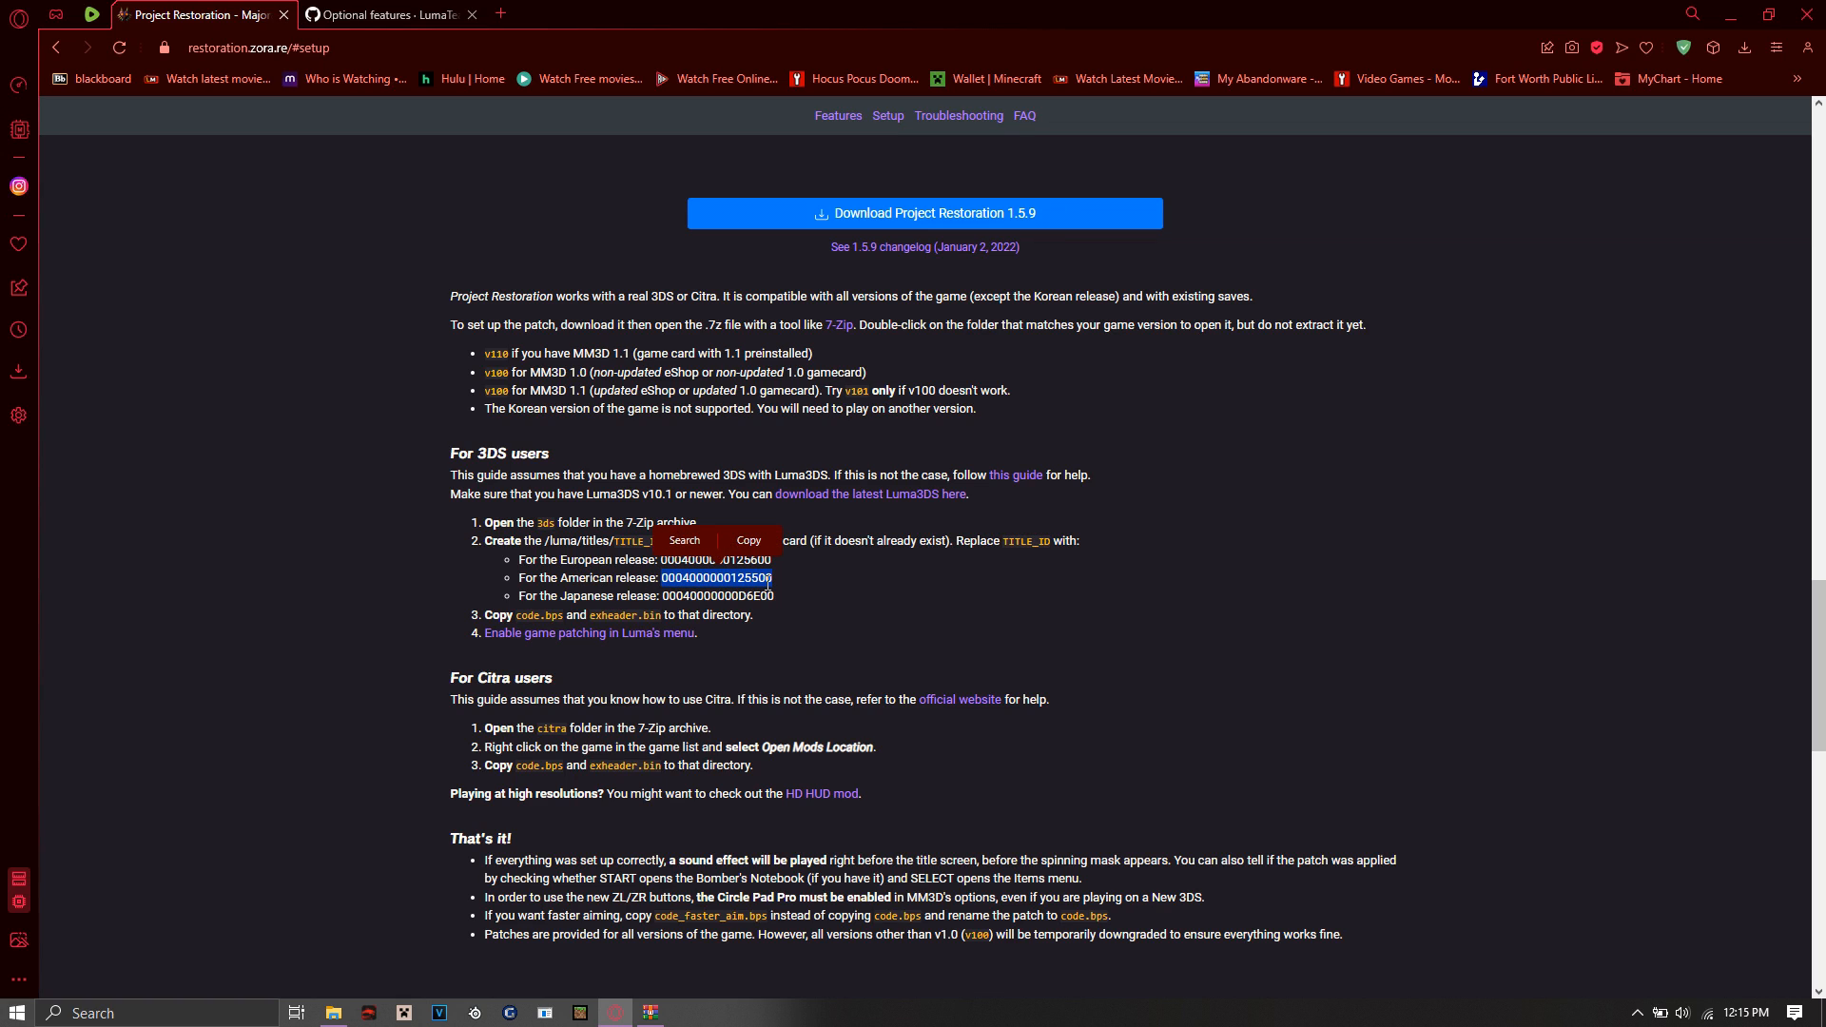
left_click(536, 536)
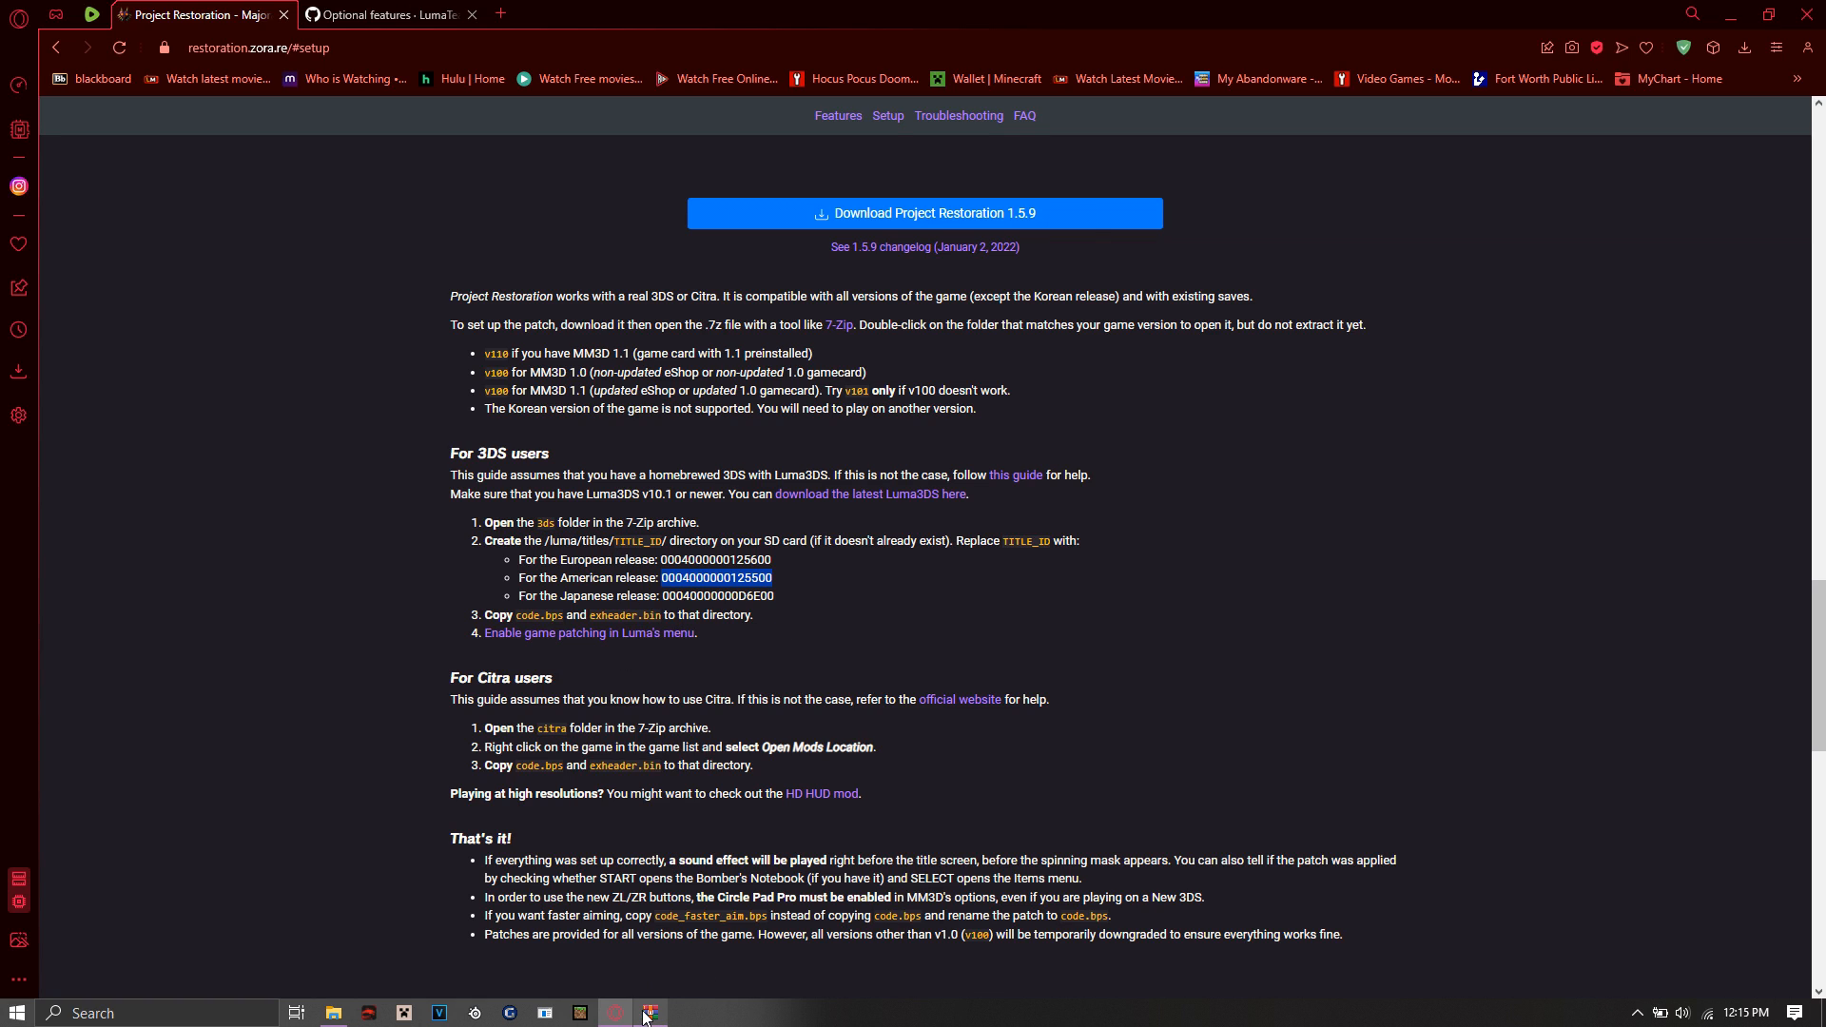
left_click(331, 1012)
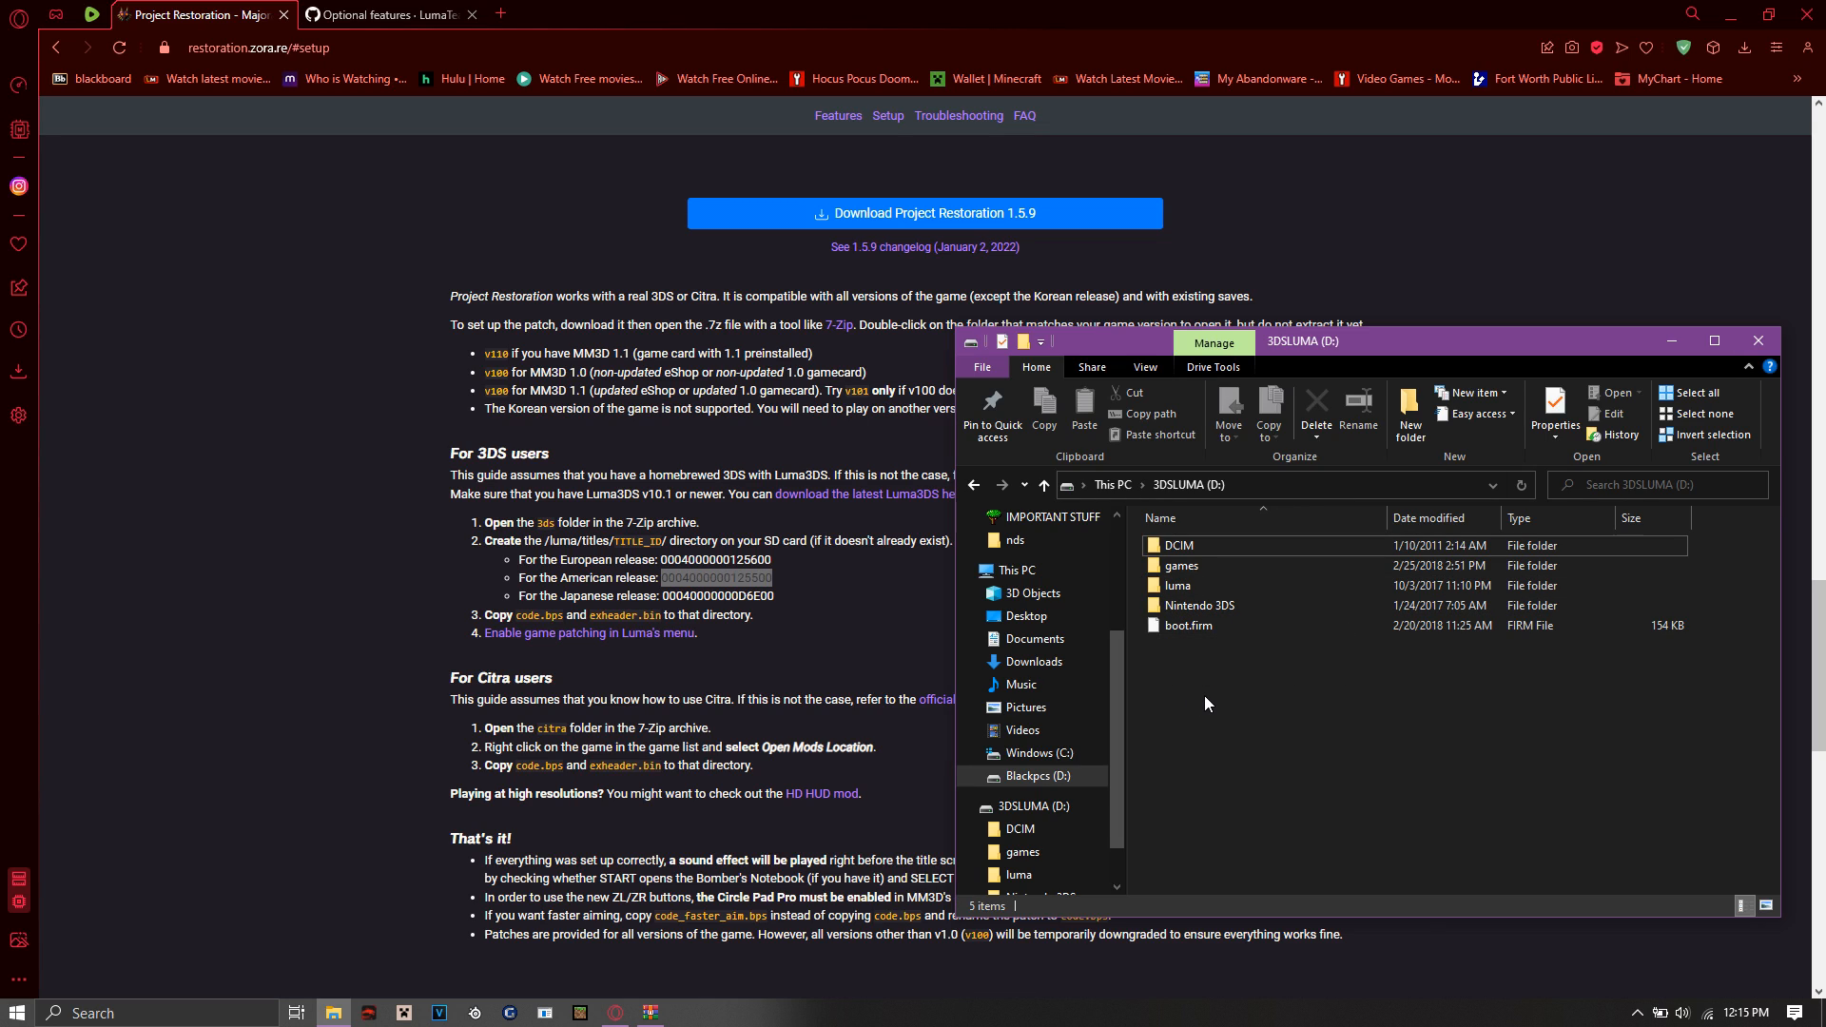
Step: Create a New folder at the SD card root, then start deleting it as unwanted
right_click(1206, 702)
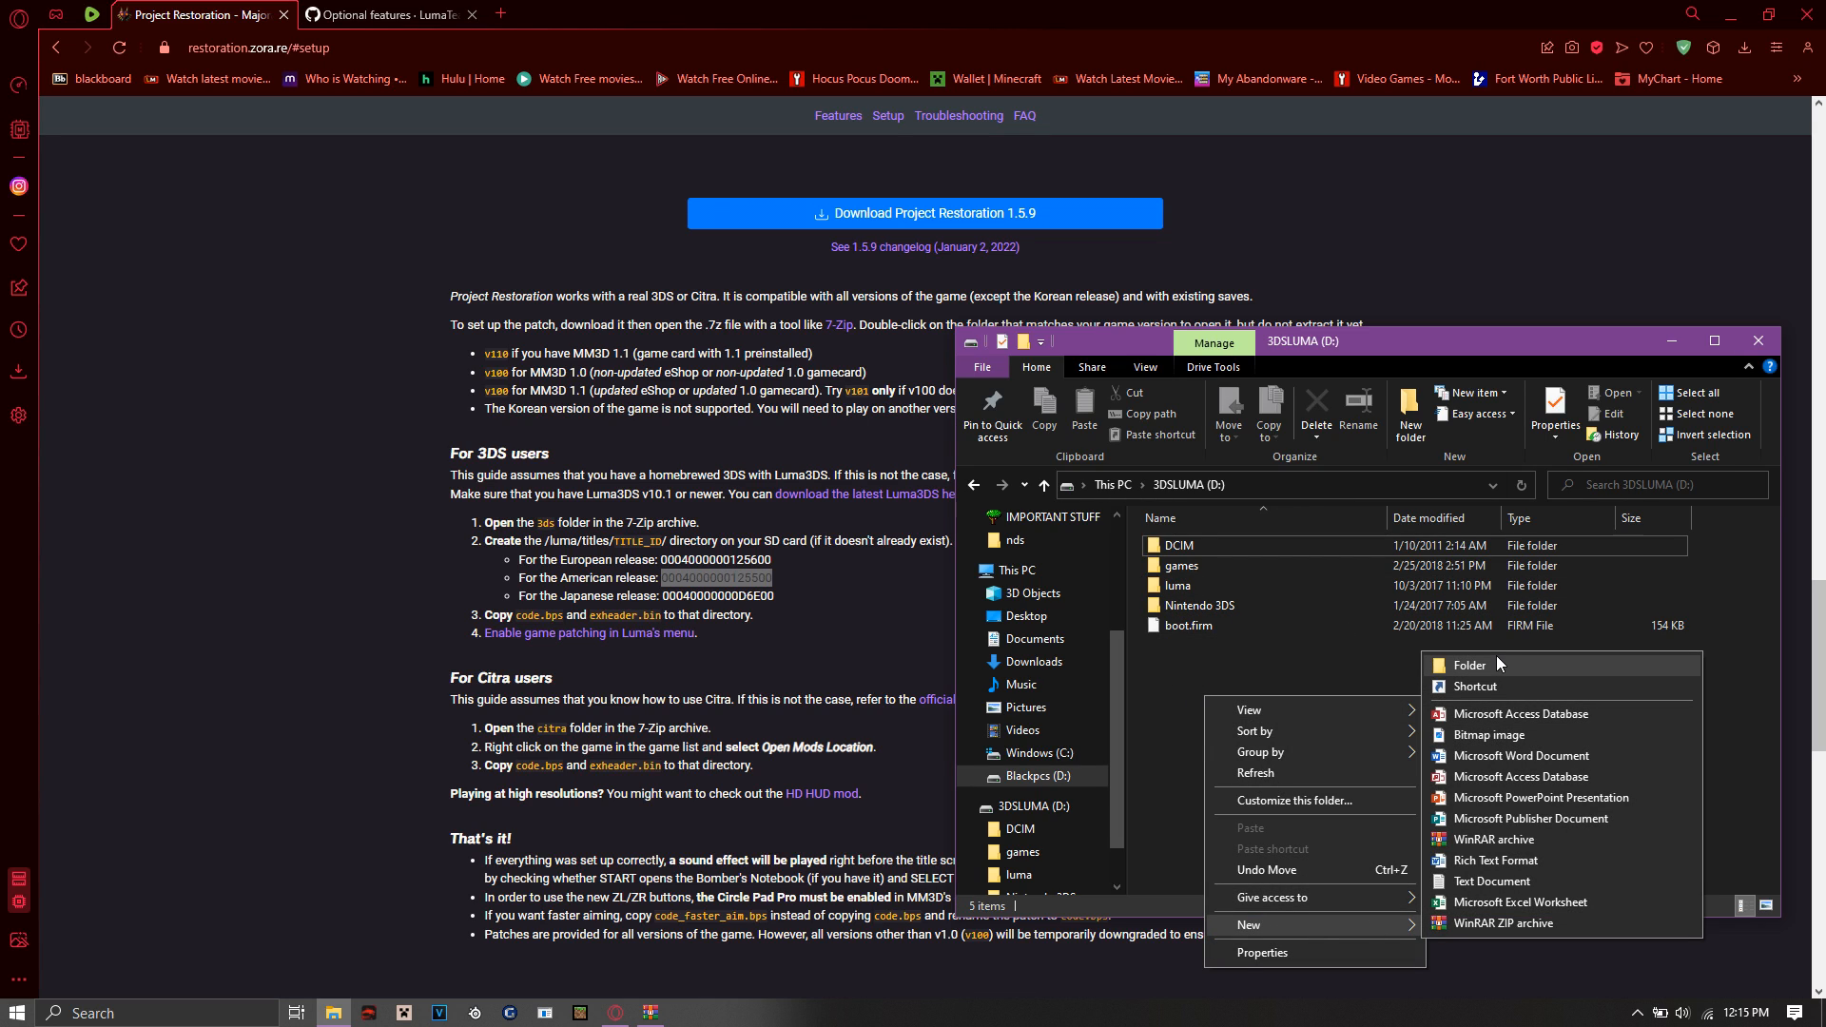
left_click(1470, 666)
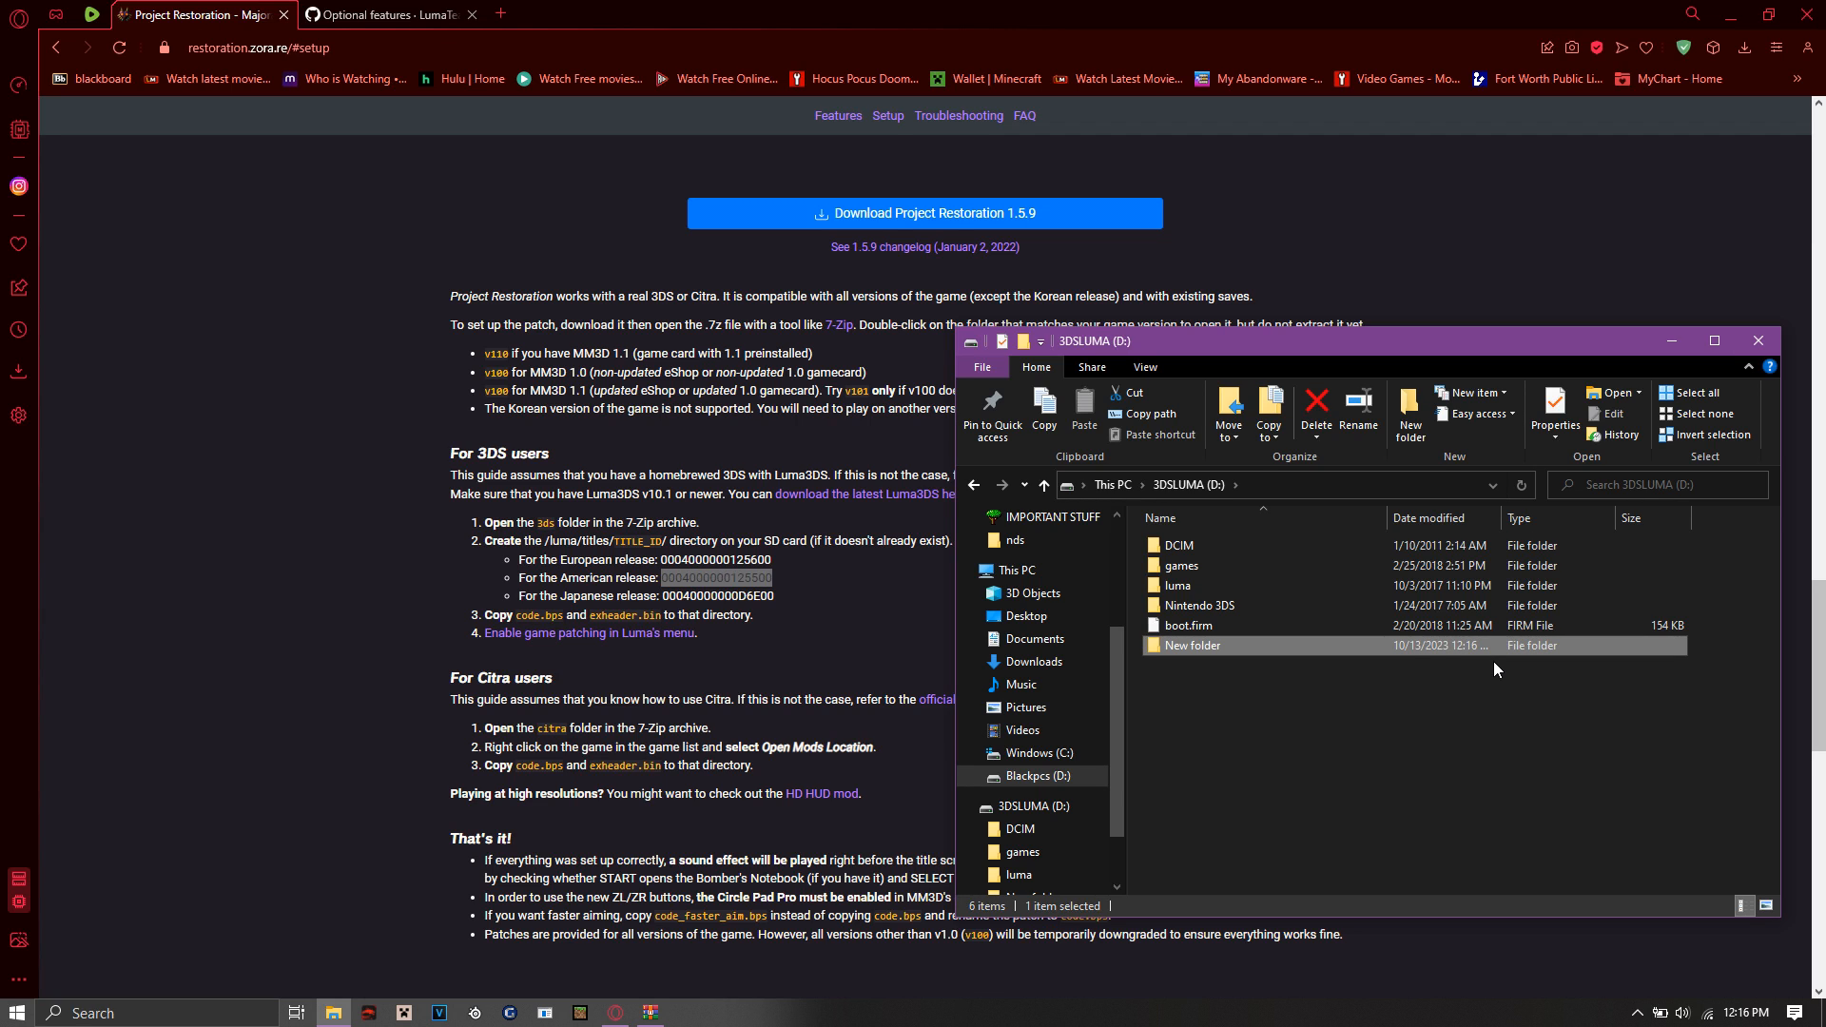
left_click(1317, 412)
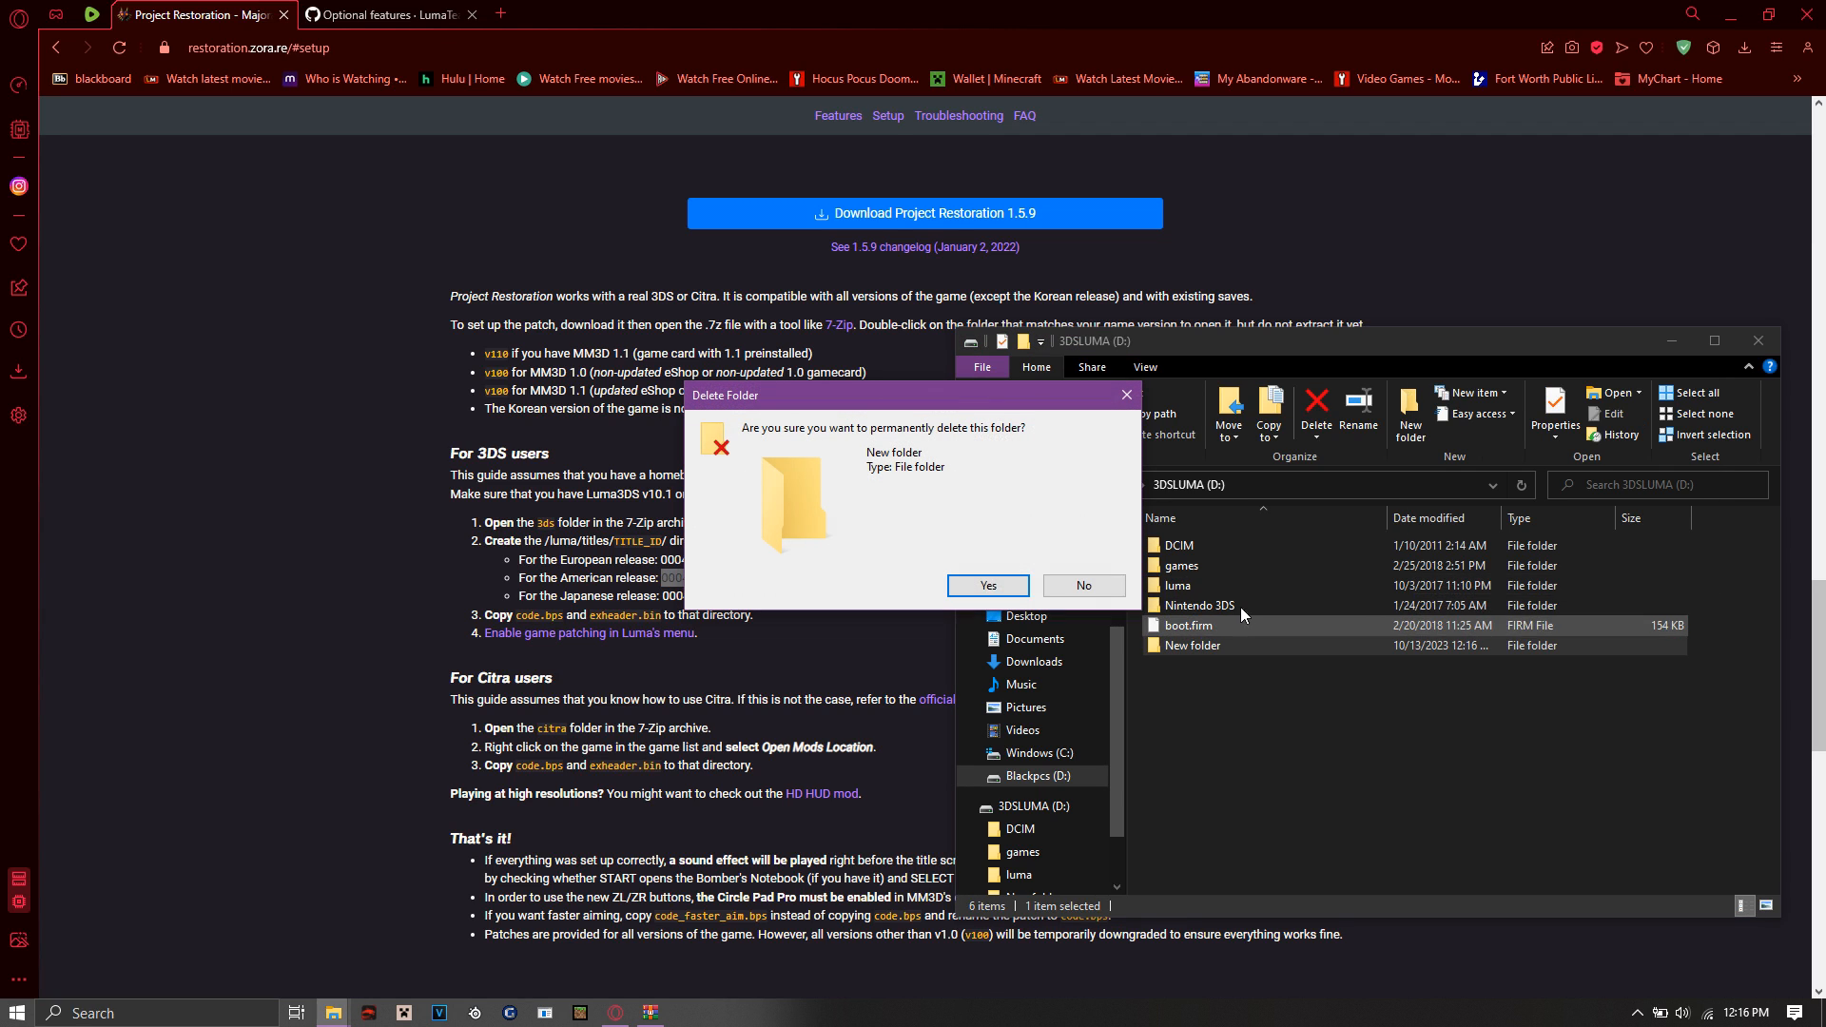
Step: Delete the stray folder and create a 'titles' folder inside luma
left_click(985, 584)
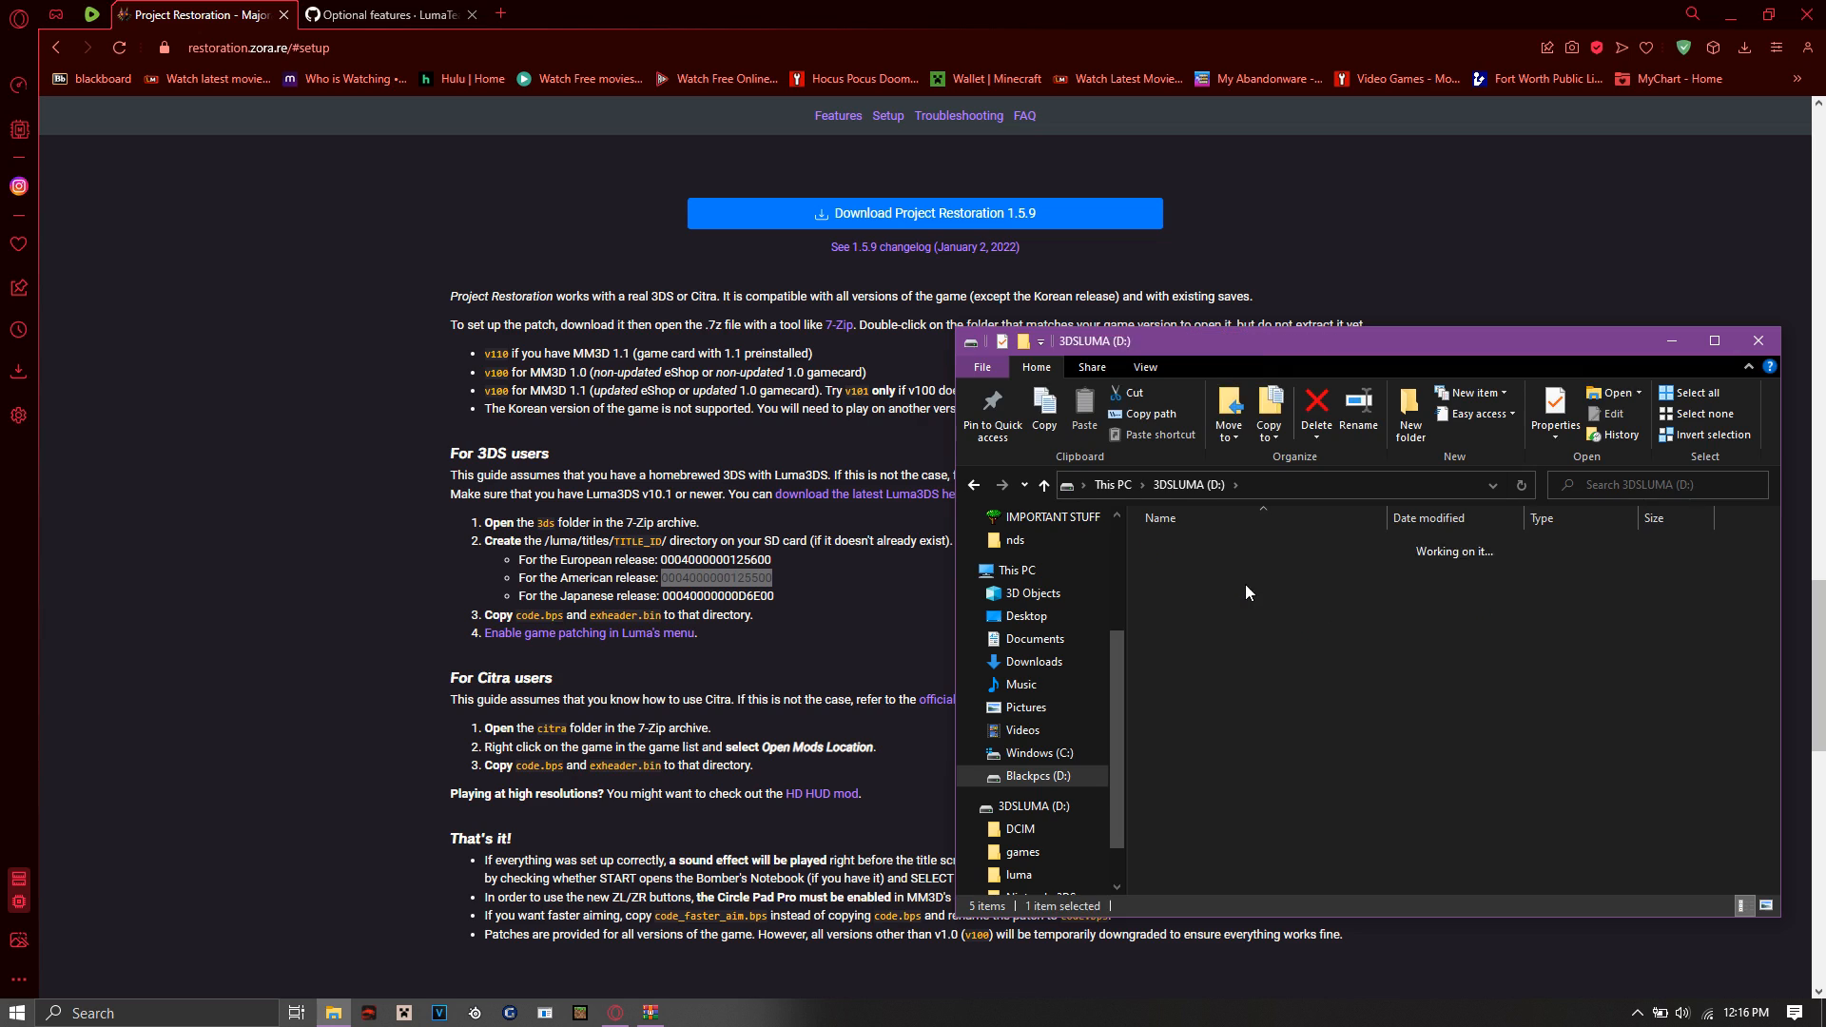
double_click(1018, 875)
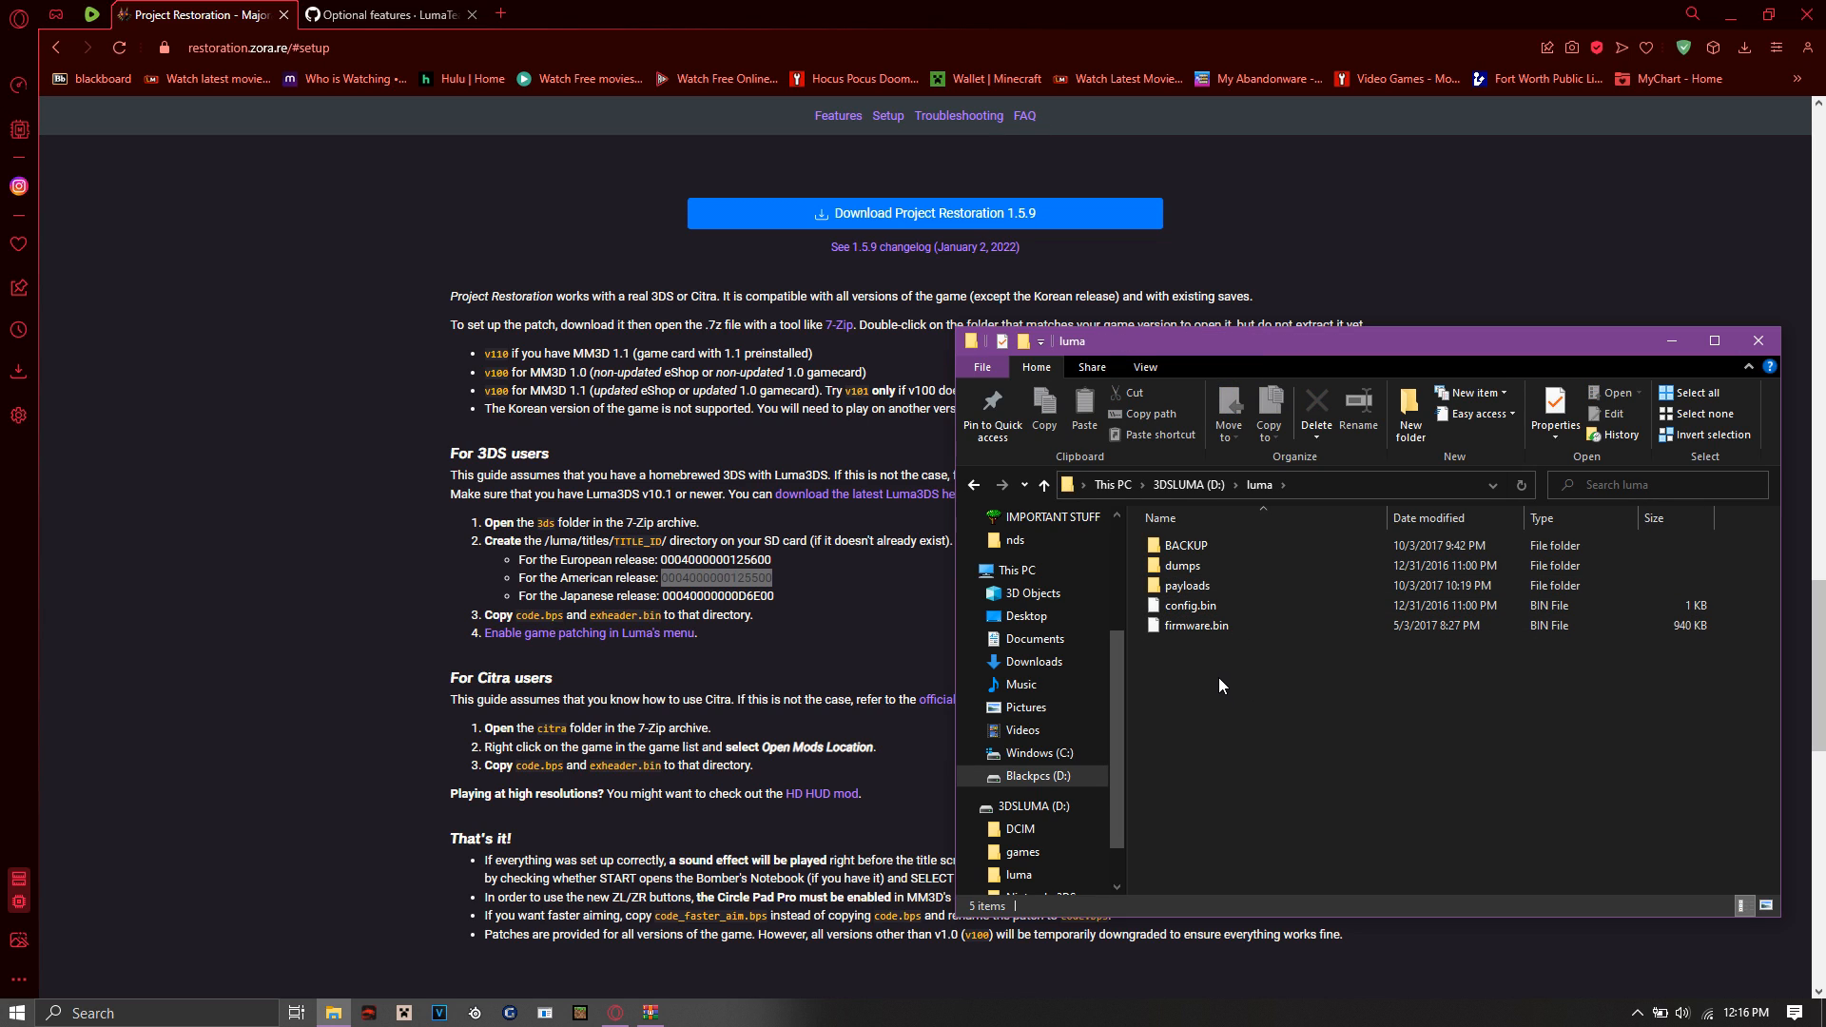
right_click(1219, 684)
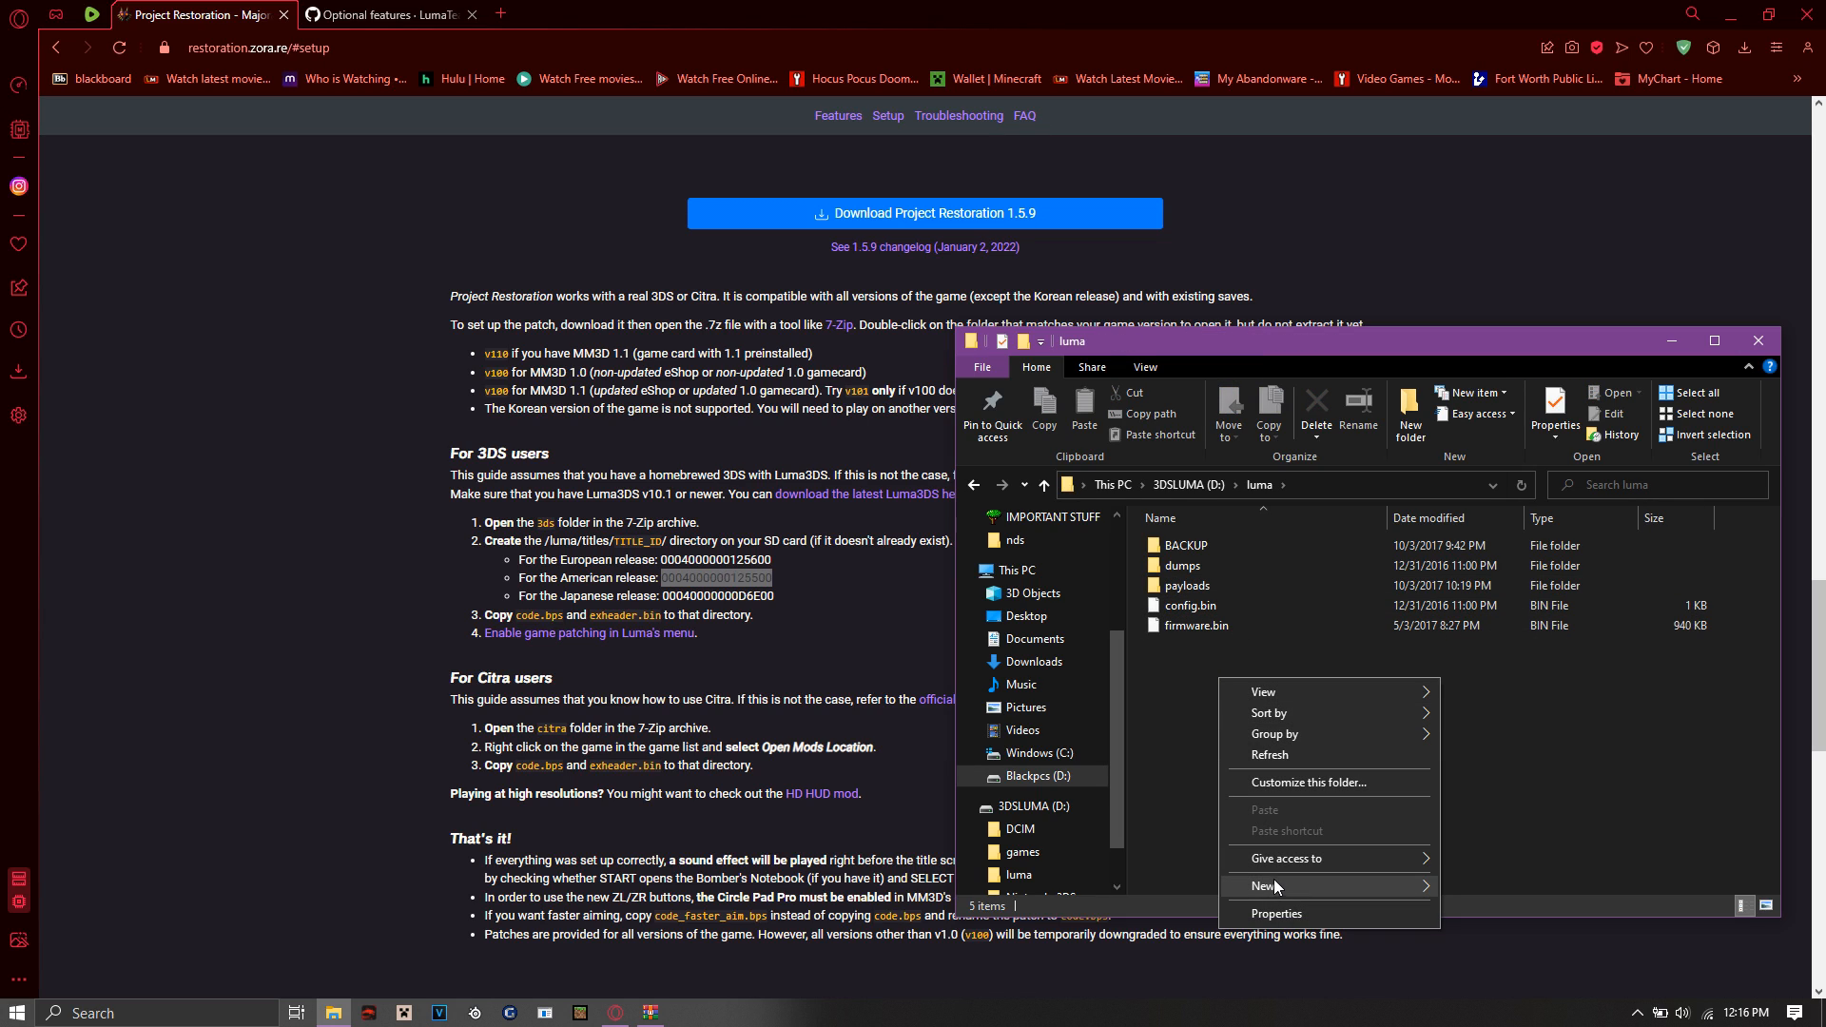
left_click(1261, 884)
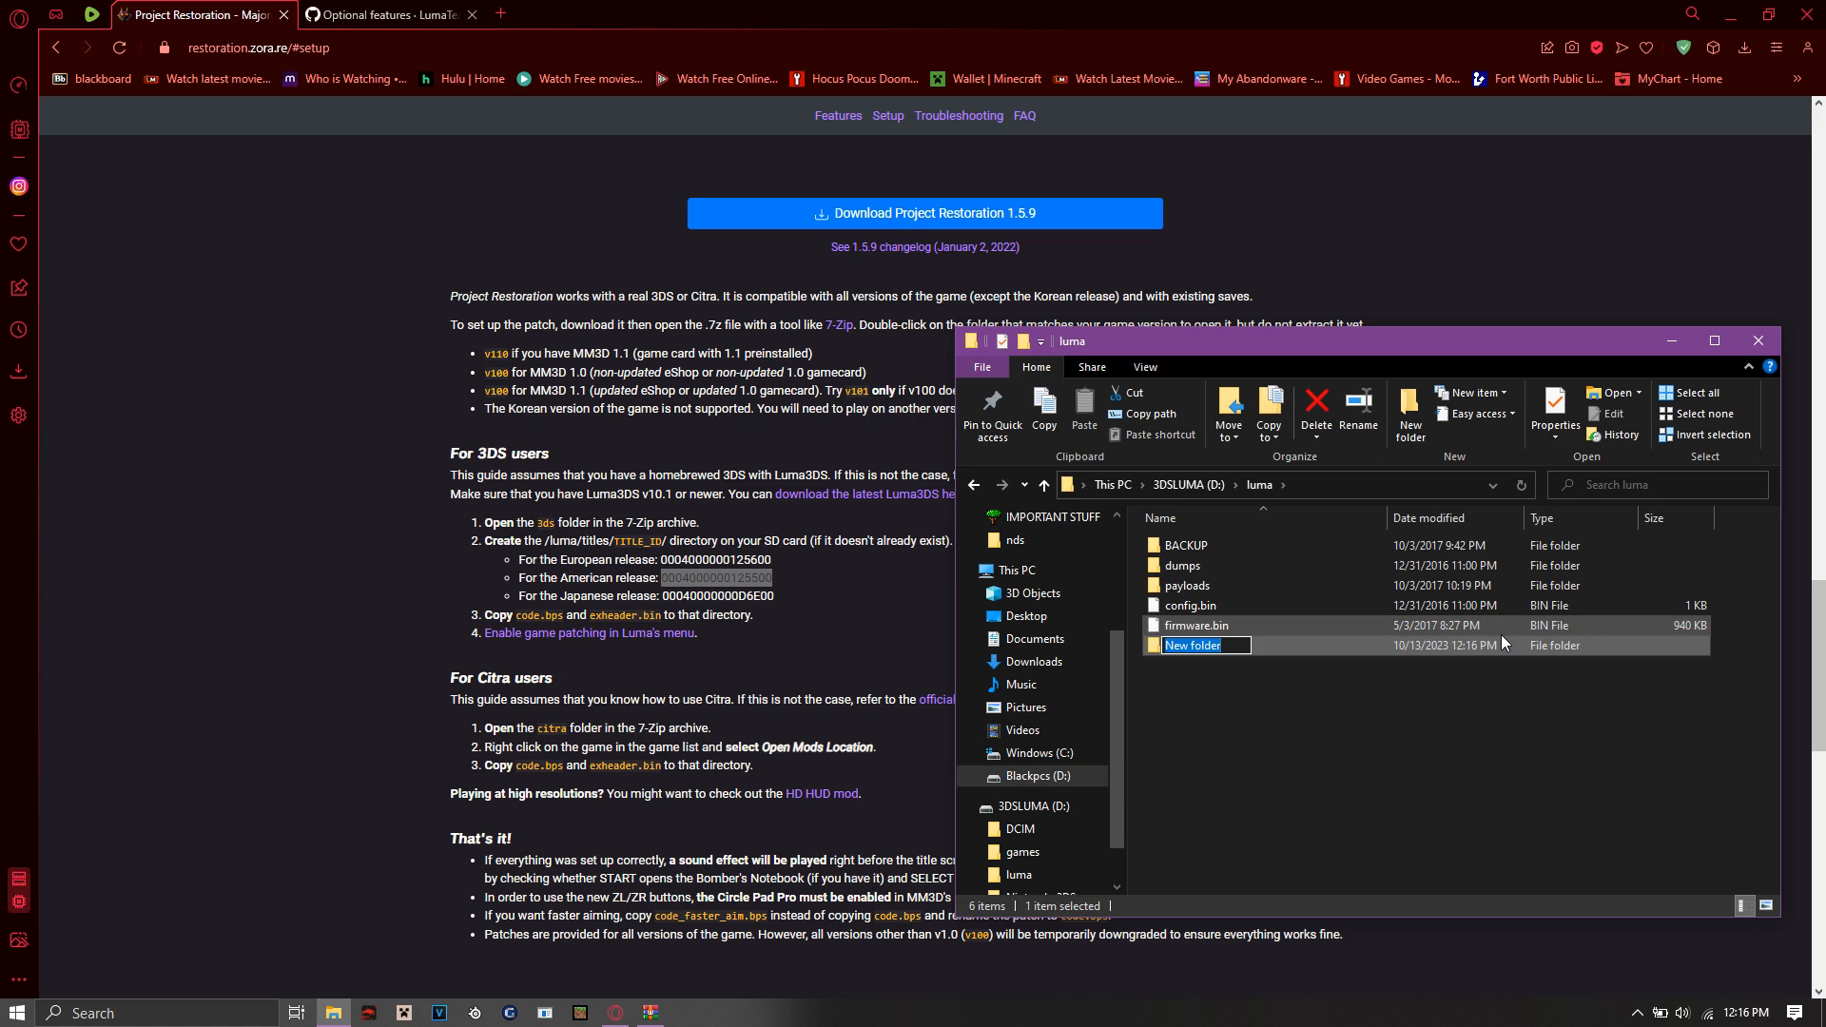
type("titles")
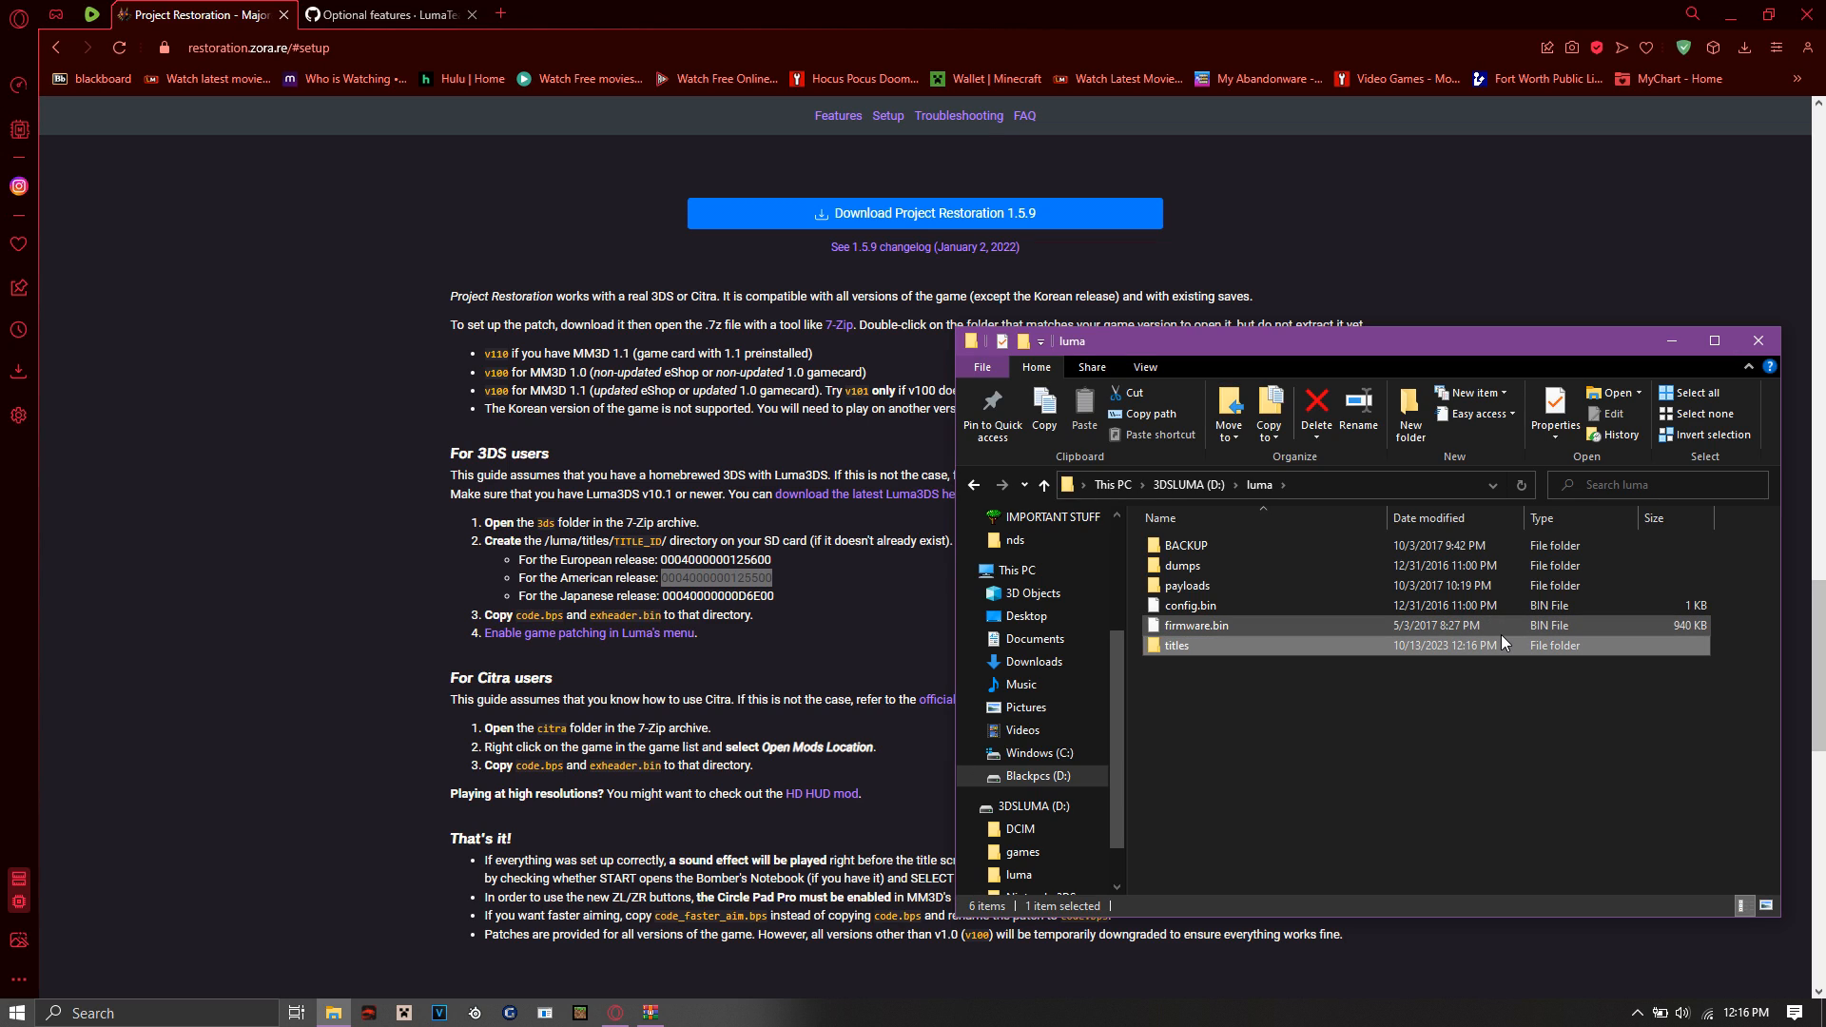
double_click(1175, 645)
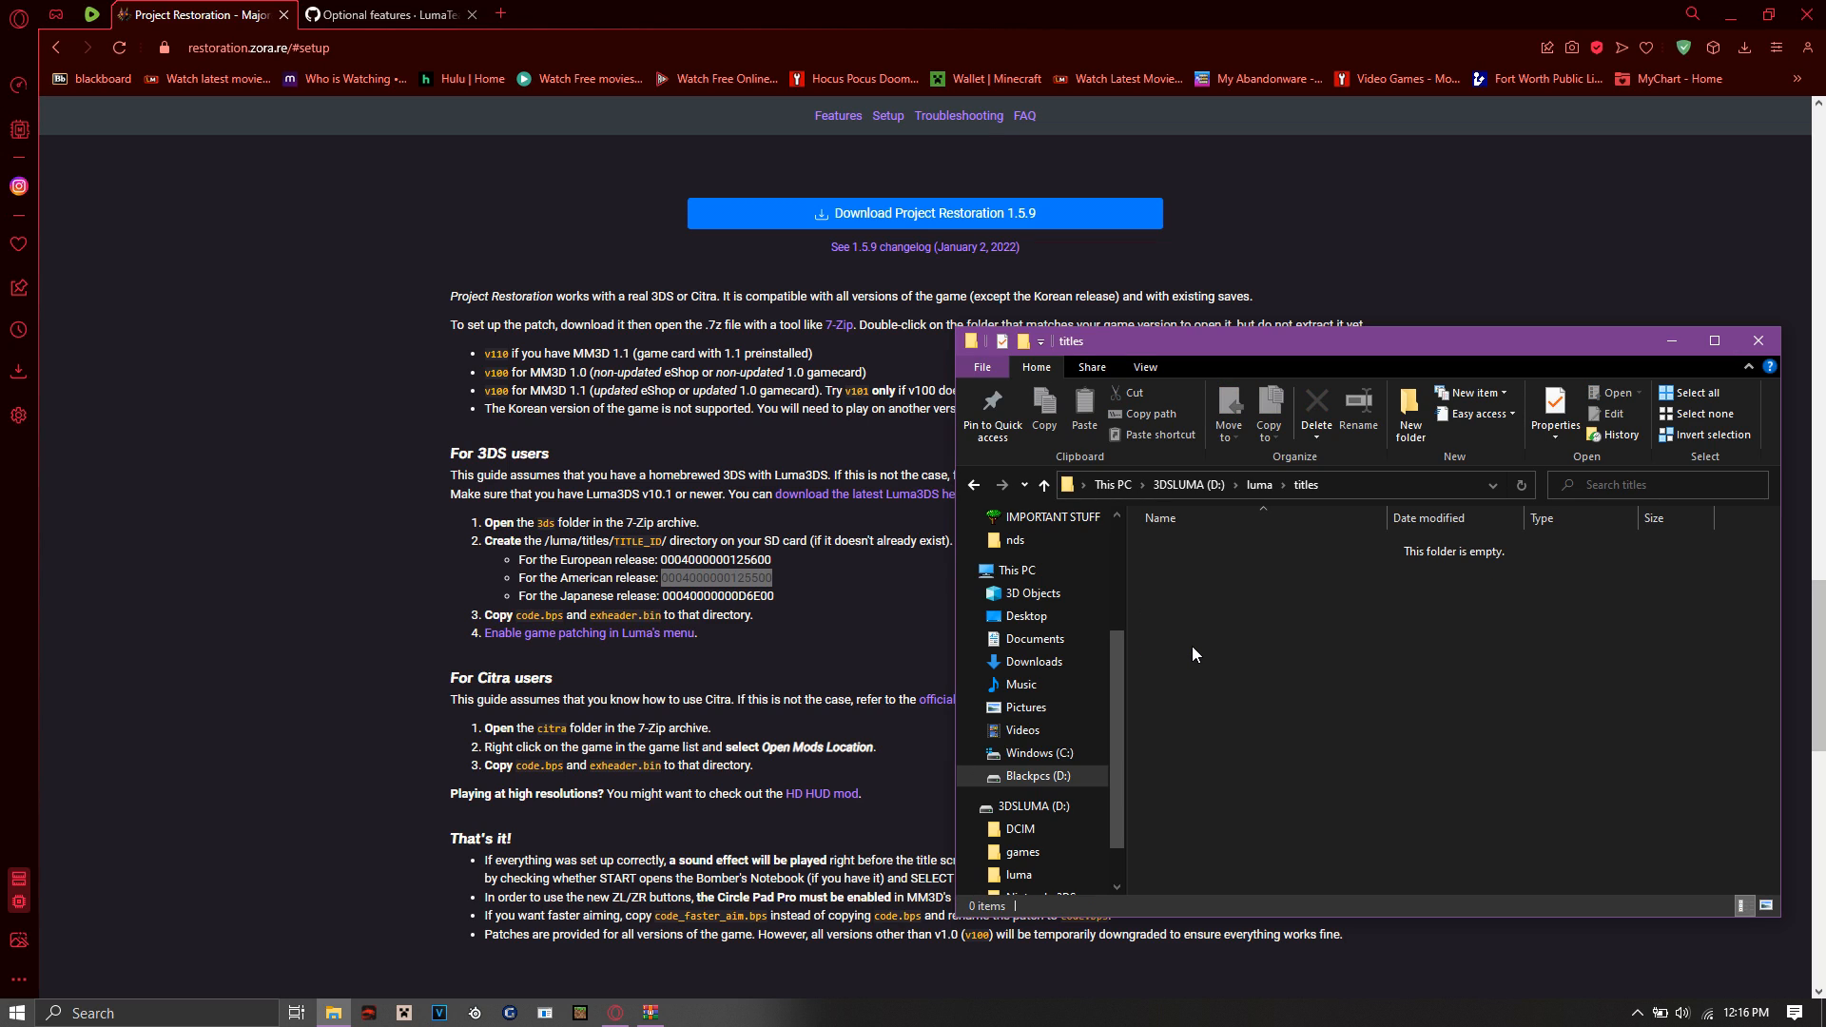
right_click(1193, 652)
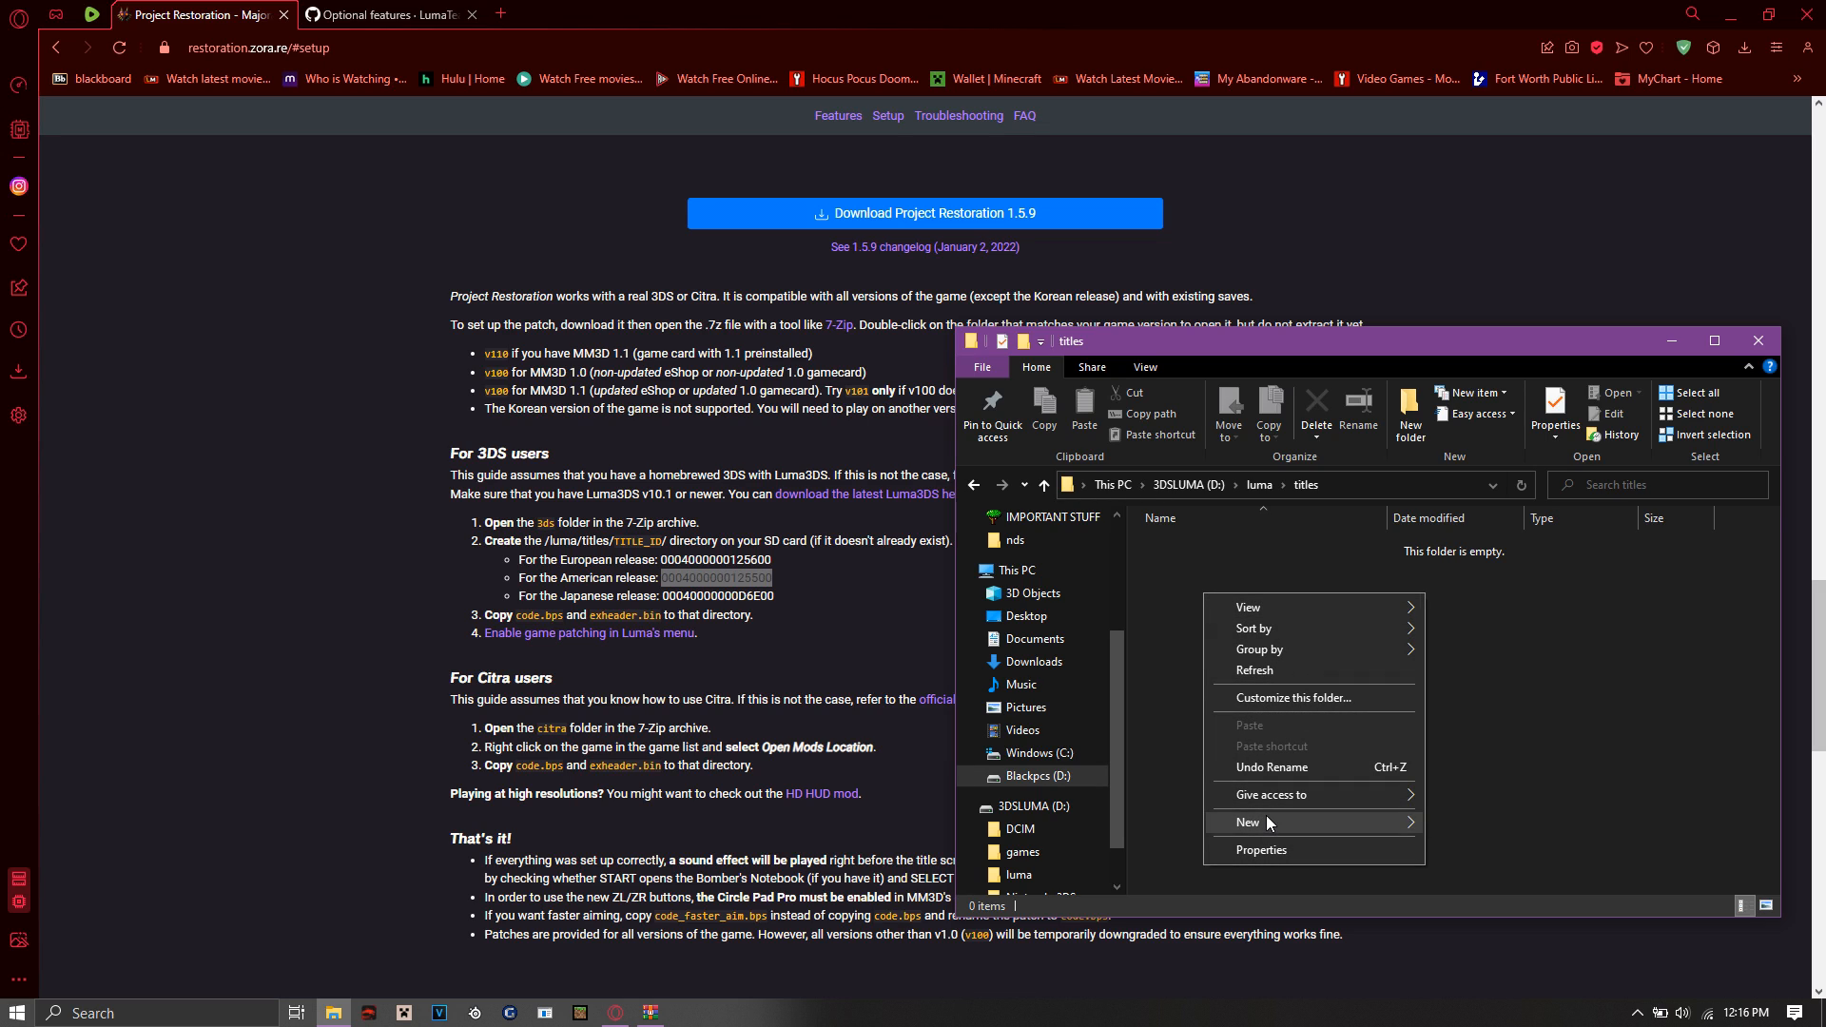
left_click(1245, 822)
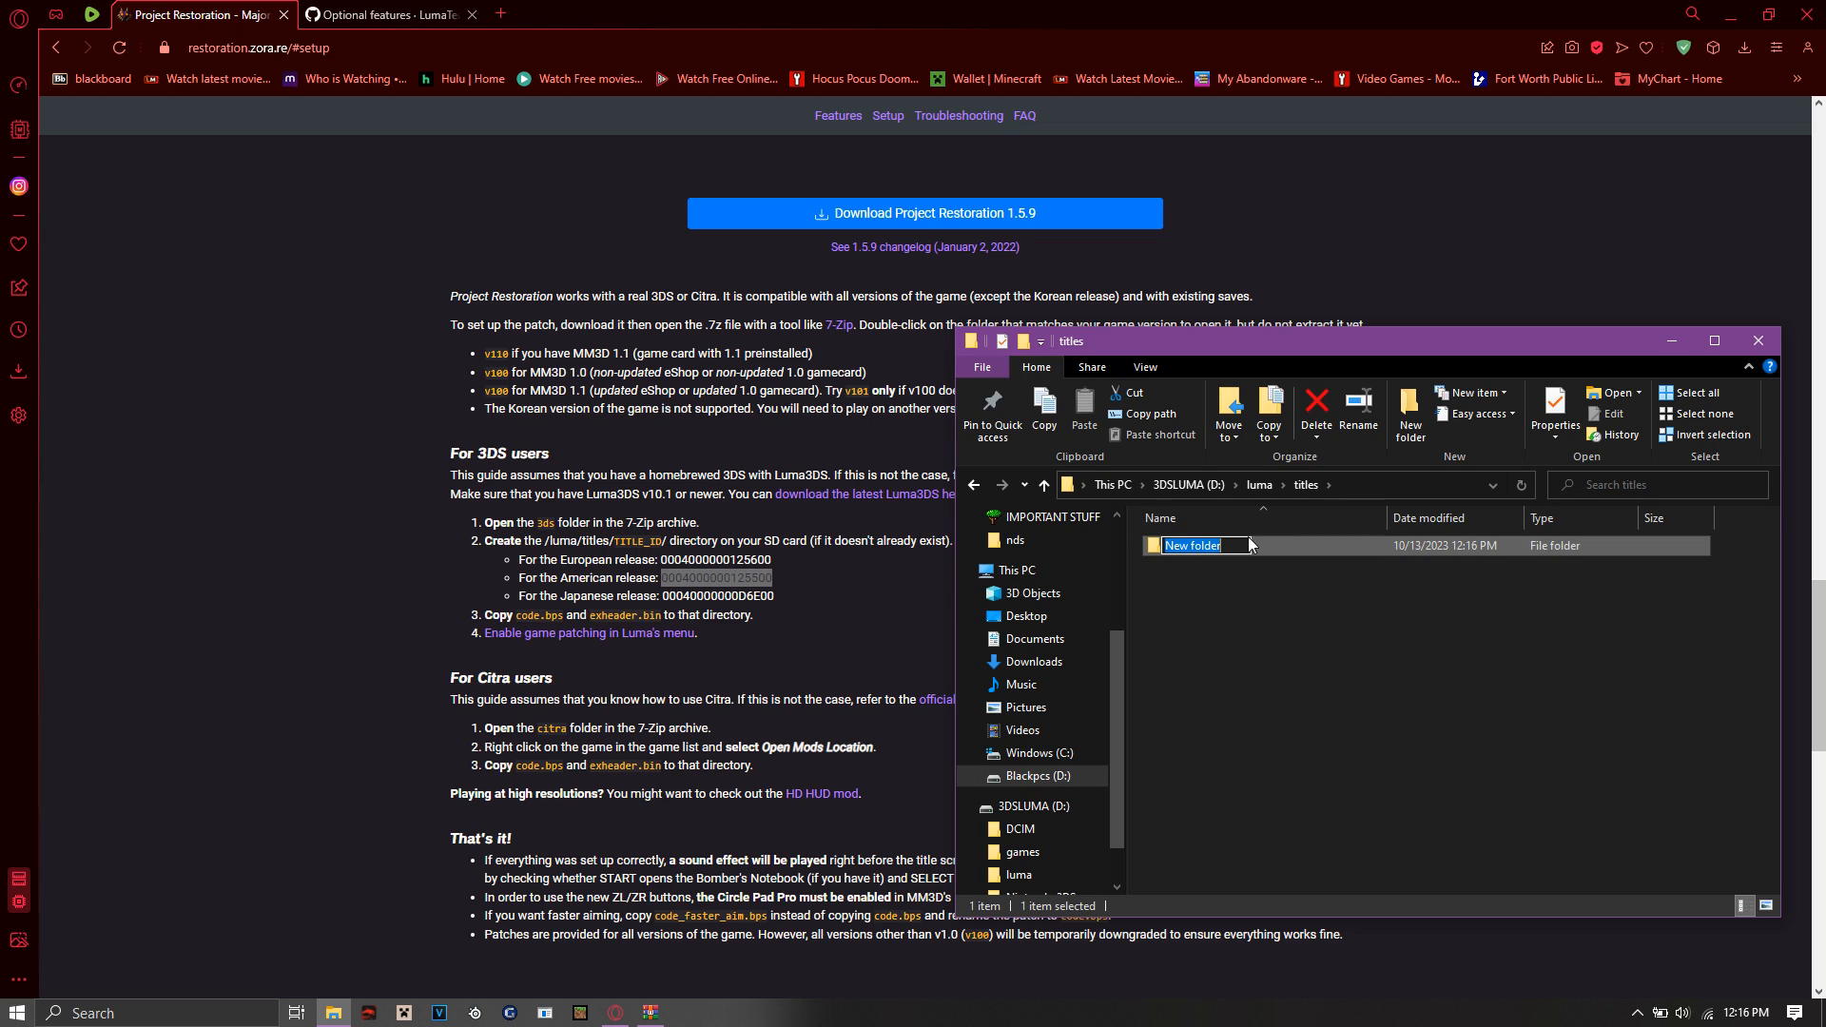
type("N")
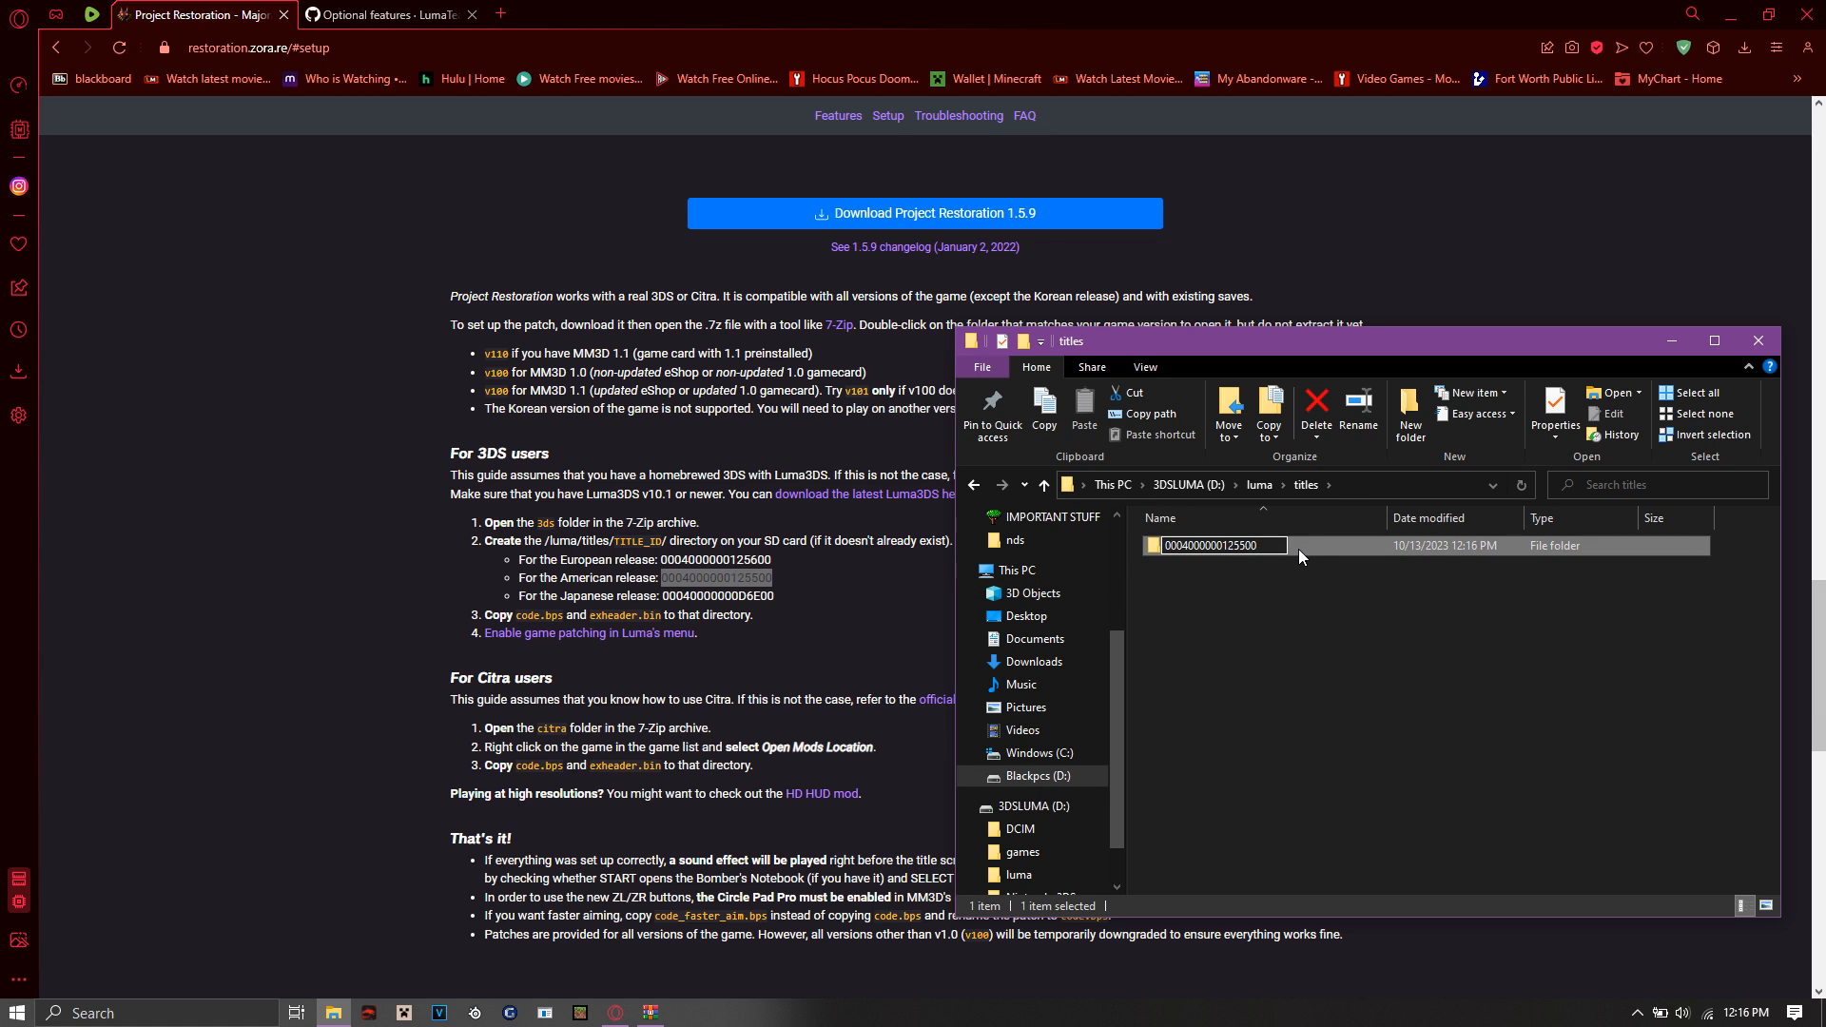
double_click(1216, 546)
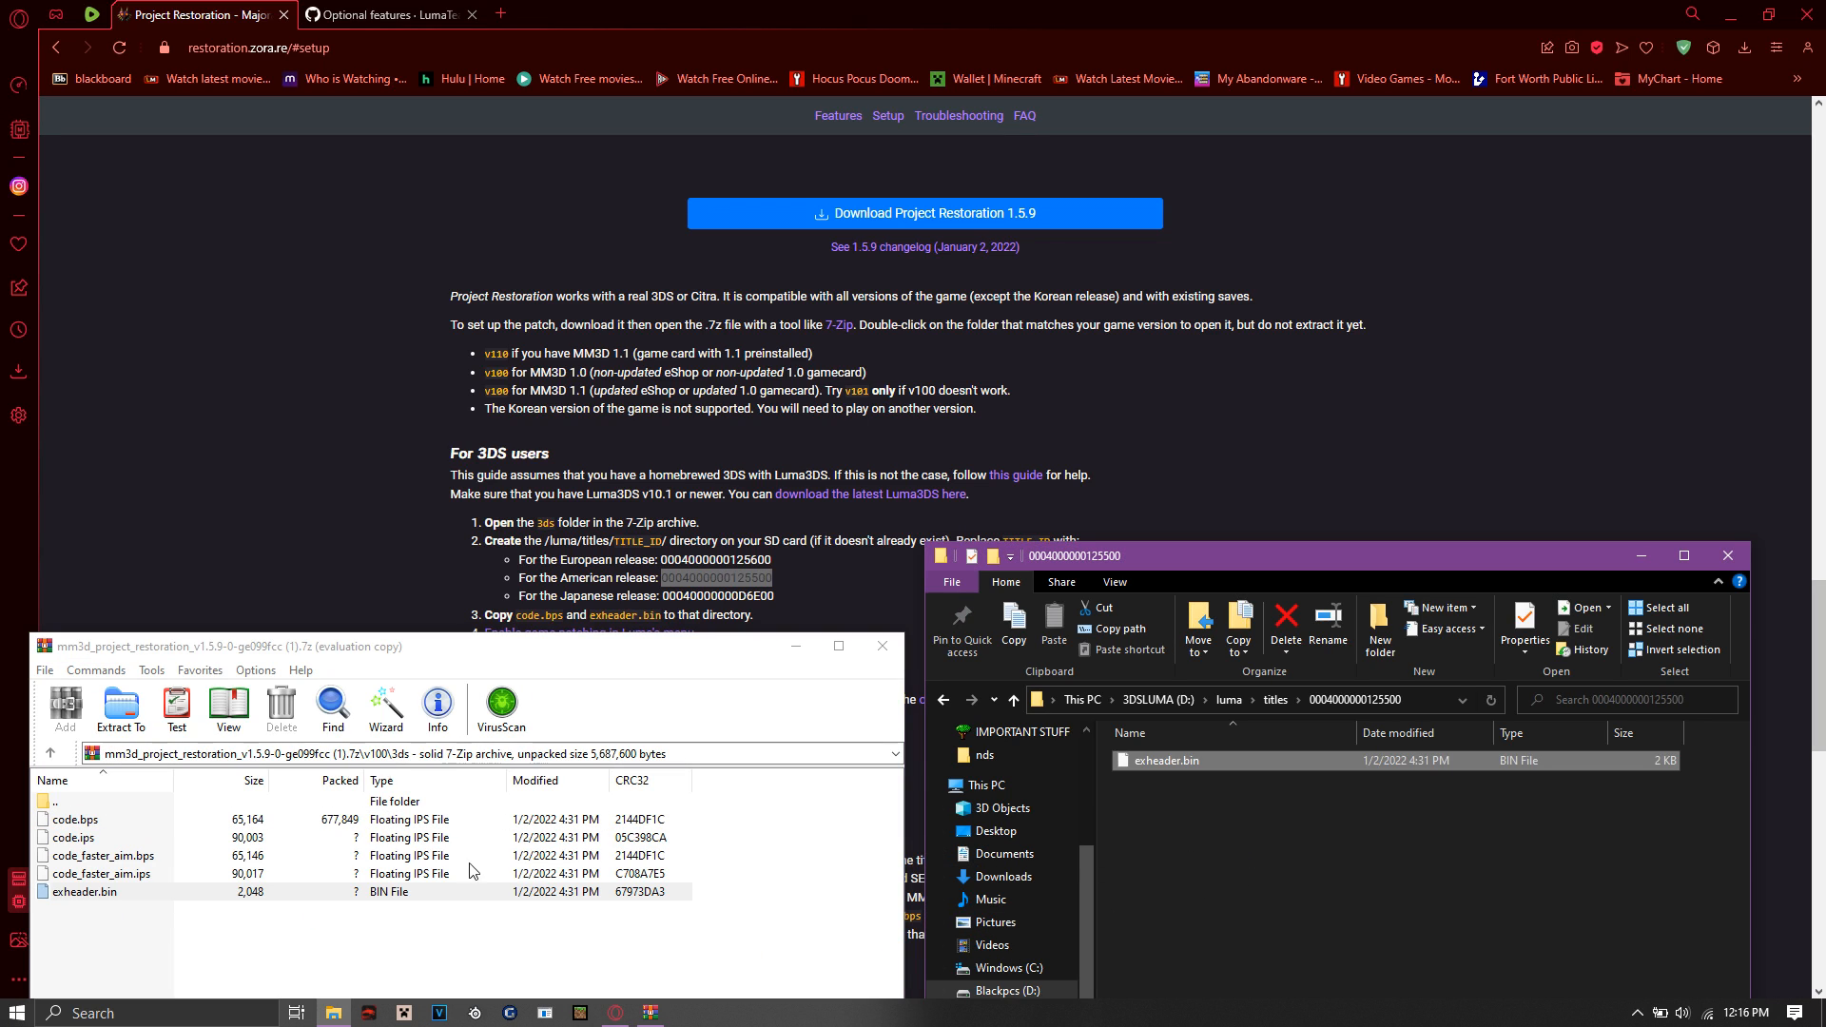
left_click(74, 818)
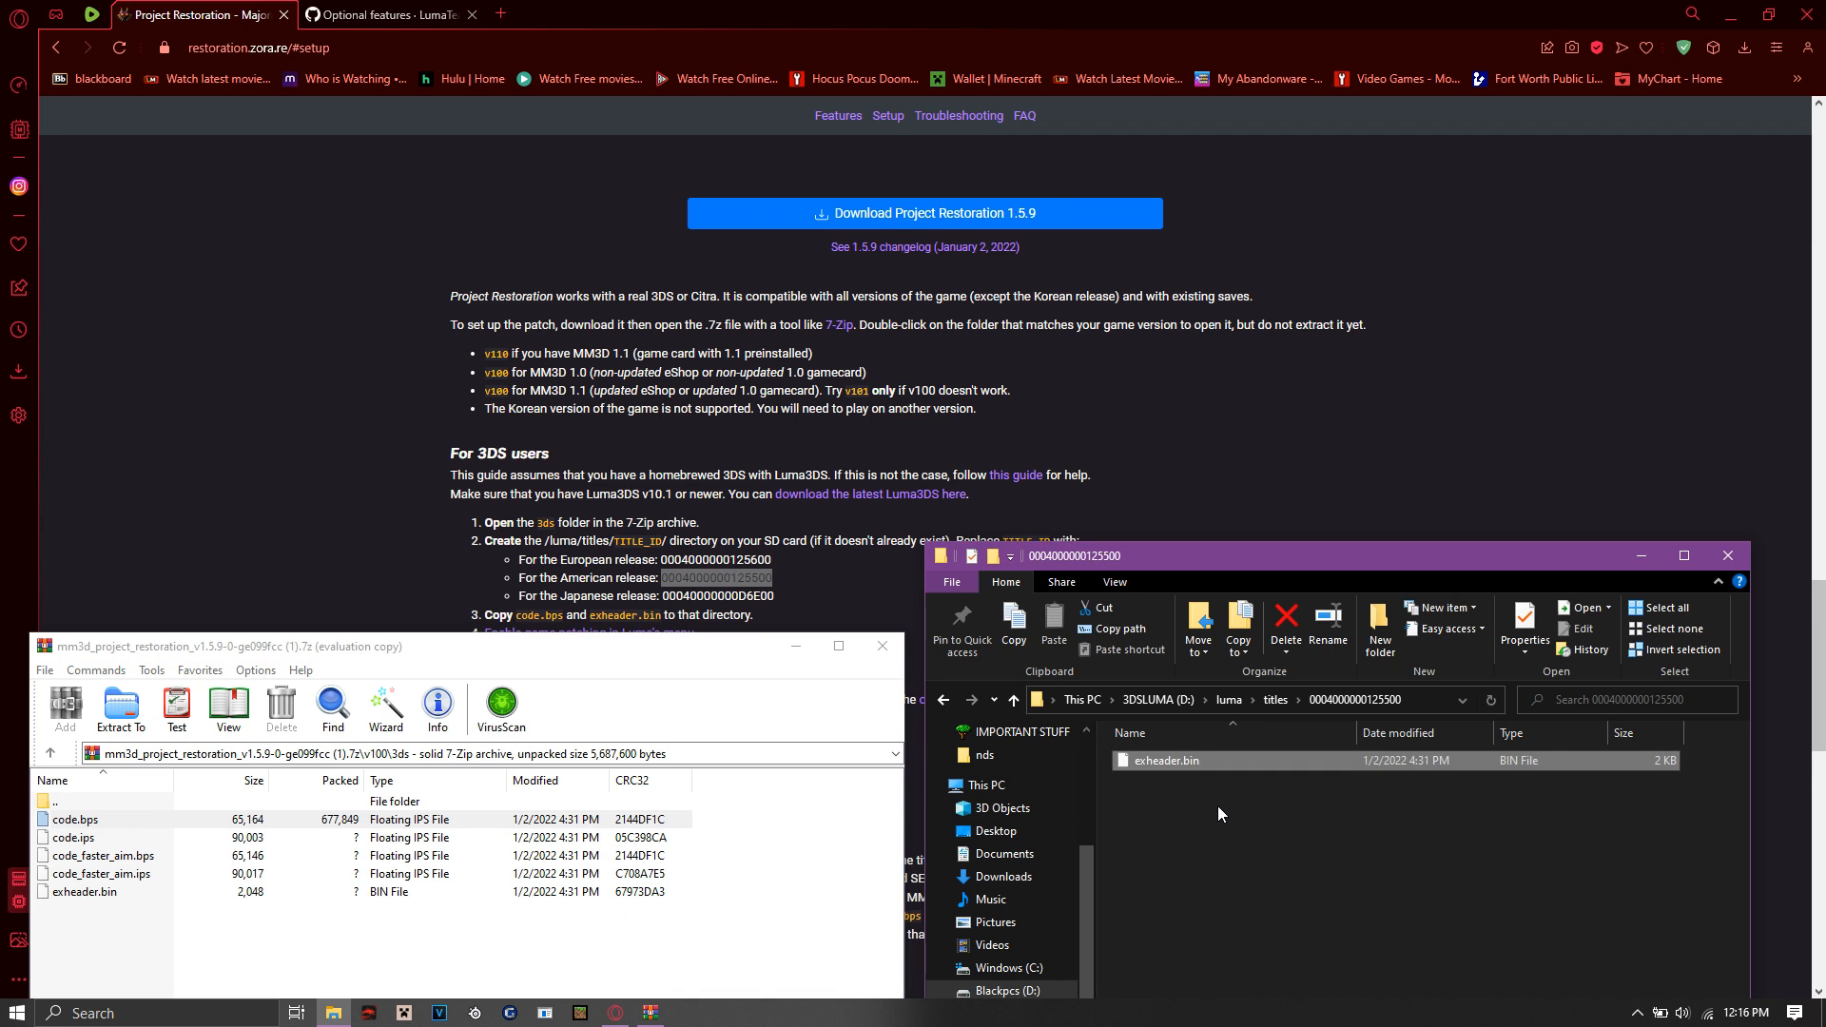
left_click(73, 820)
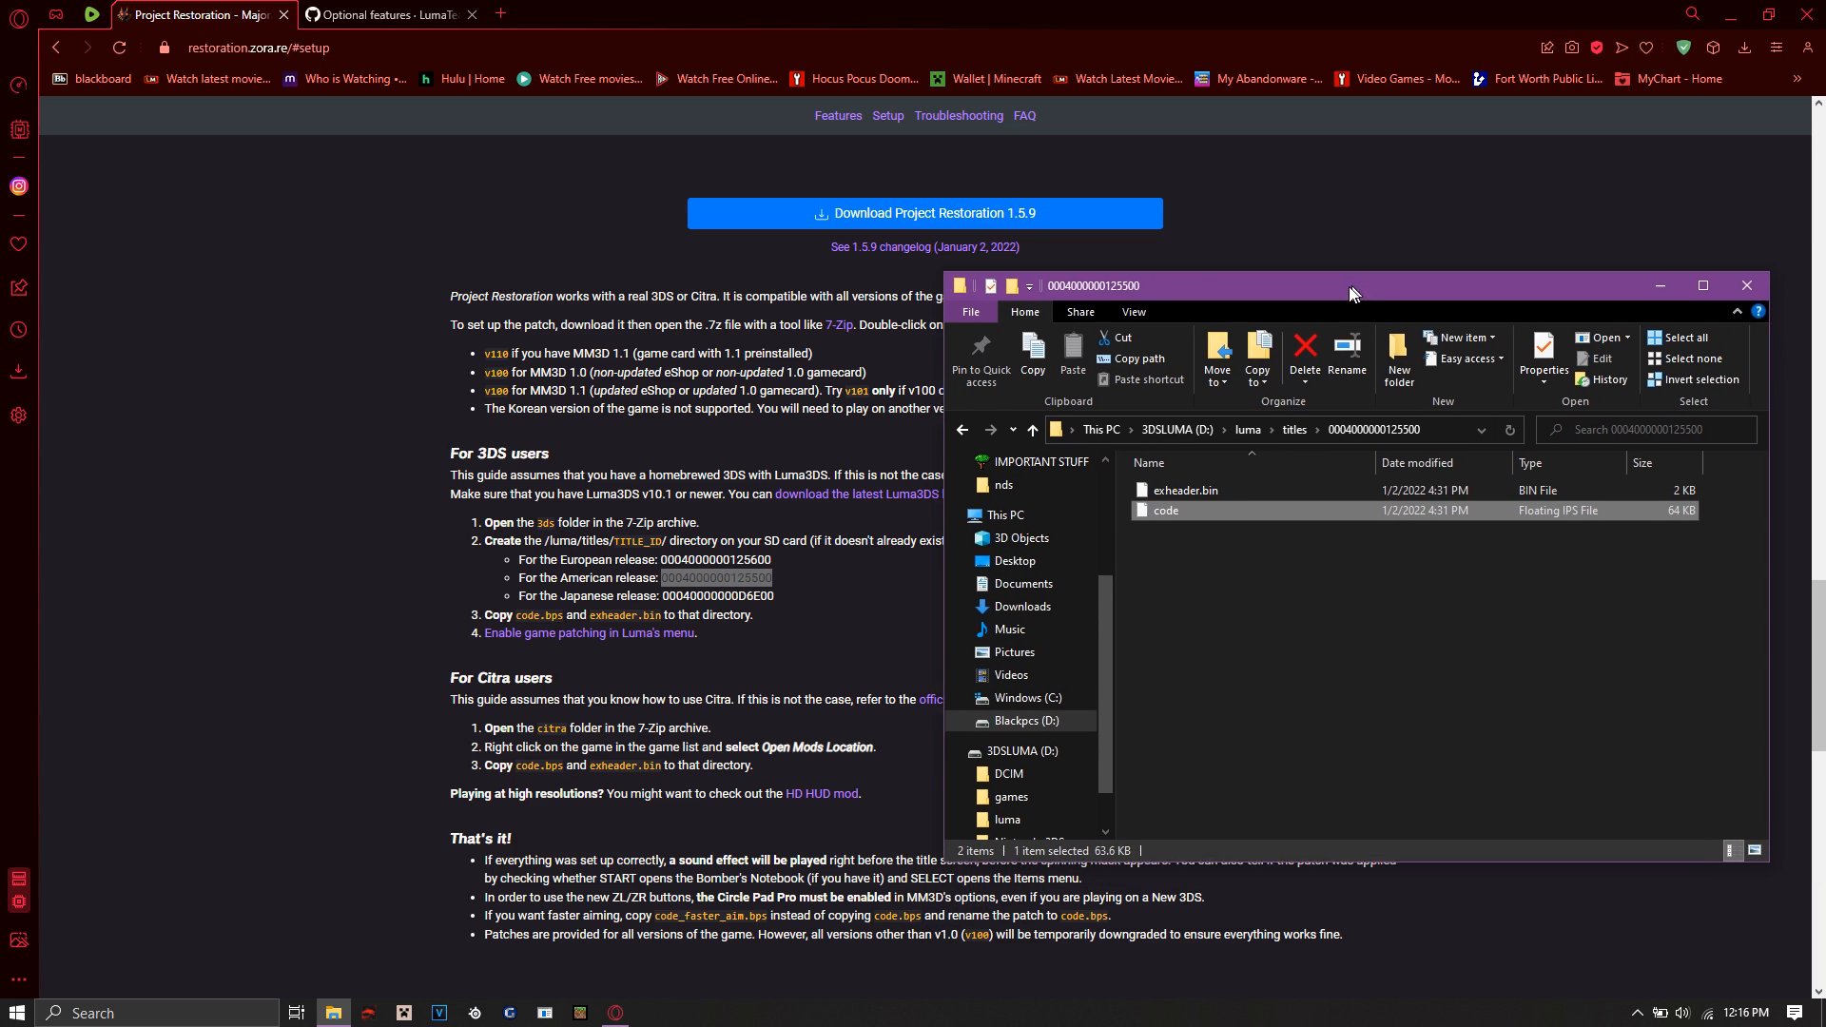
left_click(961, 432)
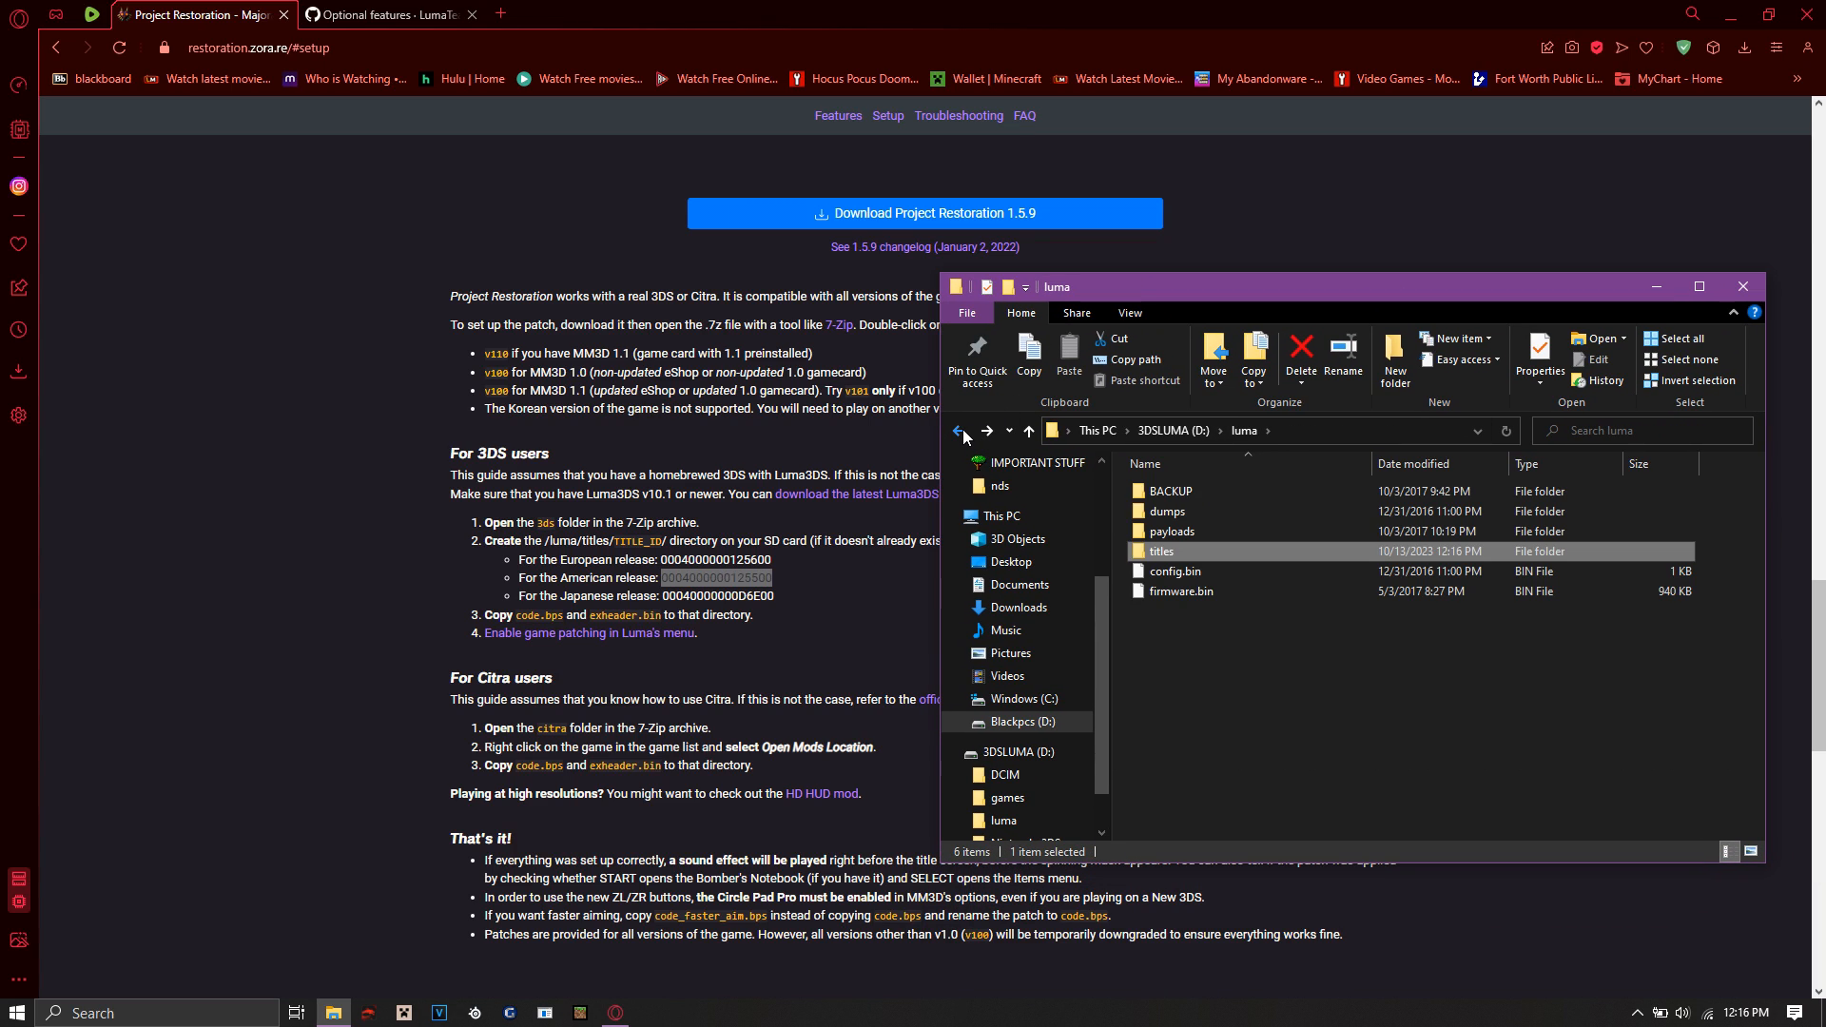
left_click(956, 432)
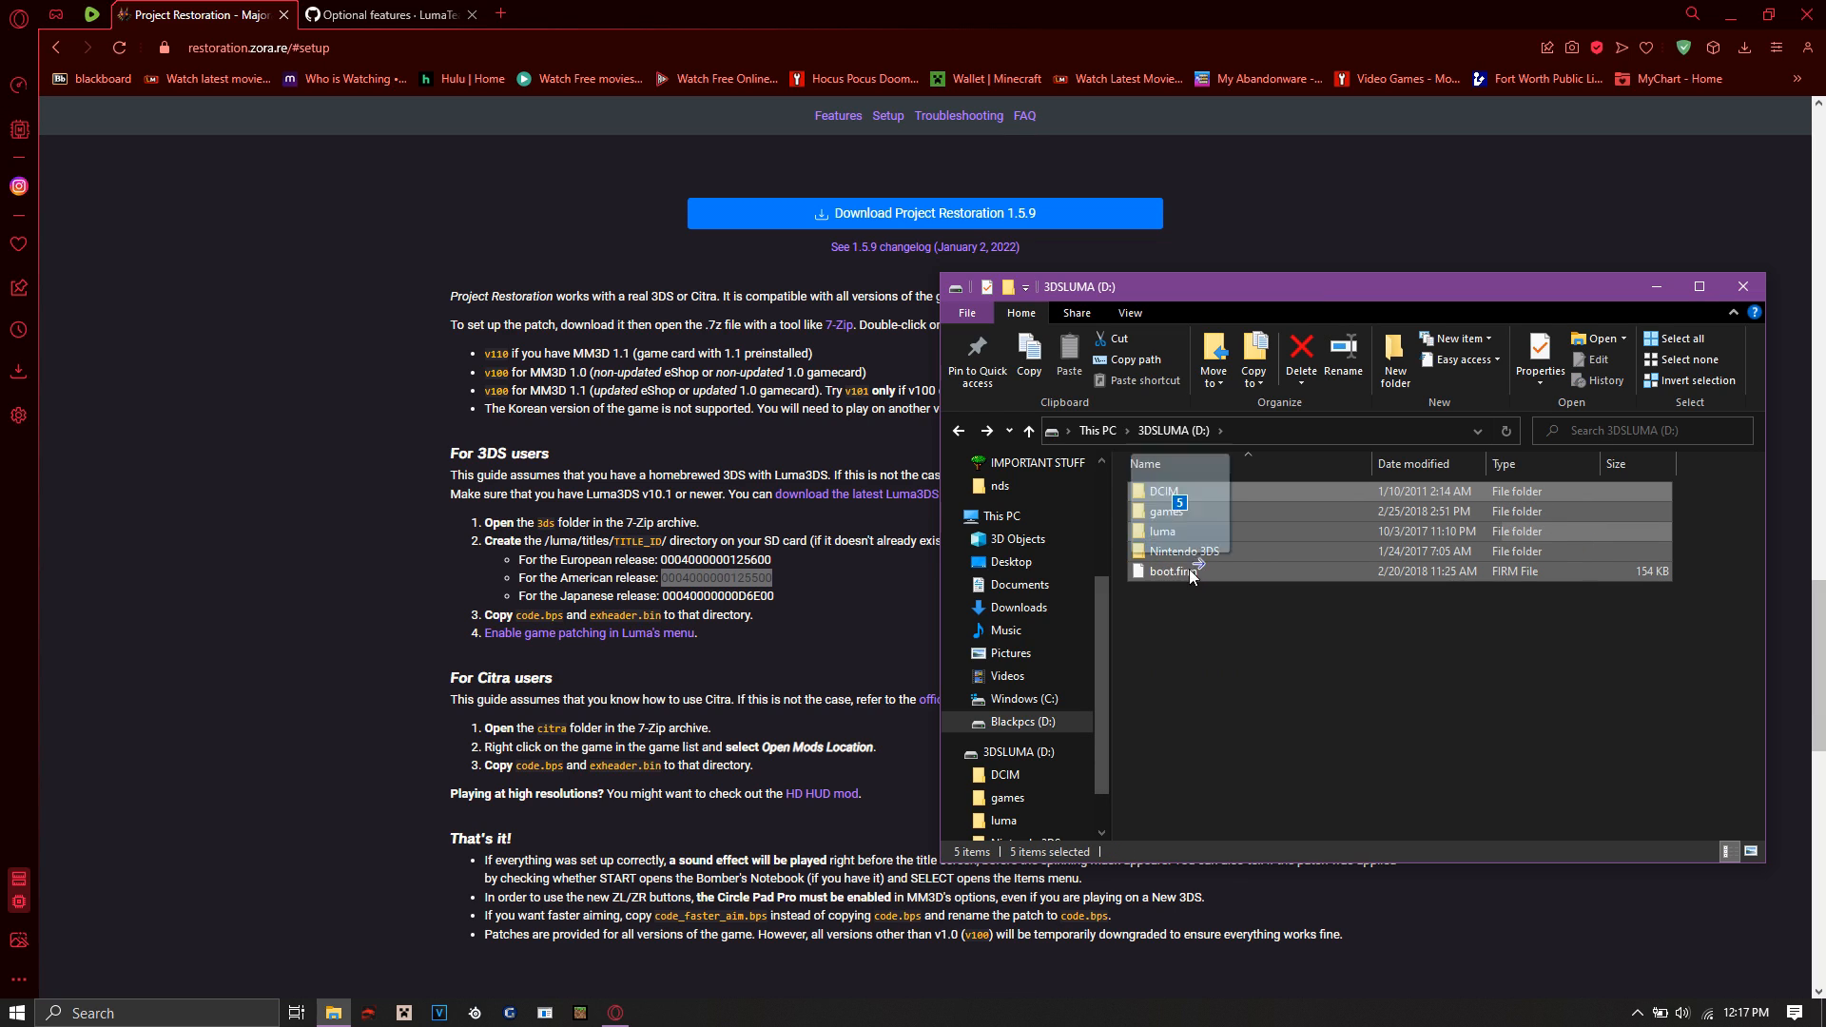
double_click(1162, 531)
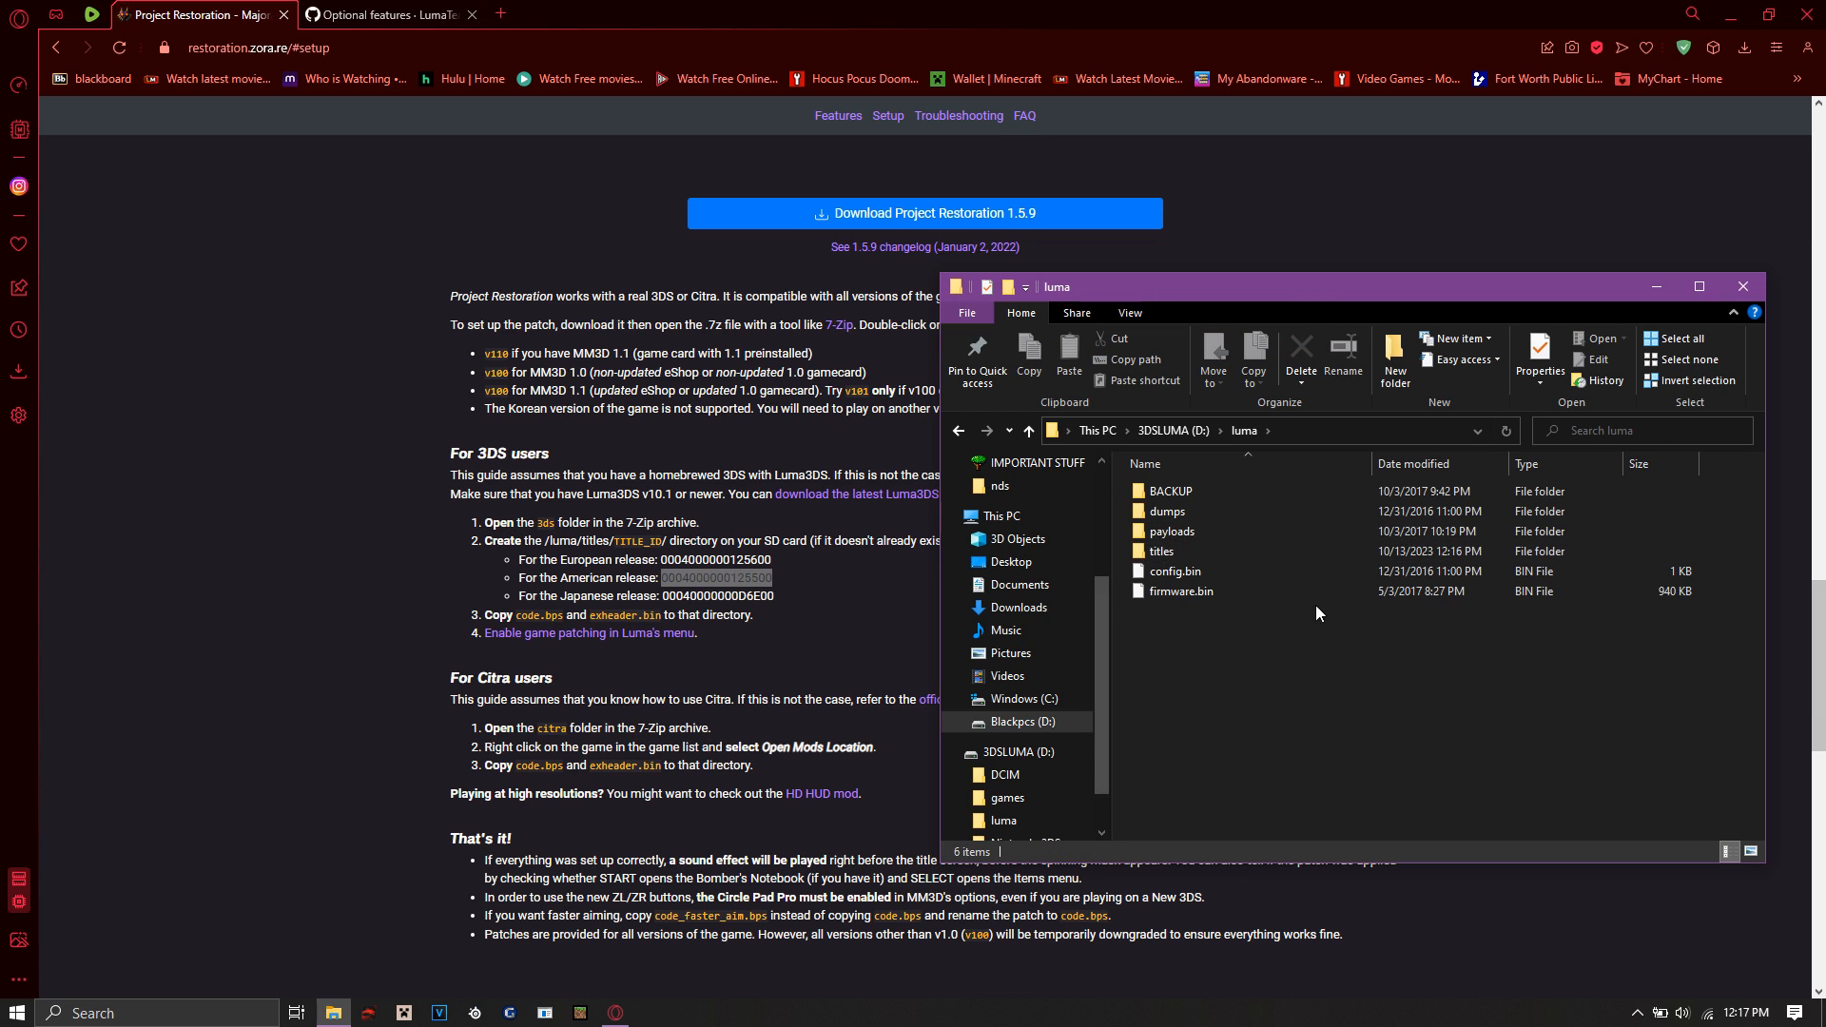
left_click(1160, 552)
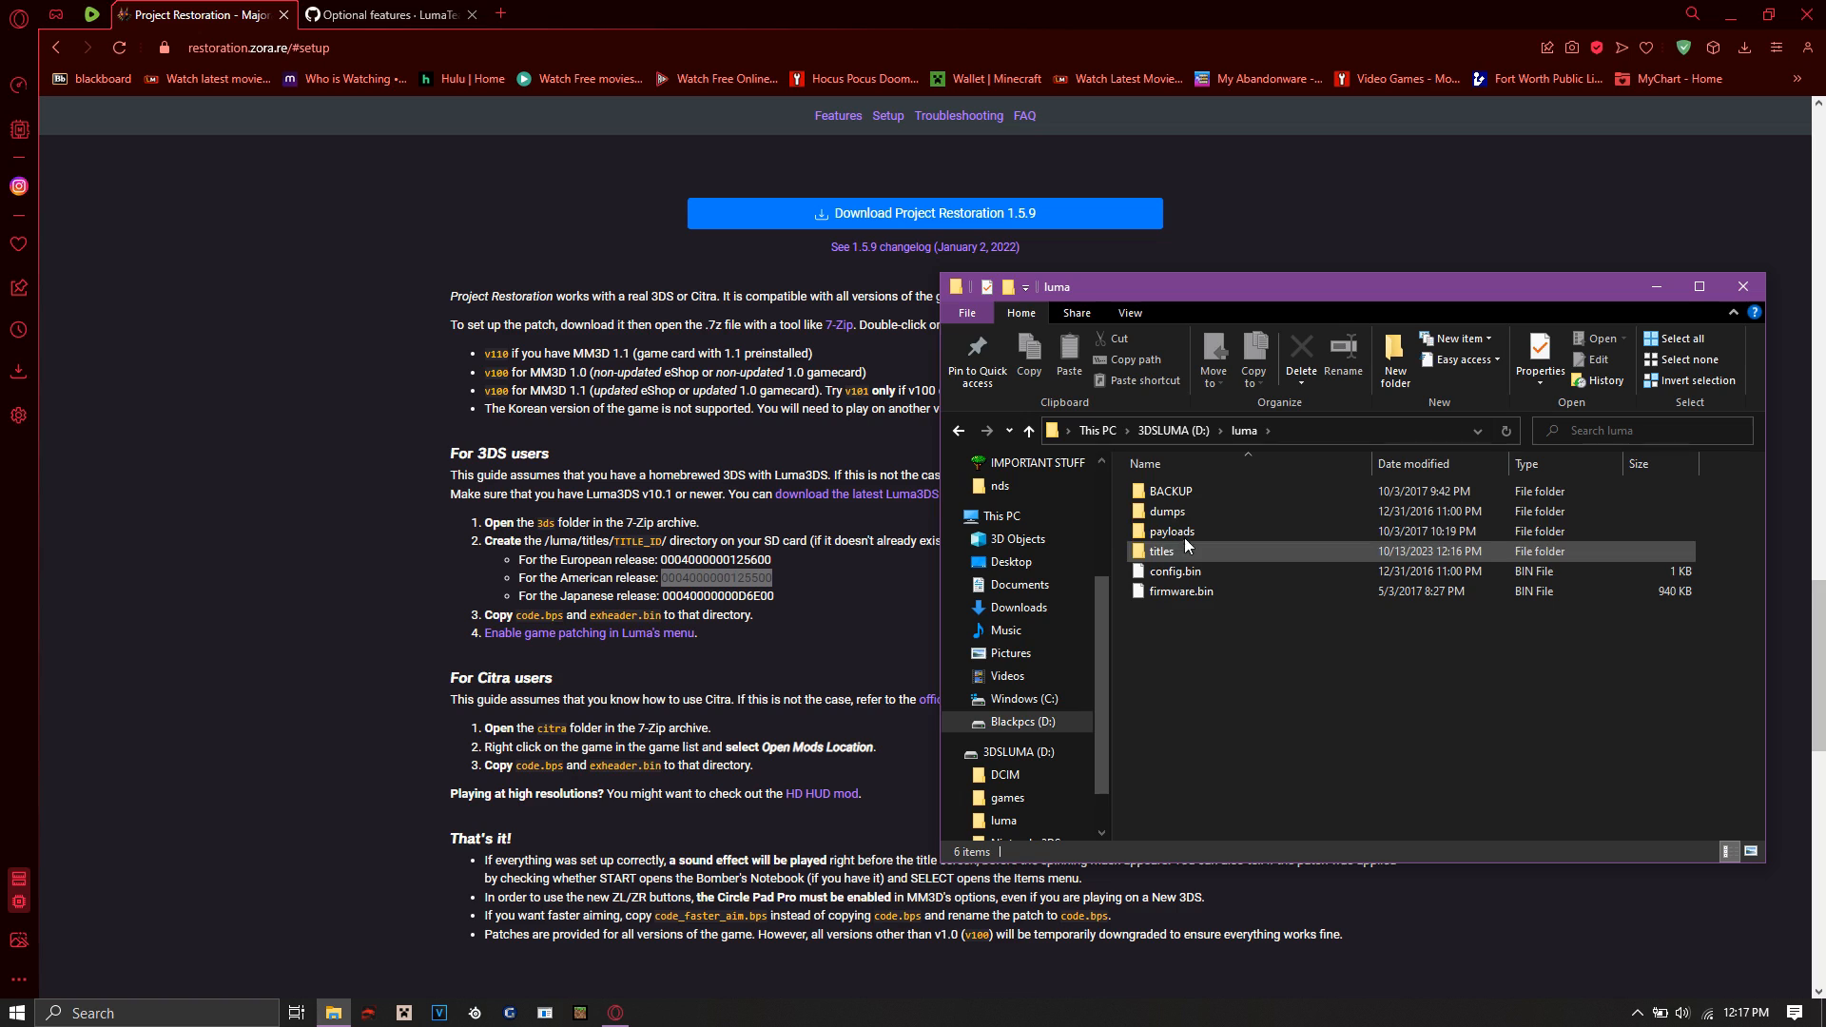
double_click(1161, 551)
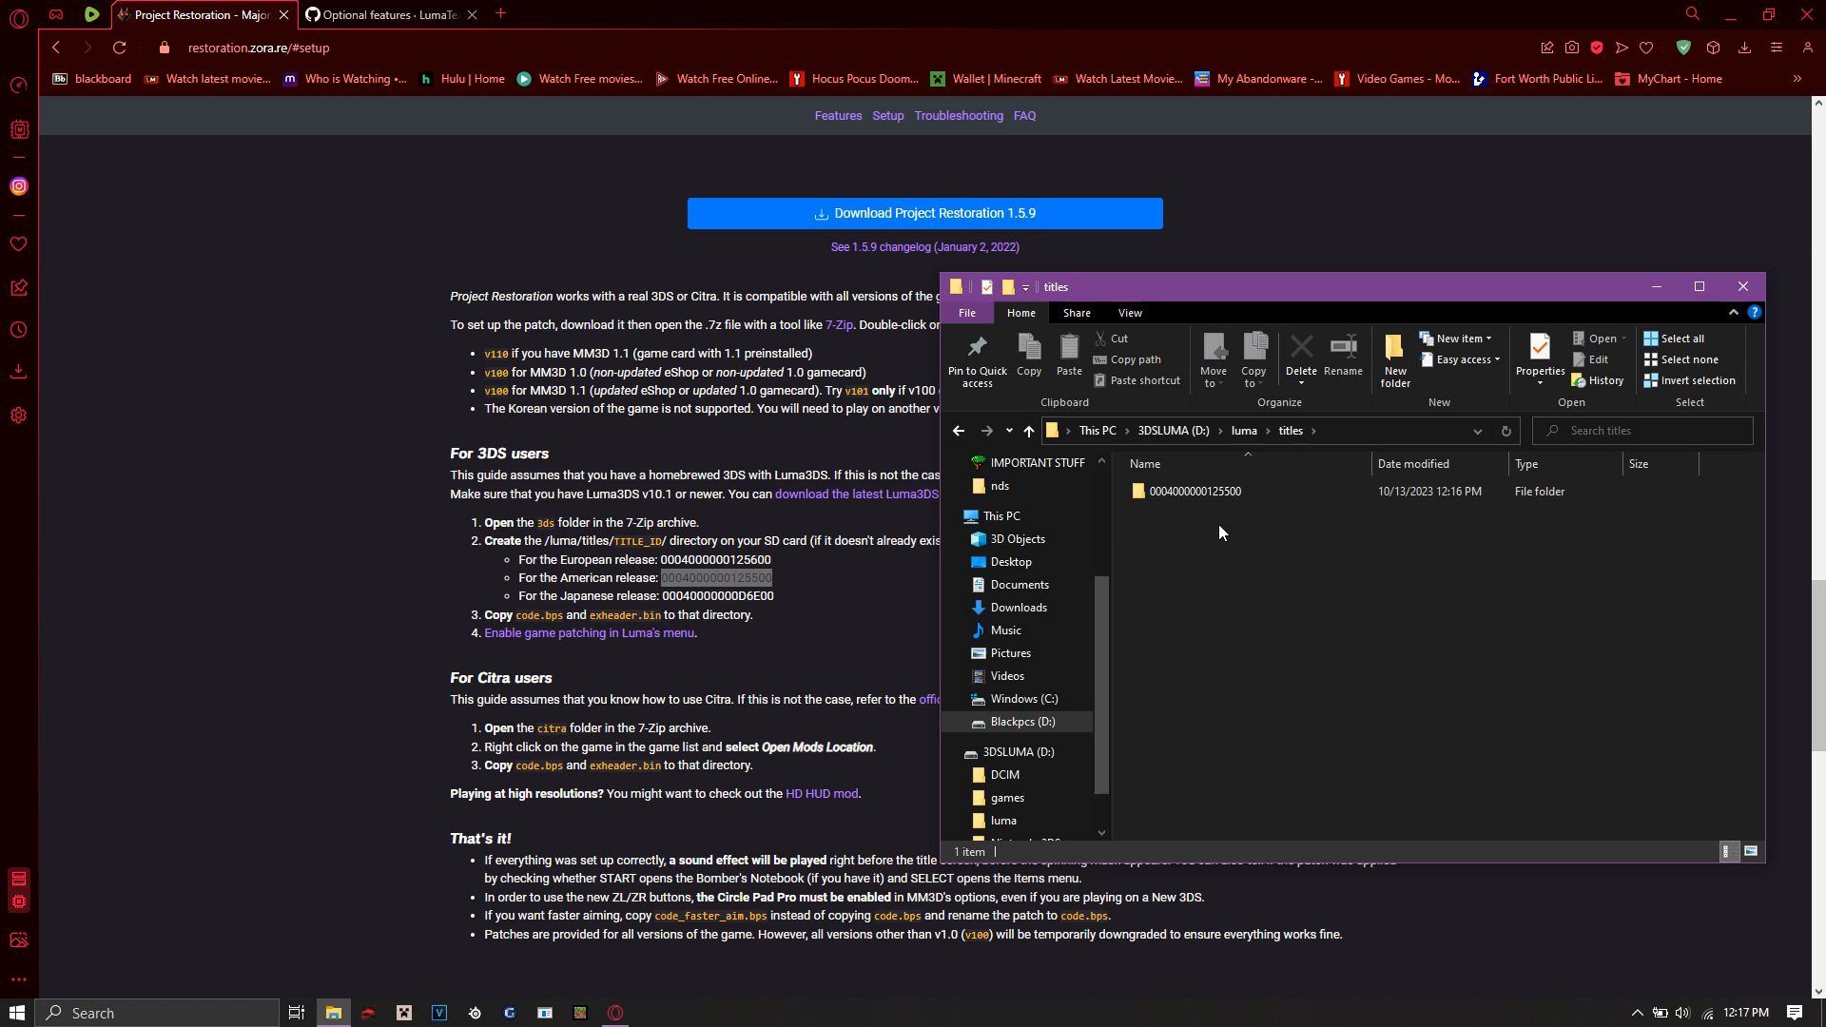
mouse_move(630, 555)
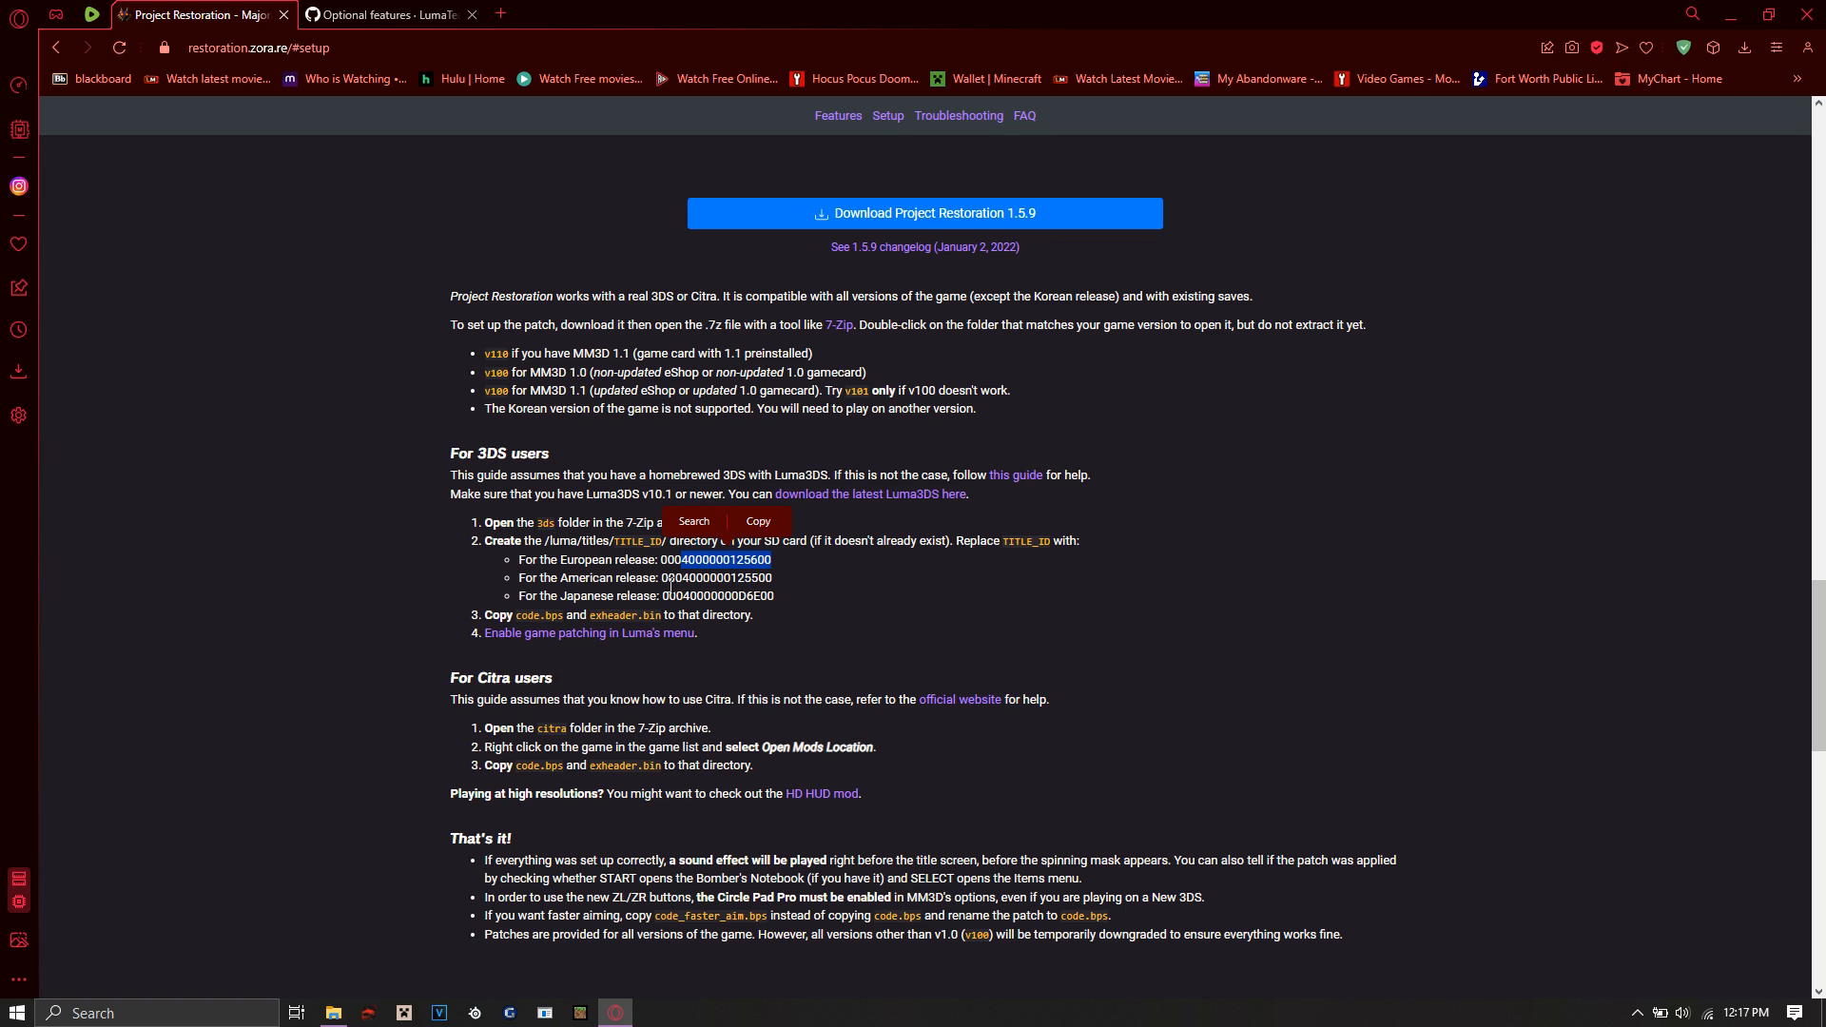
left_click(331, 1010)
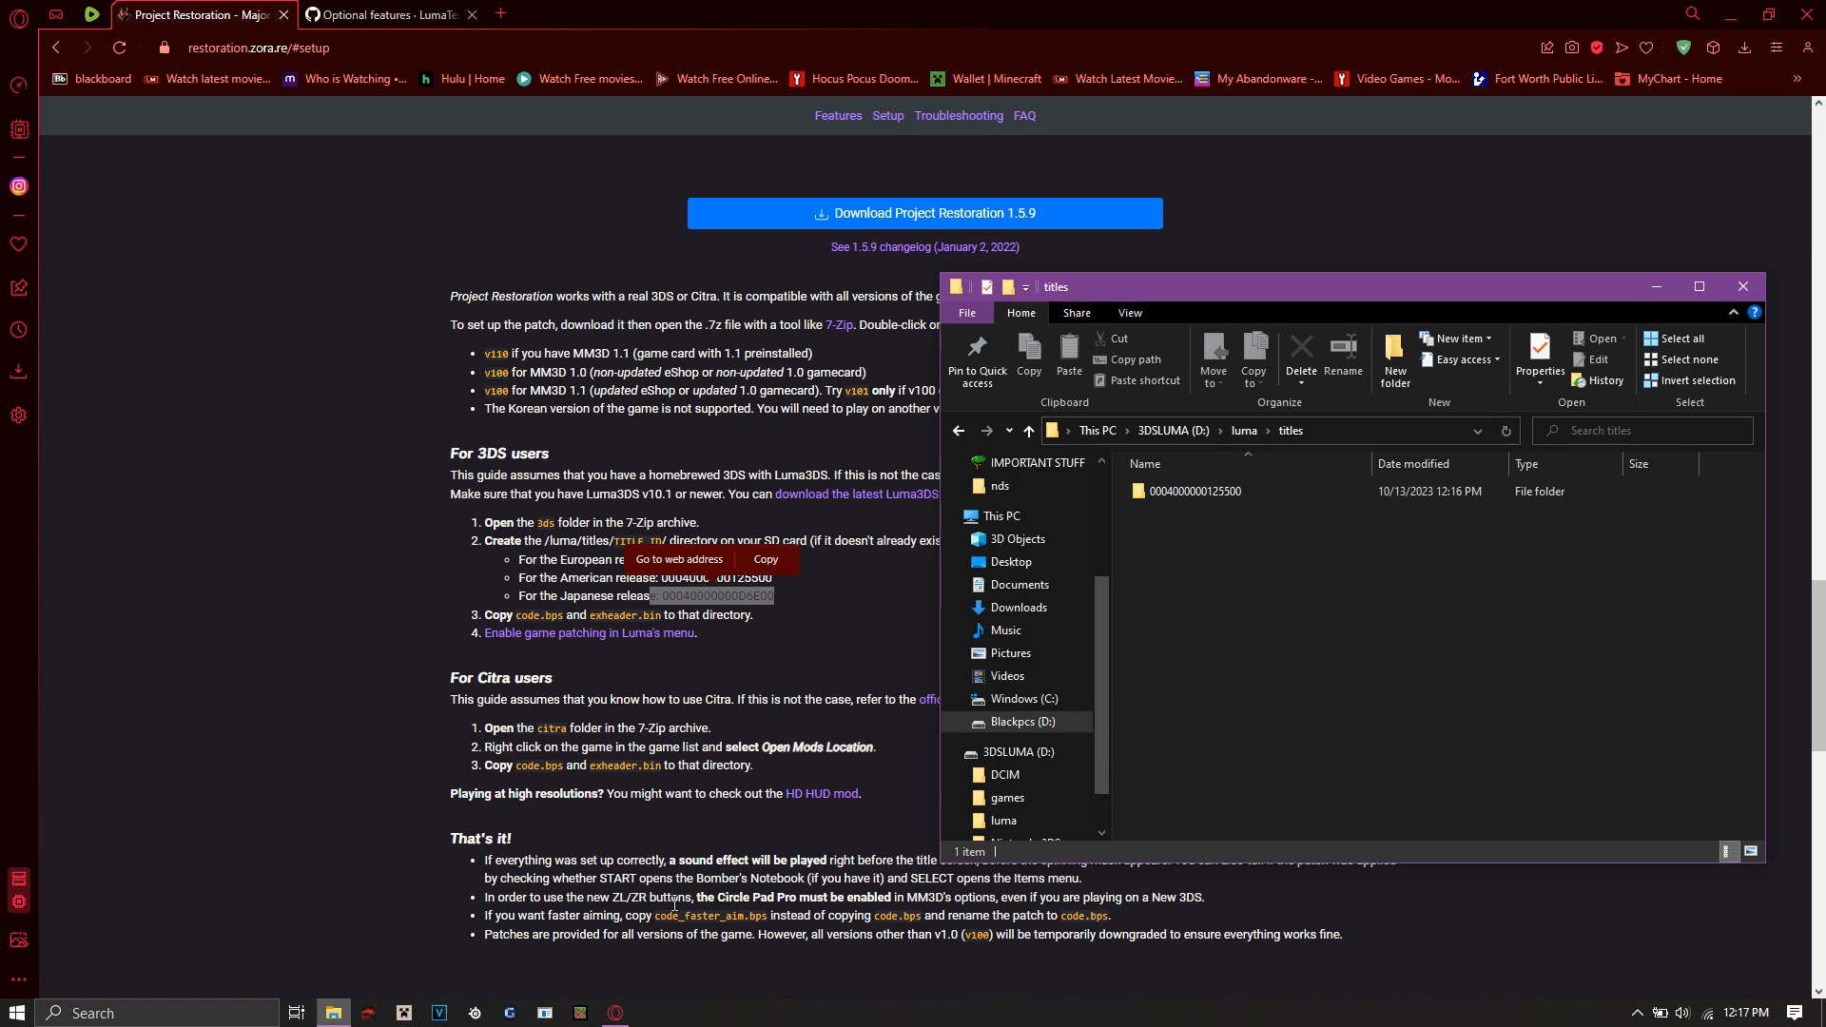
mouse_move(1187, 491)
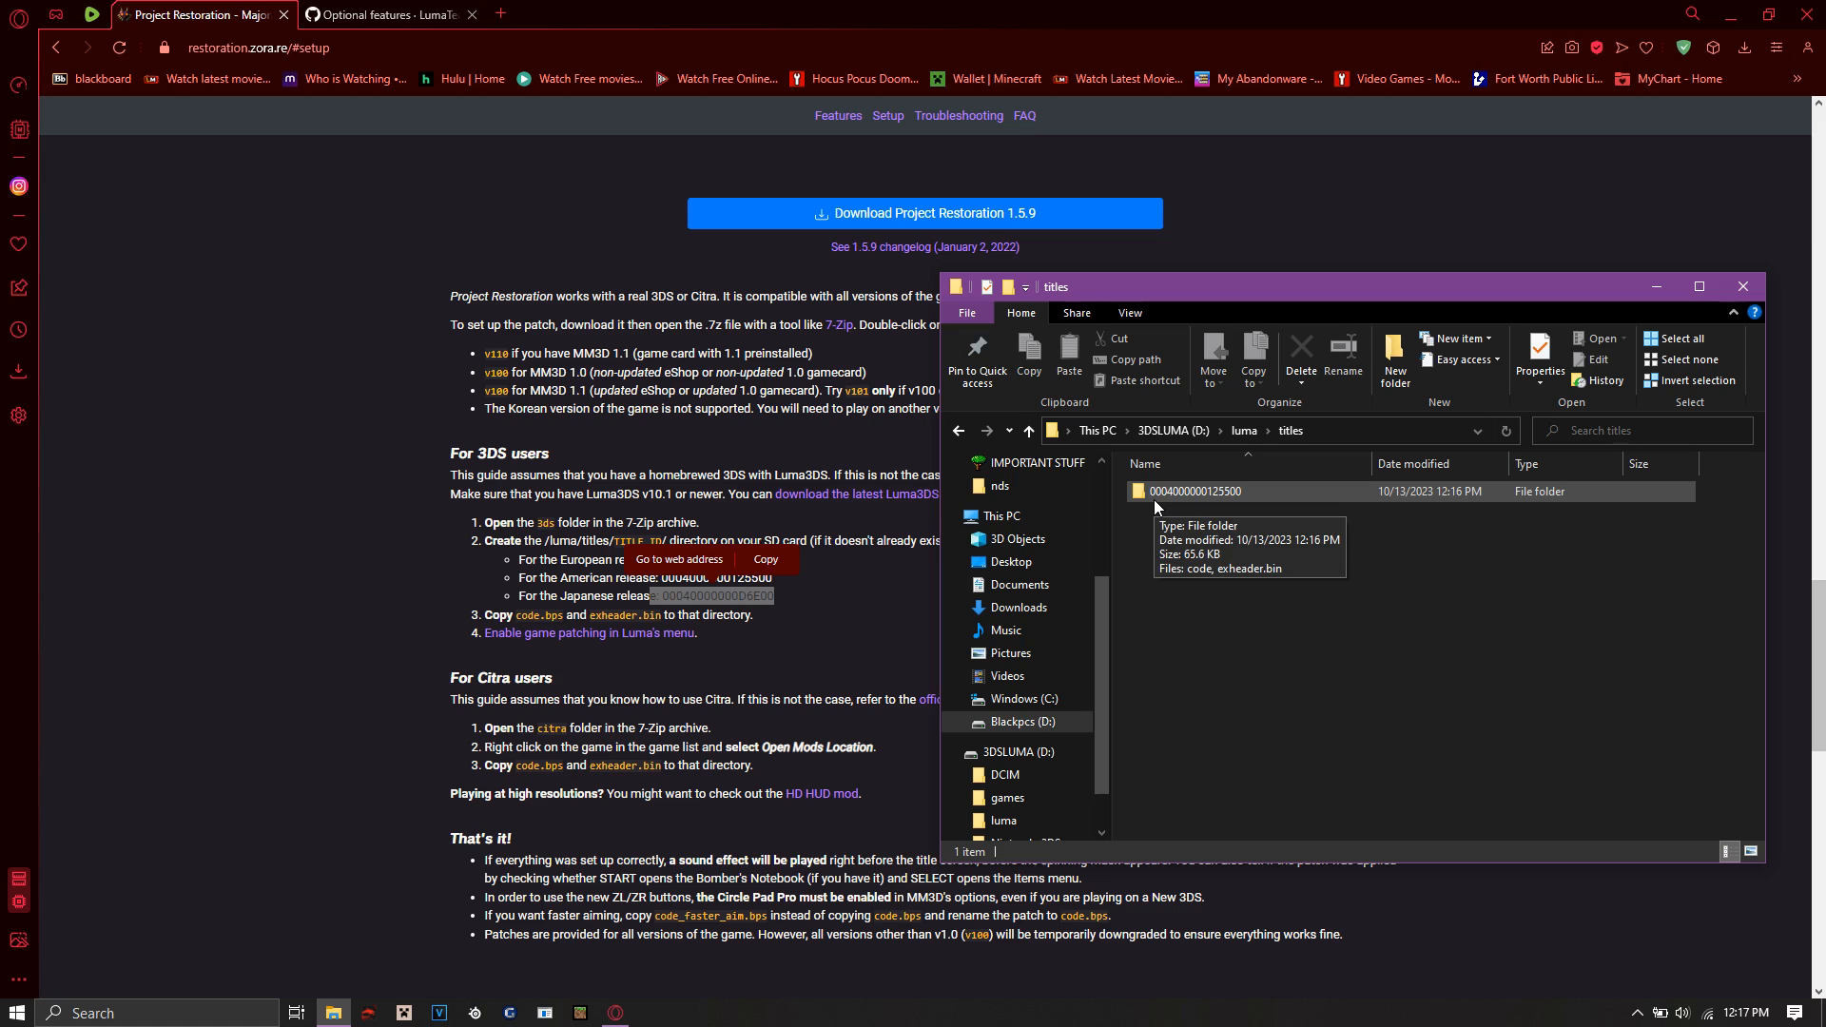
double_click(1194, 490)
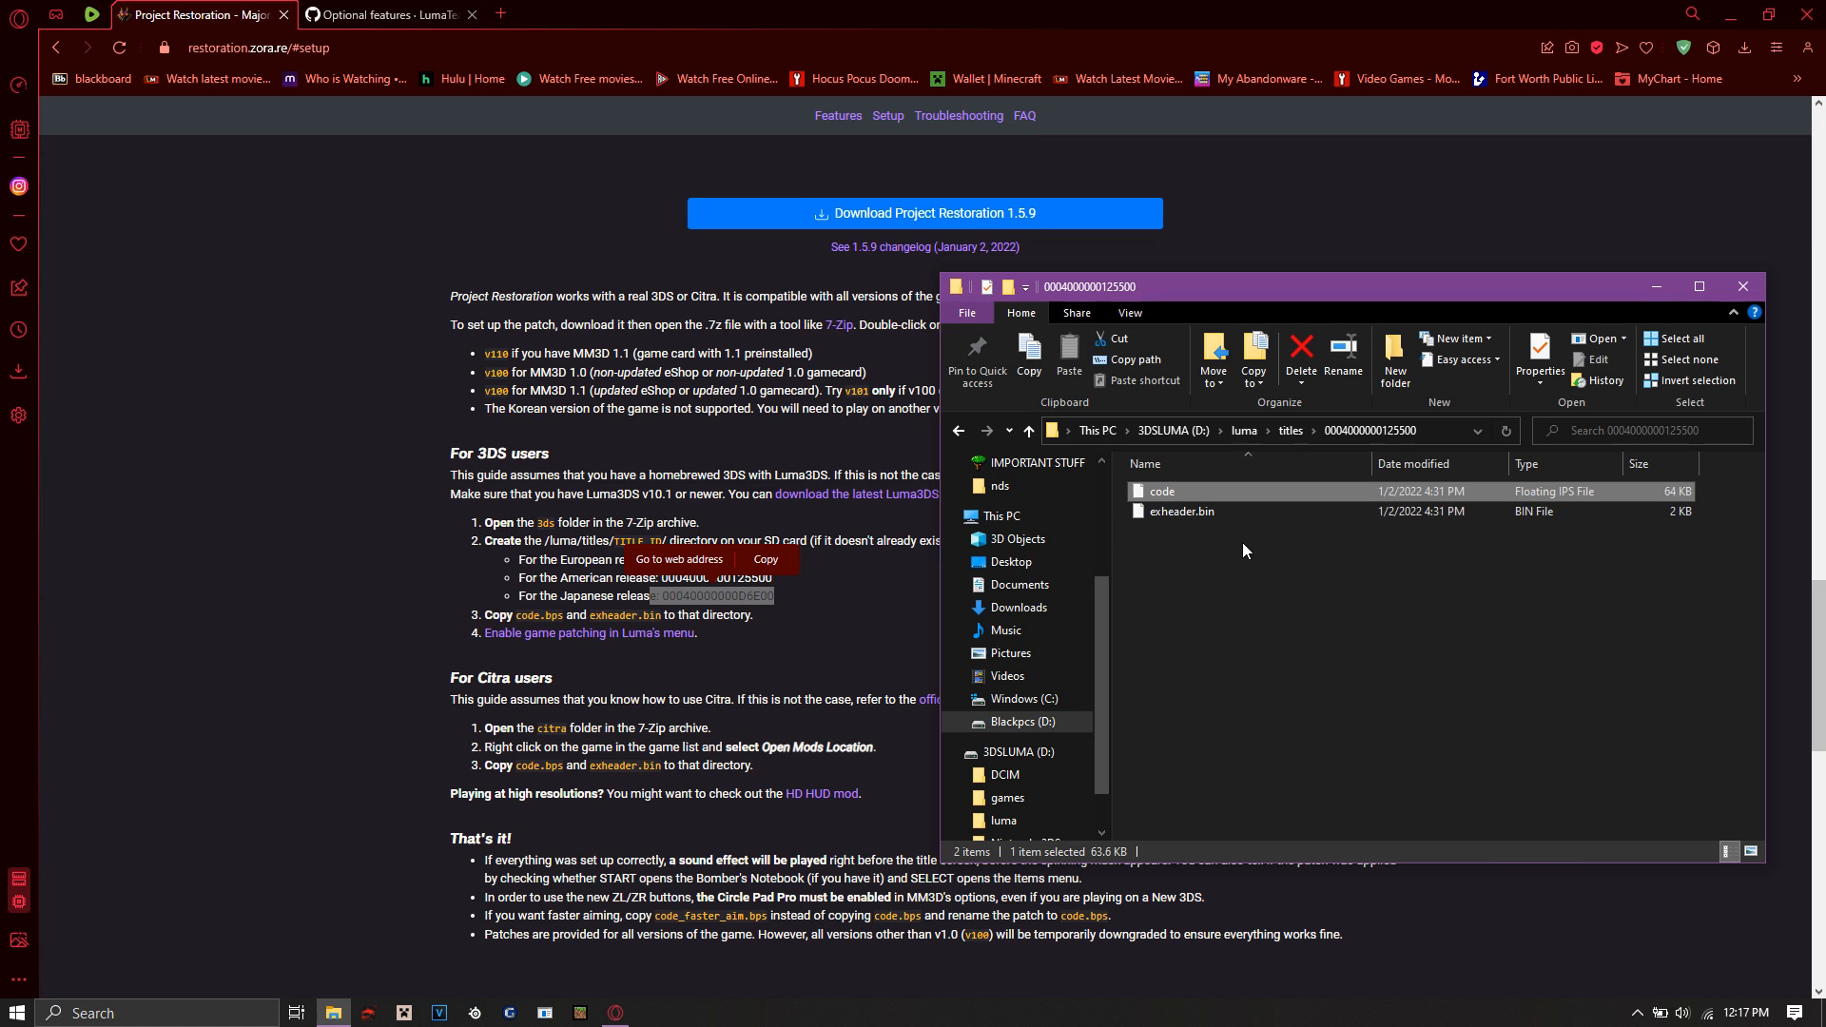
left_click(1244, 551)
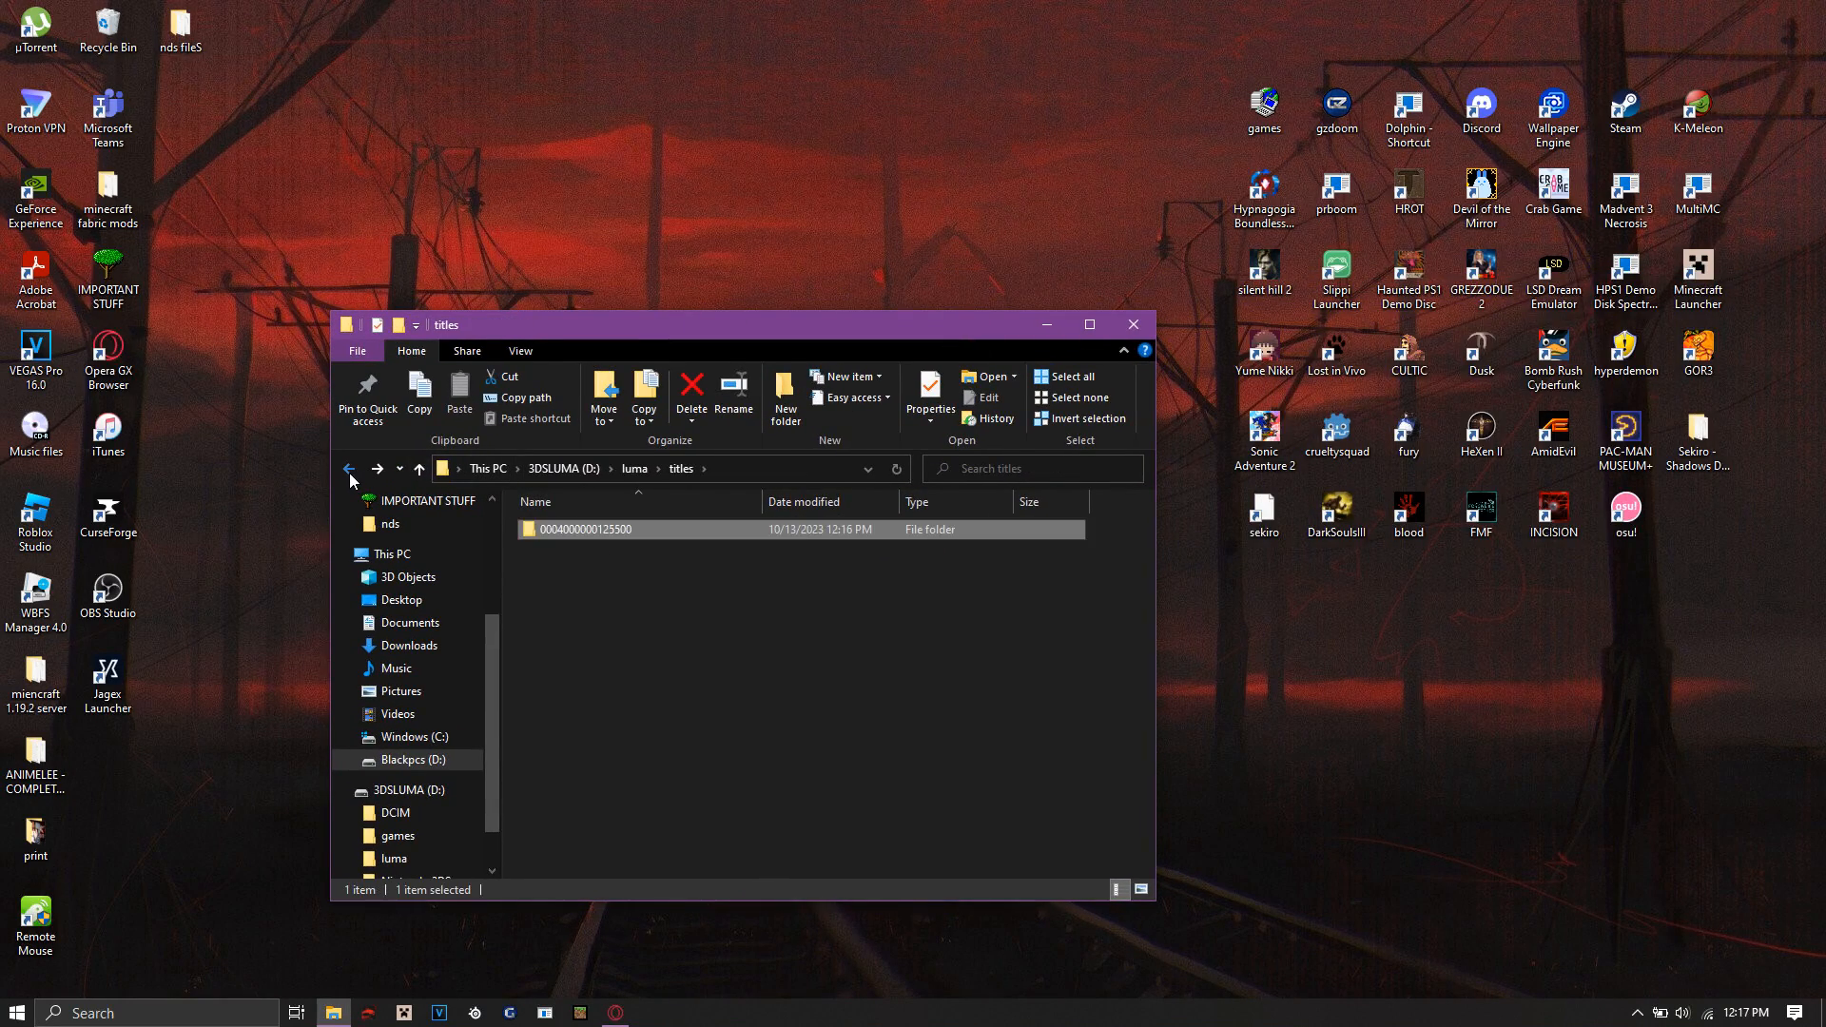
Step: Return to the SD card root and close the File Explorer window
left_click(348, 468)
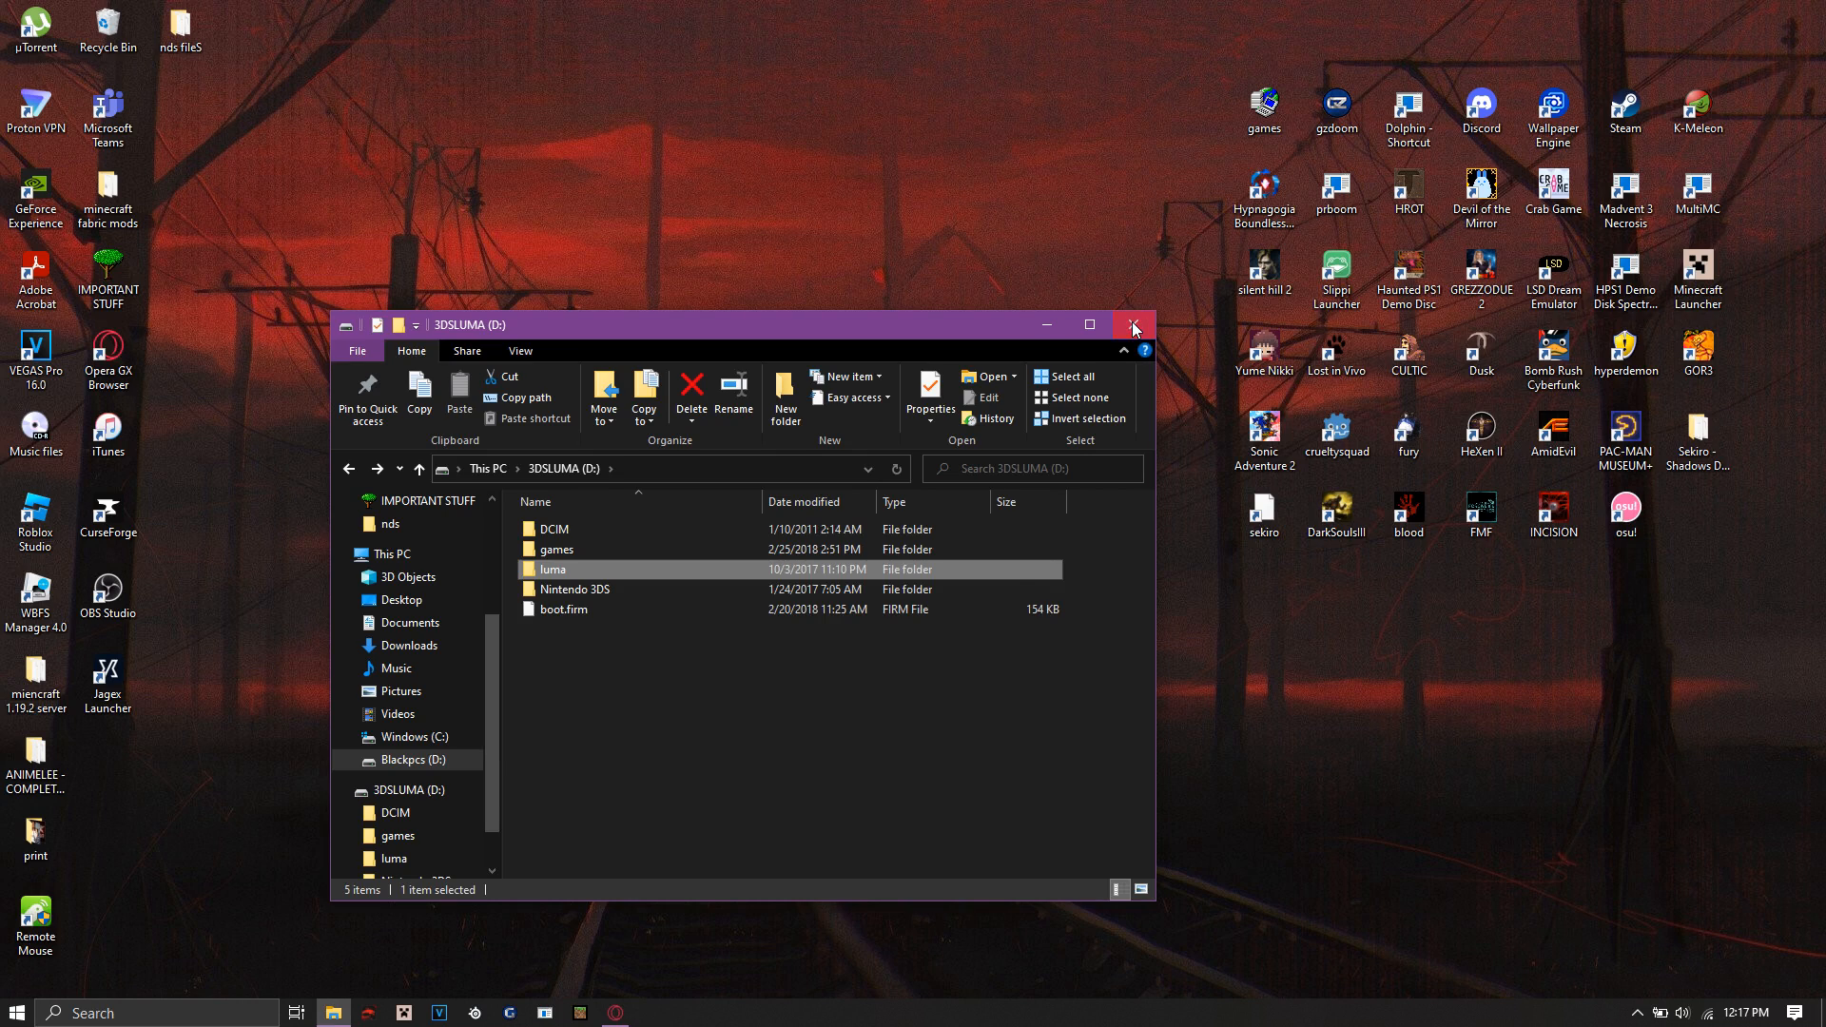
left_click(1129, 325)
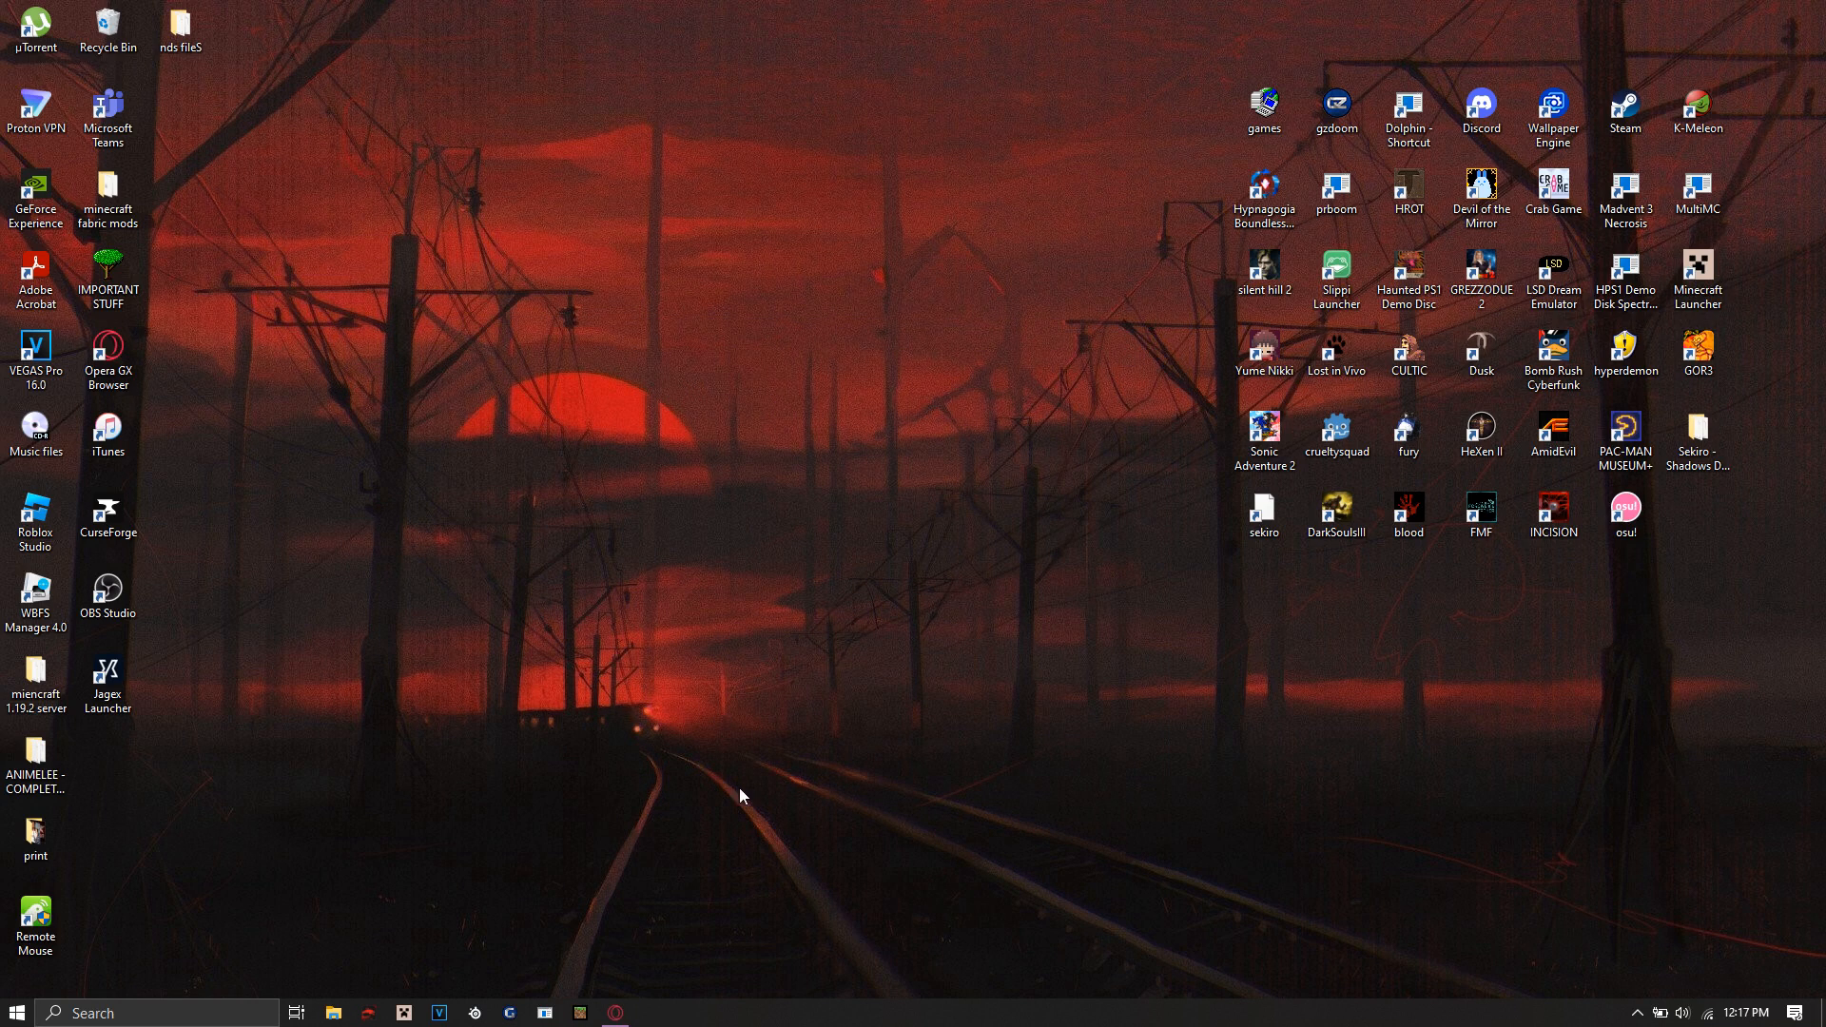
mouse_move(812, 684)
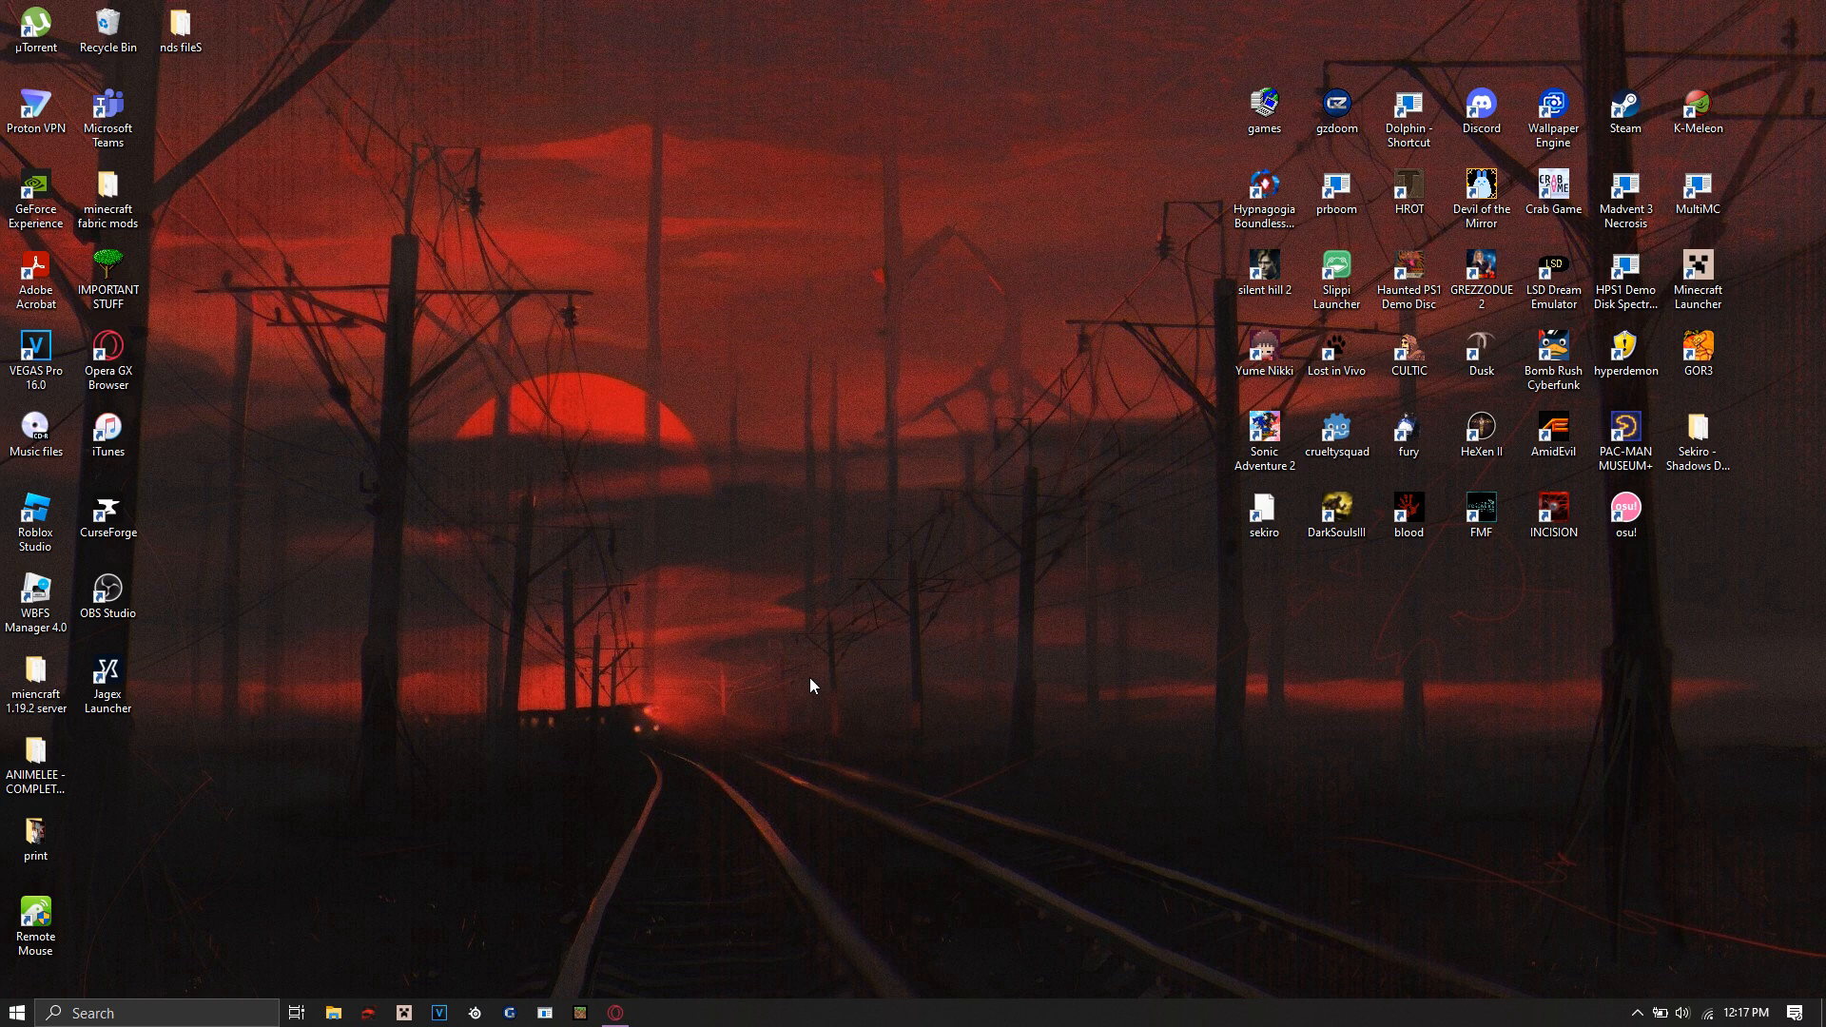